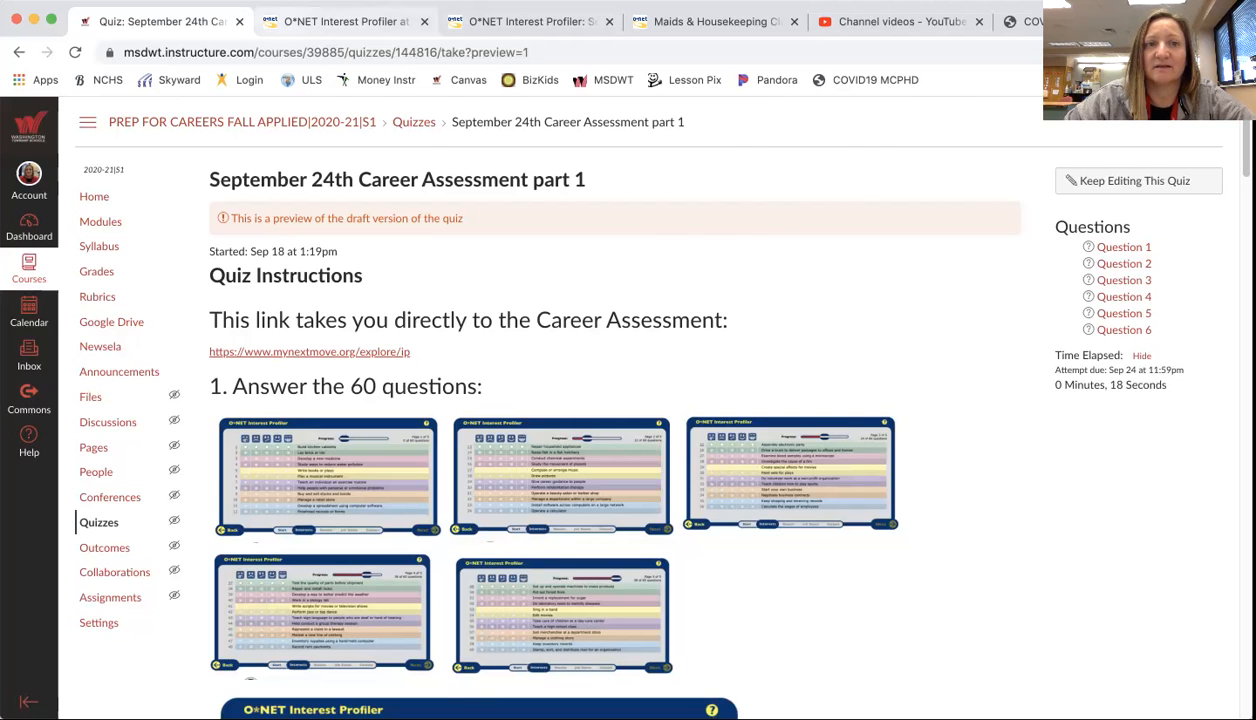
Launch the O*NET Interest Profiler welcome page from the career assessment quiz link.
{"action": "left_click", "coordinate": [344, 20]}
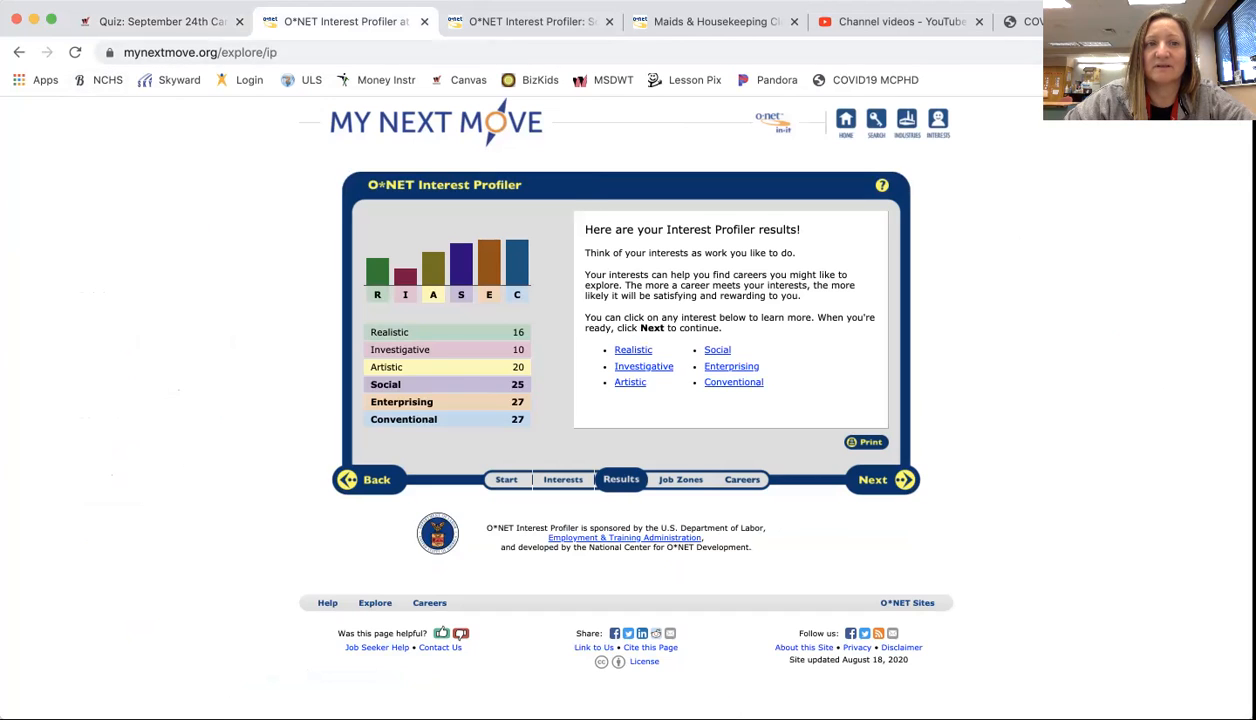
{"action": "left_click", "coordinate": [160, 20]}
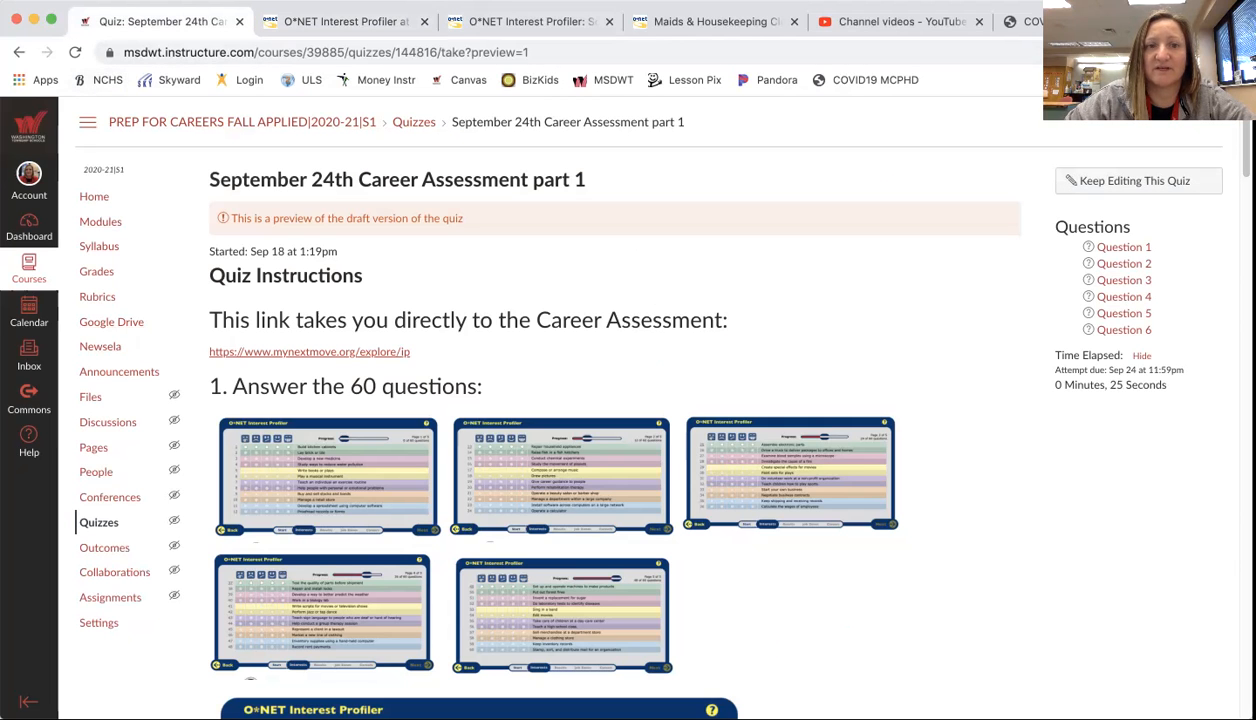
{"action": "left_click", "coordinate": [292, 352]}
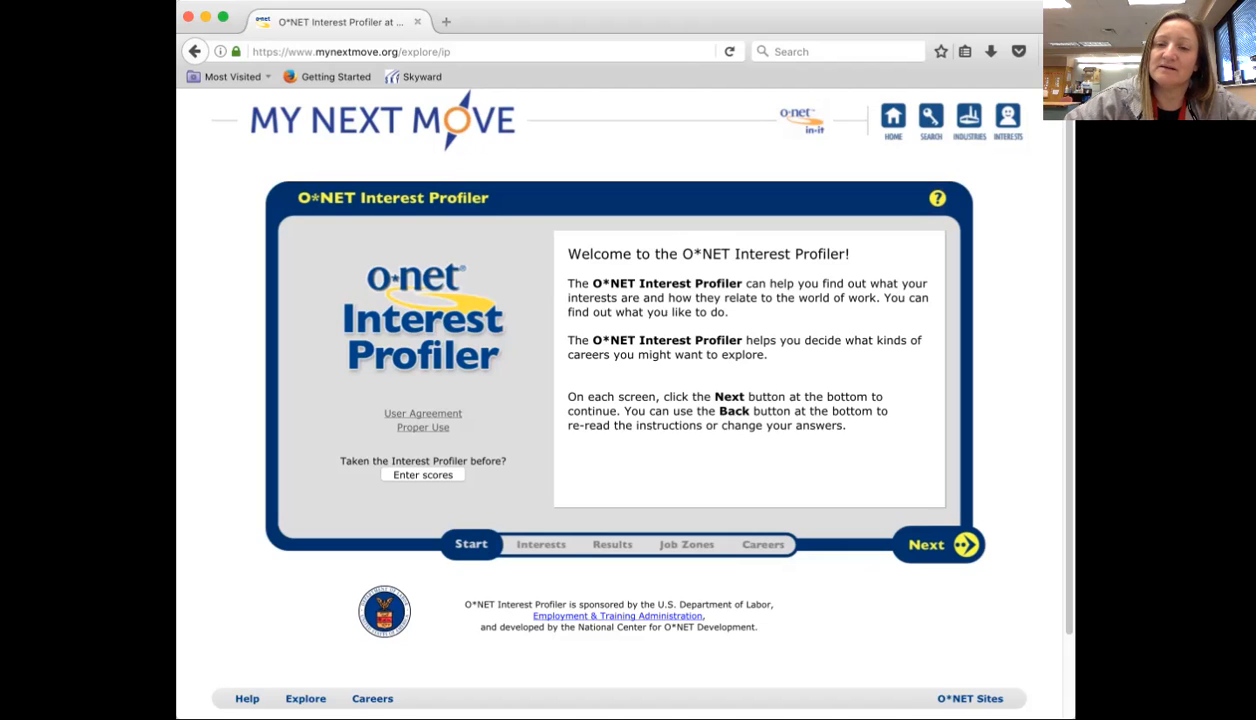
Advance past the welcome screen to the how-it-works page with the five rating choices.
{"action": "left_click", "coordinate": [936, 544]}
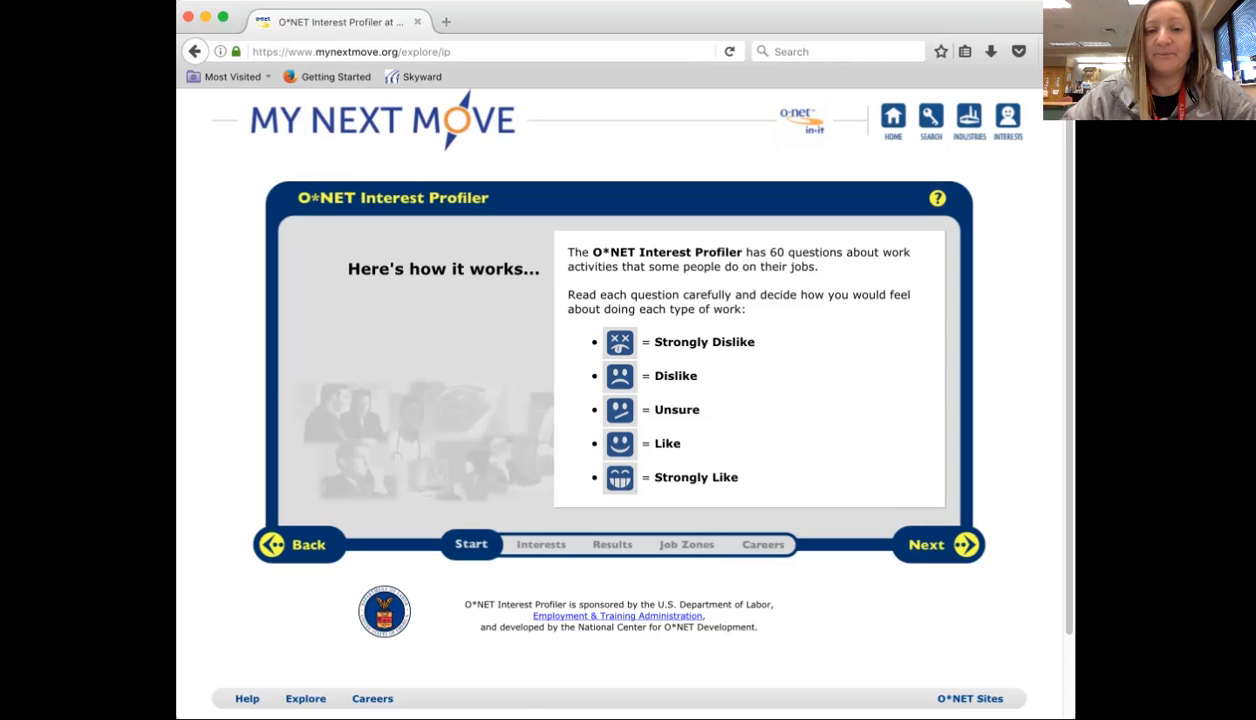
Advance to the advice page about ignoring education, training and money.
{"action": "left_click", "coordinate": [936, 544]}
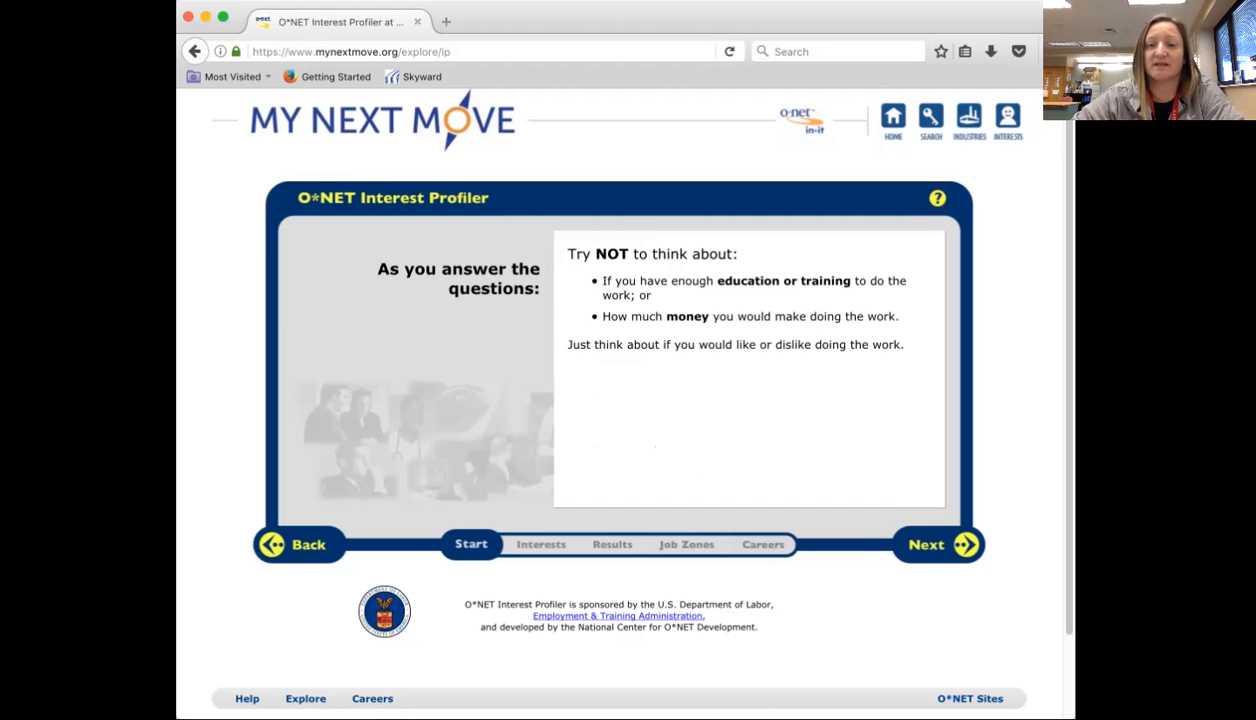
Advance through the remaining instruction screens, including 'THIS IS NOT A TEST!', to start the questions.
{"action": "left_click", "coordinate": [936, 544]}
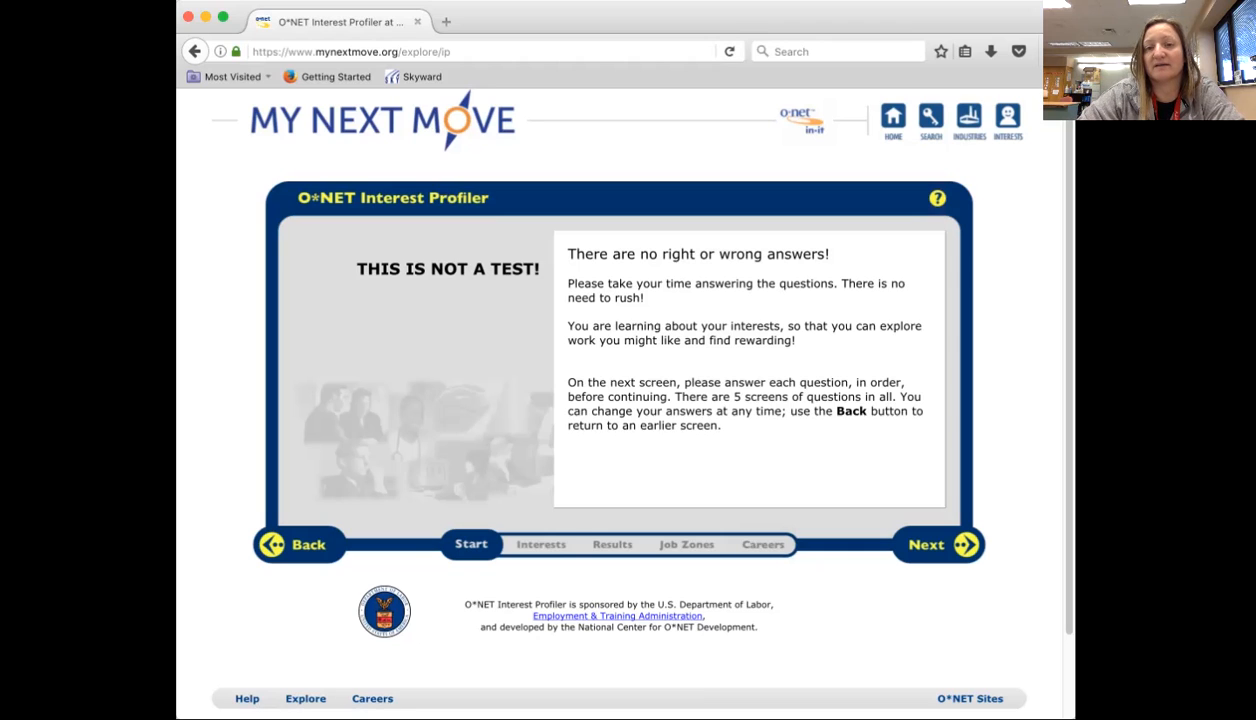
{"action": "left_click", "coordinate": [936, 544]}
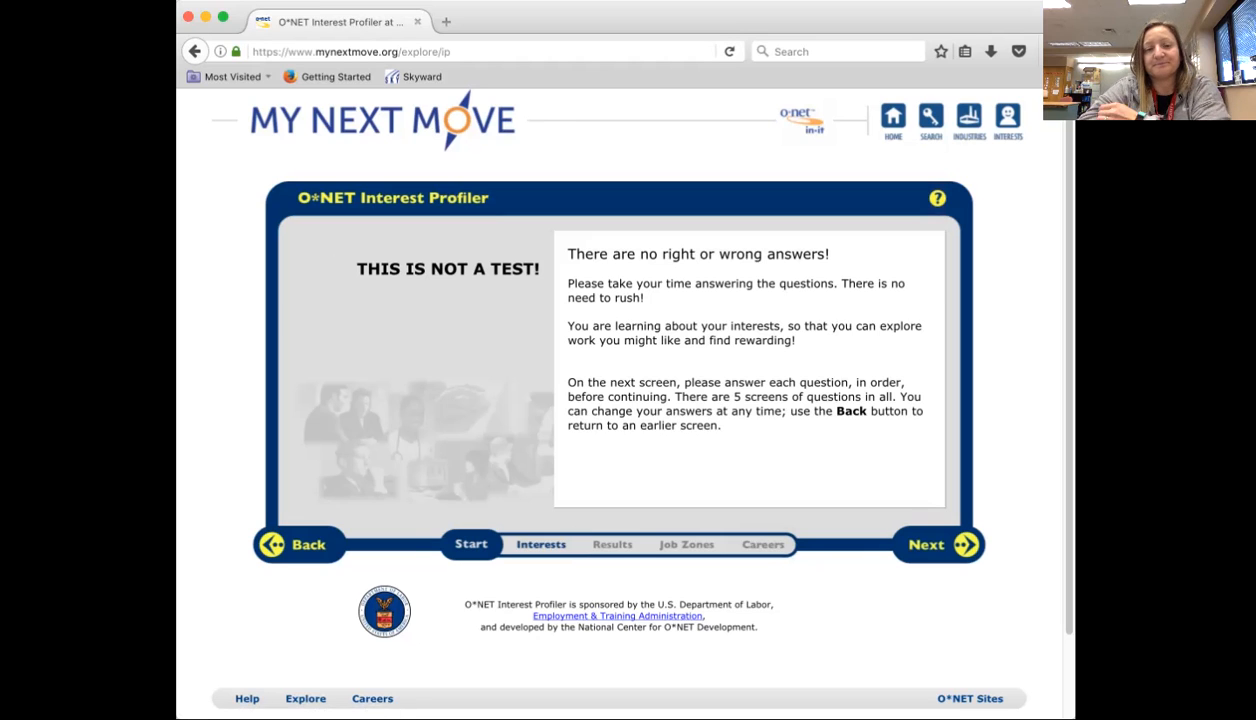
{"action": "left_click", "coordinate": [936, 544]}
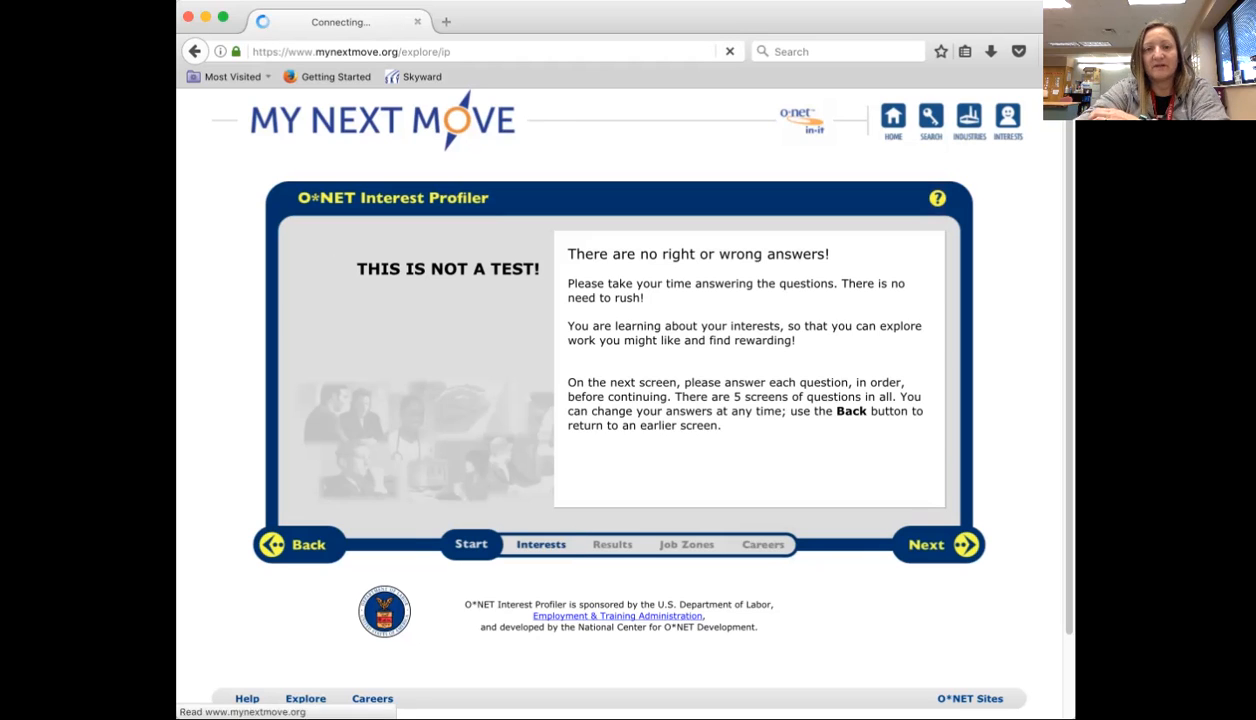
Rate questions 1–6: cabinets Like, brick Dislike, medicine Strongly Dislike, pollution Dislike, books Like, instrument Like.
{"action": "left_click", "coordinate": [934, 544]}
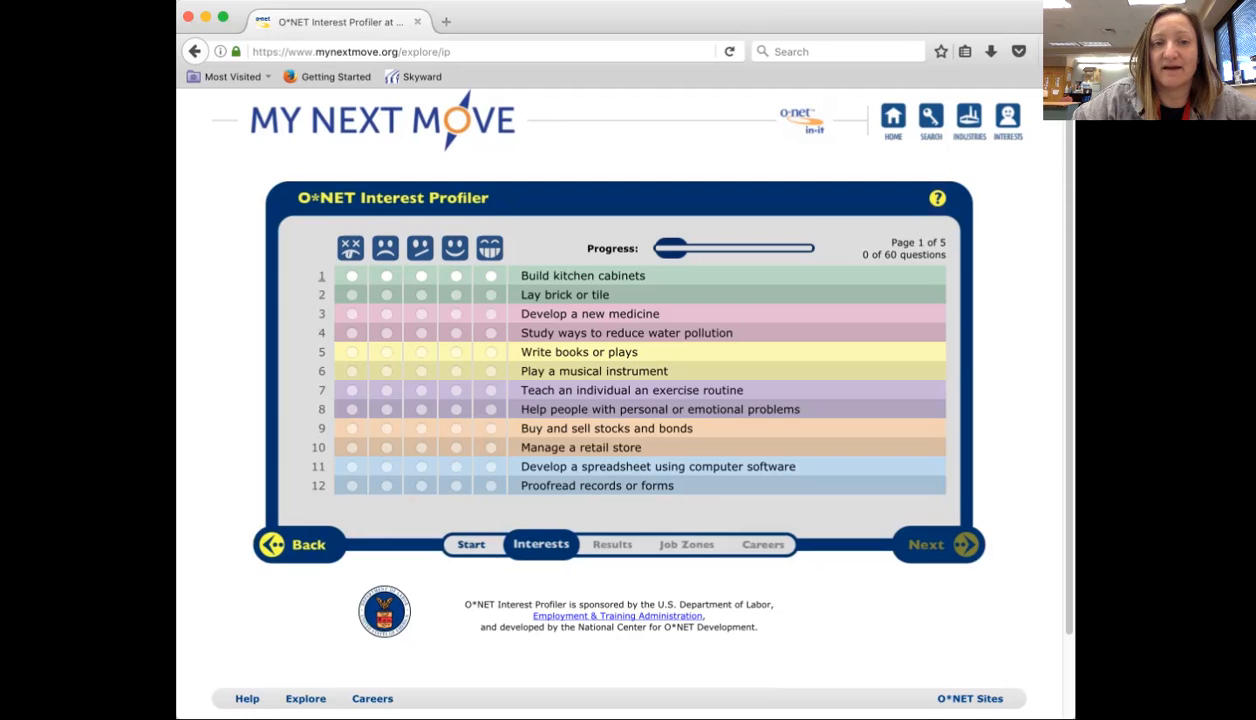
{"action": "left_click", "coordinate": [454, 276]}
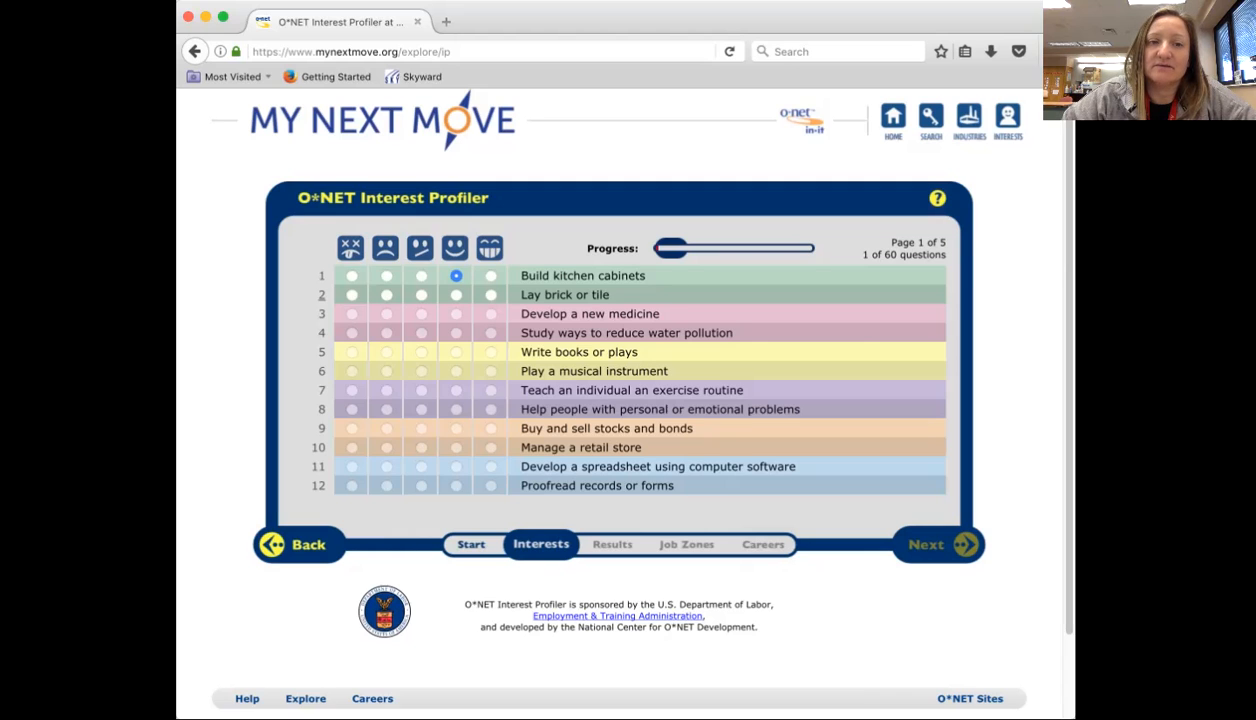
{"action": "left_click", "coordinate": [384, 294]}
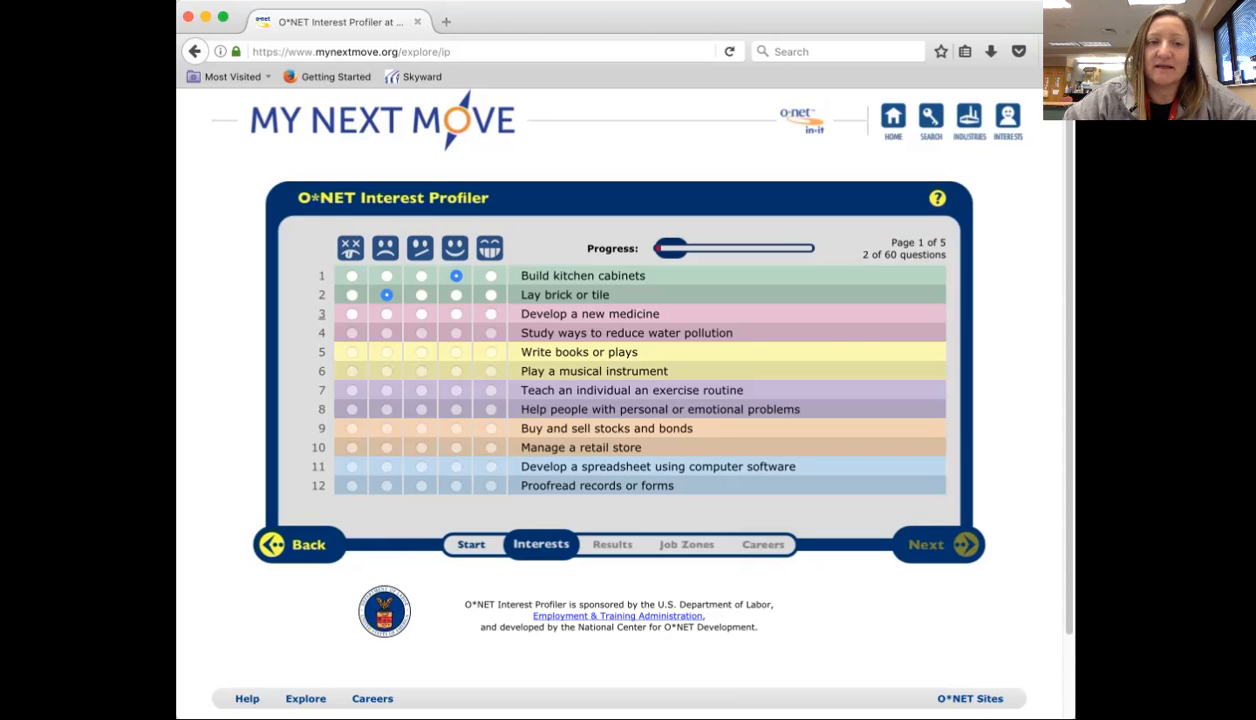
{"action": "left_click", "coordinate": [352, 312]}
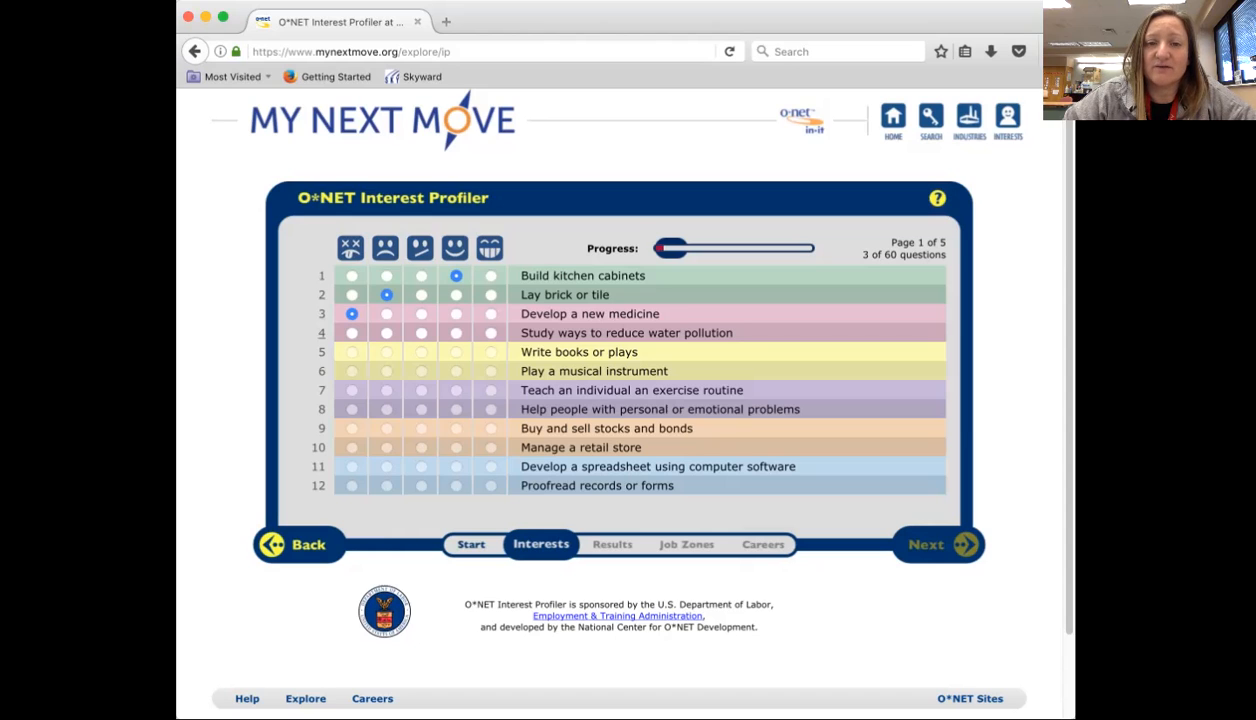
{"action": "left_click", "coordinate": [384, 332]}
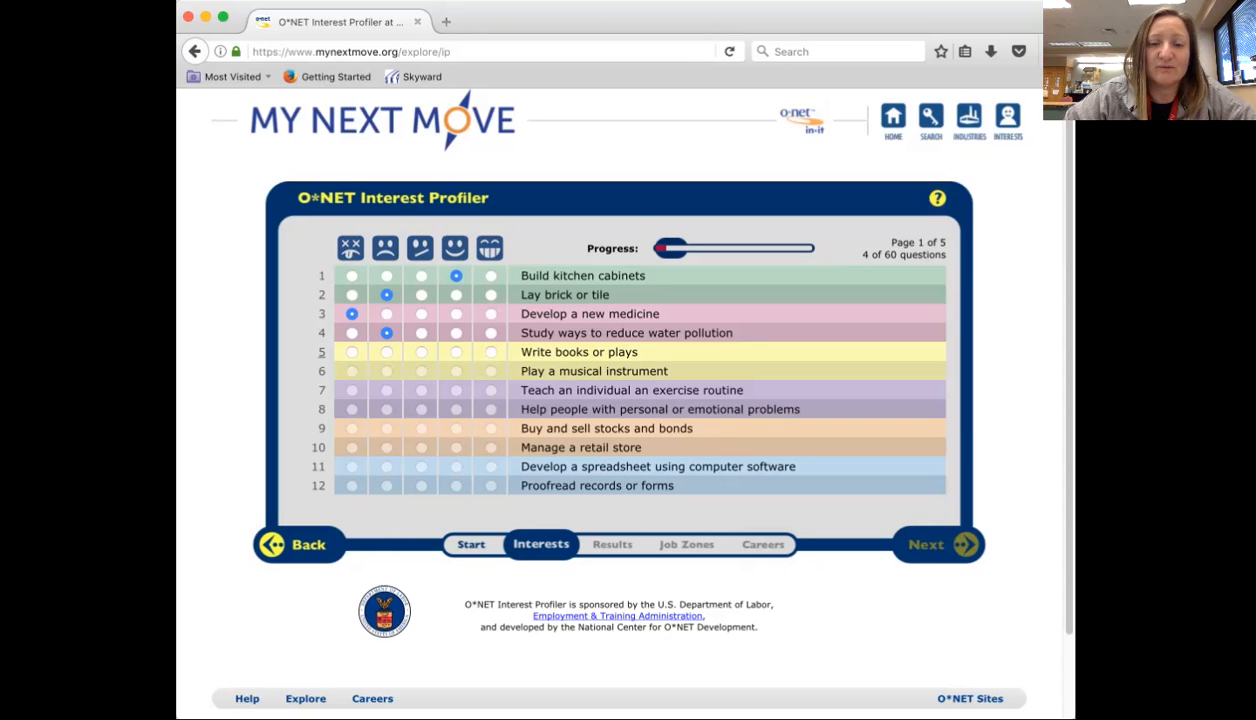
{"action": "mouse_move", "coordinate": [456, 370]}
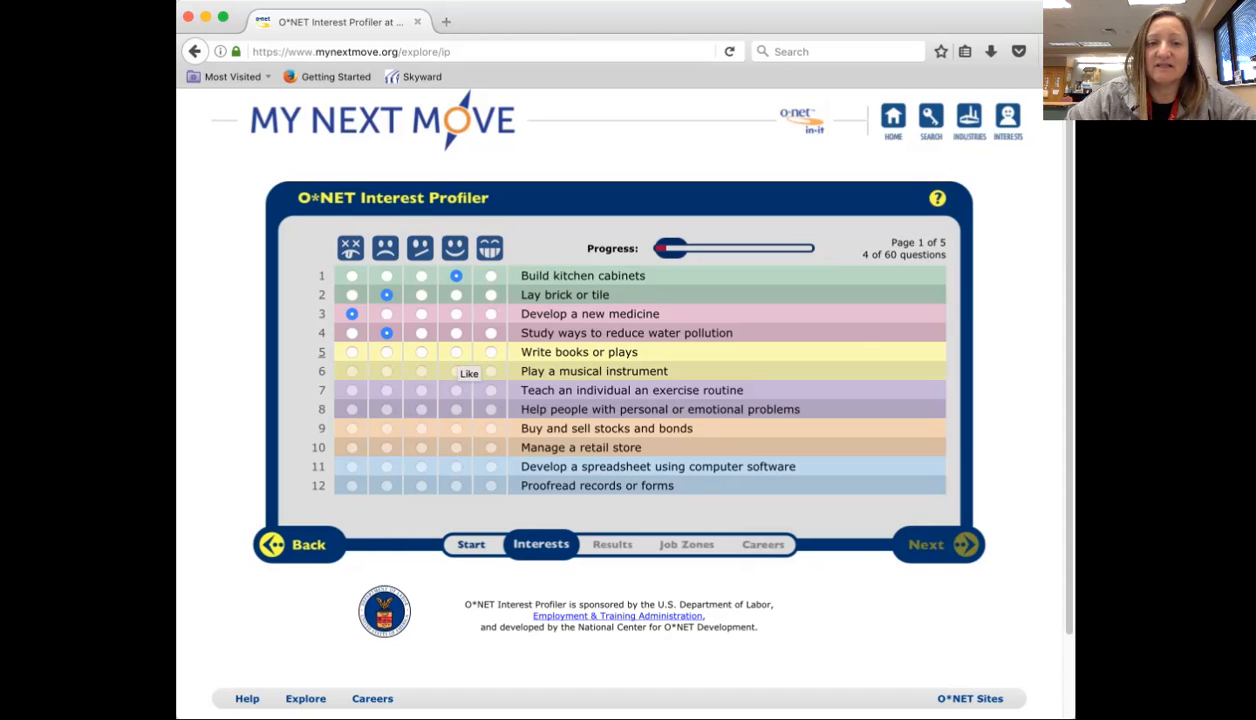
{"action": "left_click", "coordinate": [456, 352]}
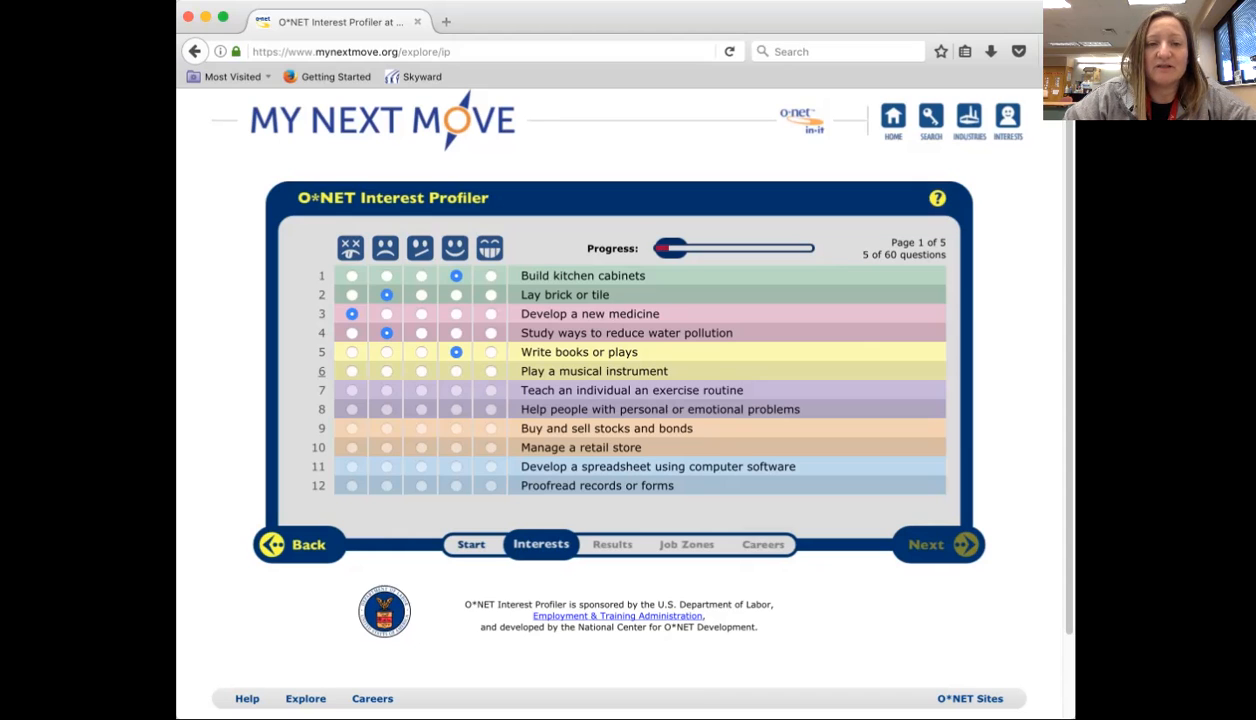
{"action": "mouse_move", "coordinate": [454, 390]}
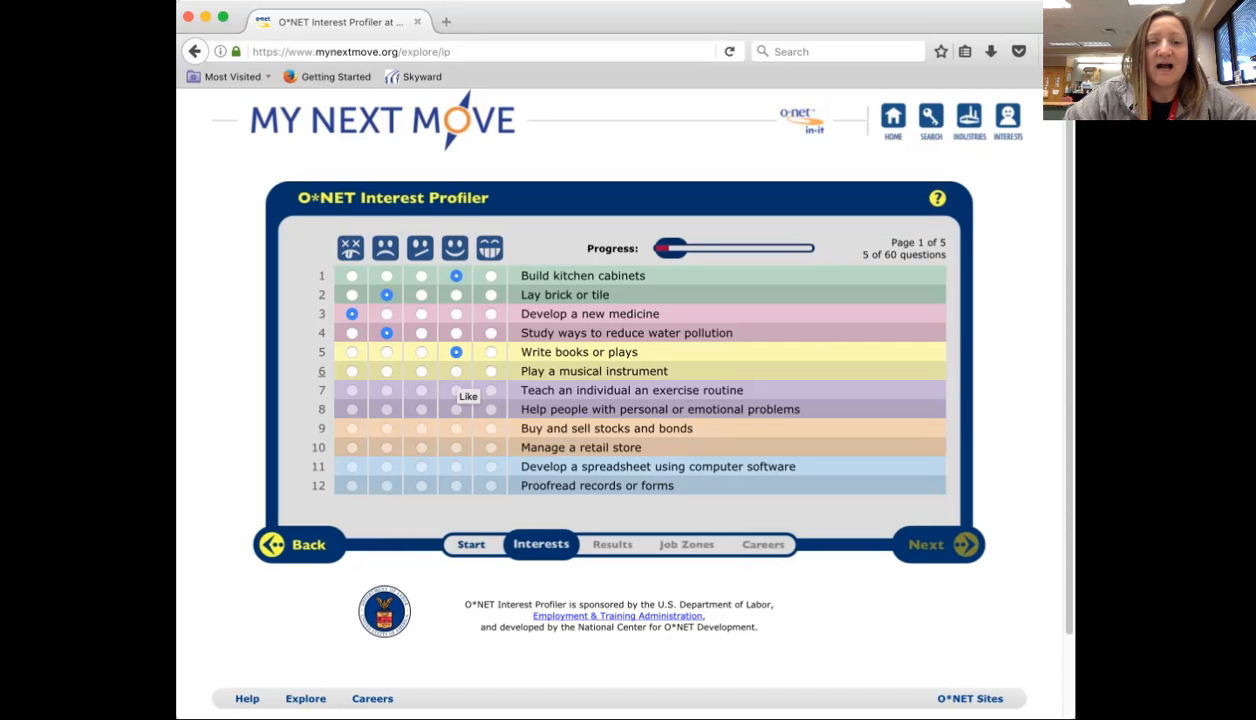
{"action": "left_click", "coordinate": [454, 370]}
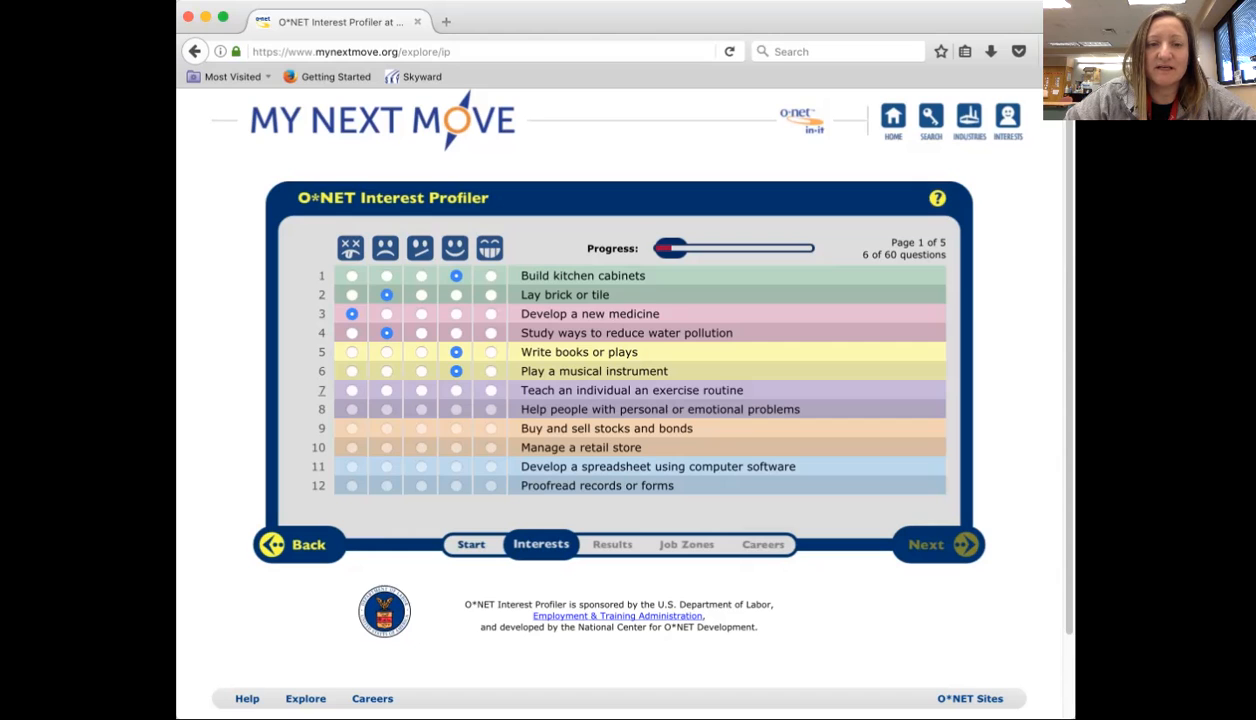
Rate questions 7–12 (Like, Unsure, Dislike, Like, Like, Dislike), reaching 12 of 60, and request page 2.
{"action": "left_click", "coordinate": [452, 390]}
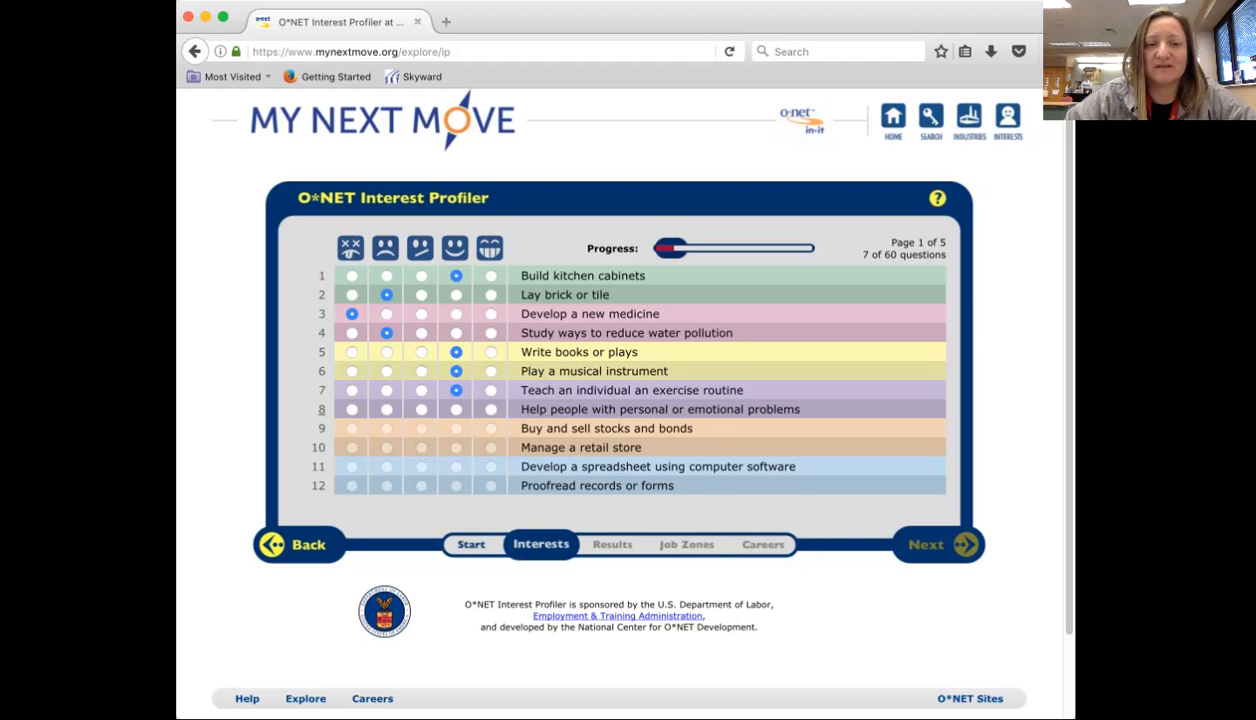
{"action": "left_click", "coordinate": [420, 408]}
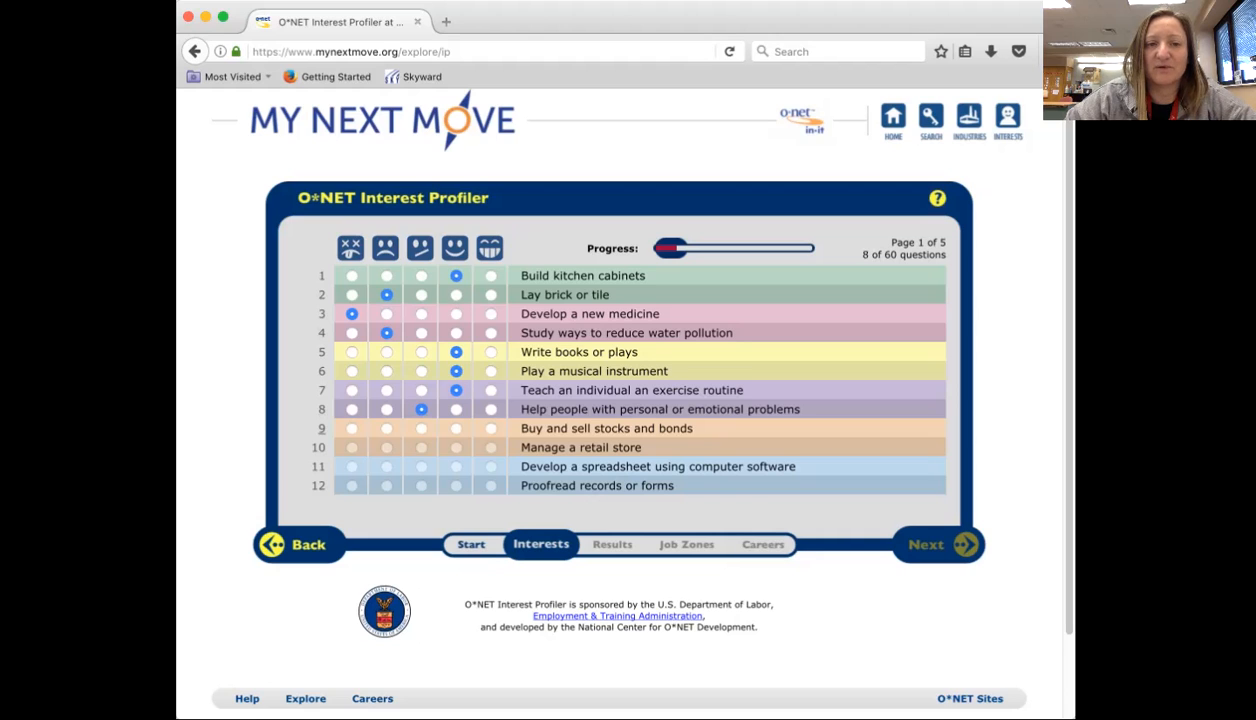
{"action": "mouse_move", "coordinate": [420, 446]}
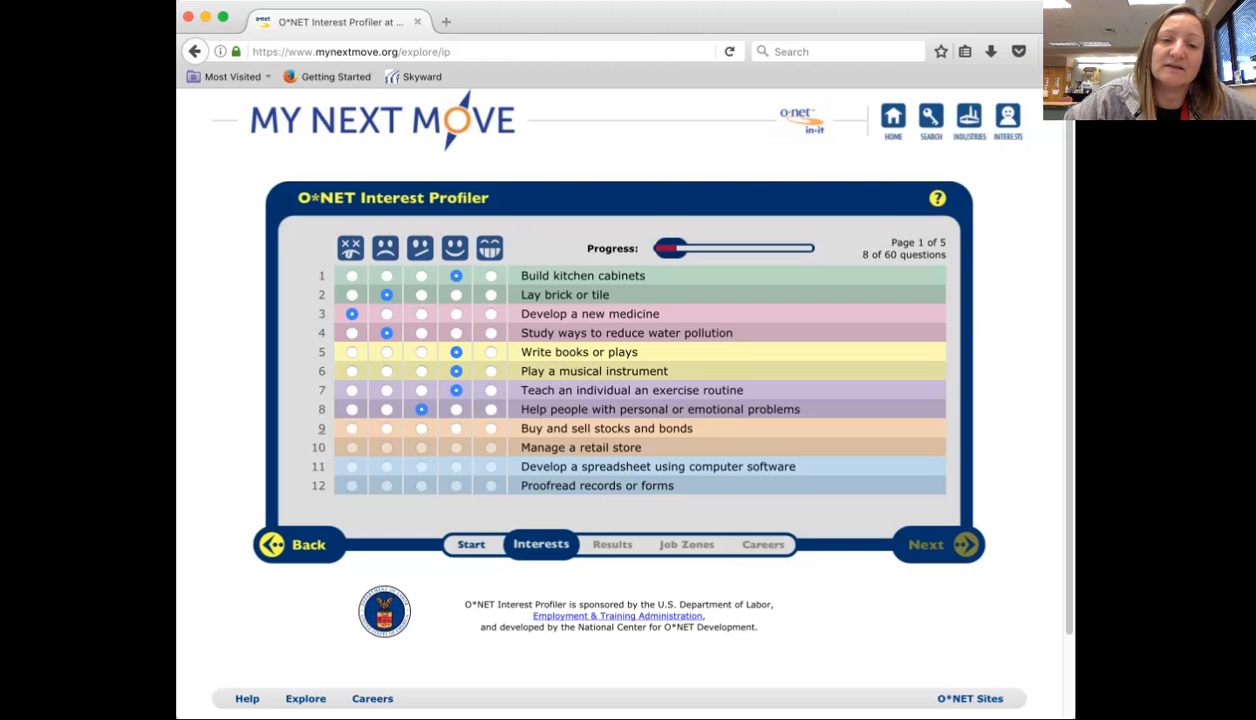
{"action": "left_click", "coordinate": [384, 428]}
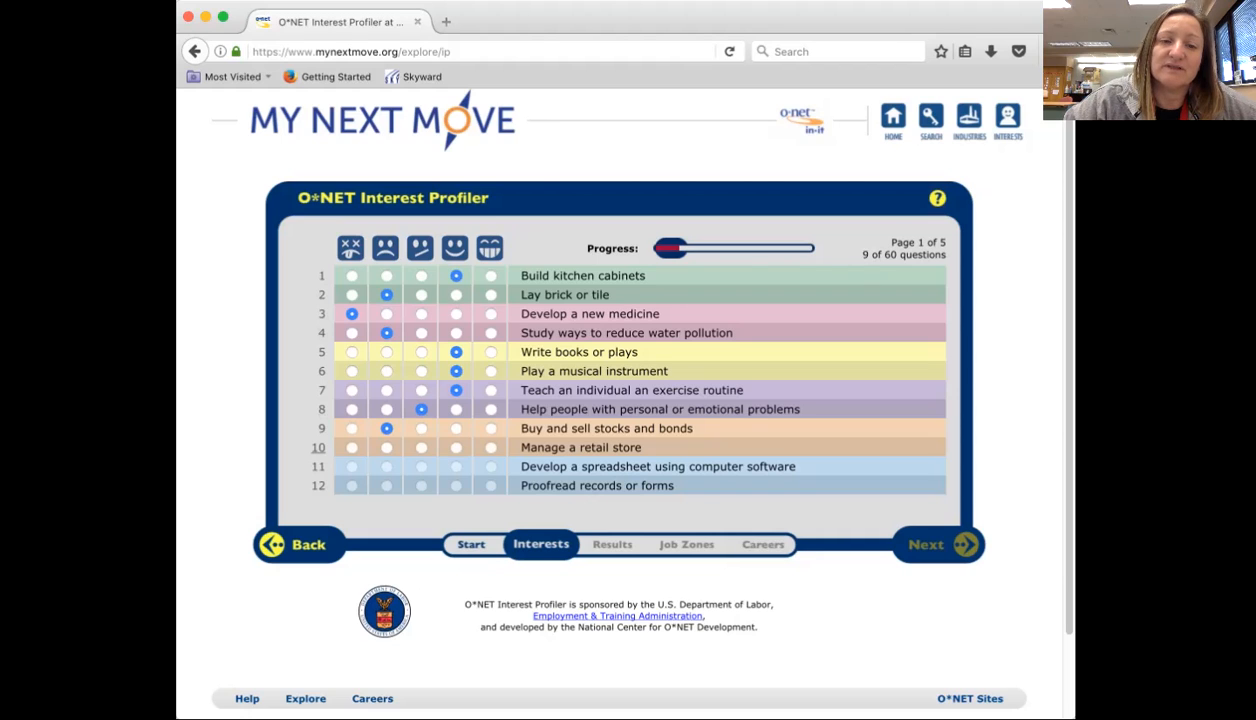
{"action": "left_click", "coordinate": [454, 448]}
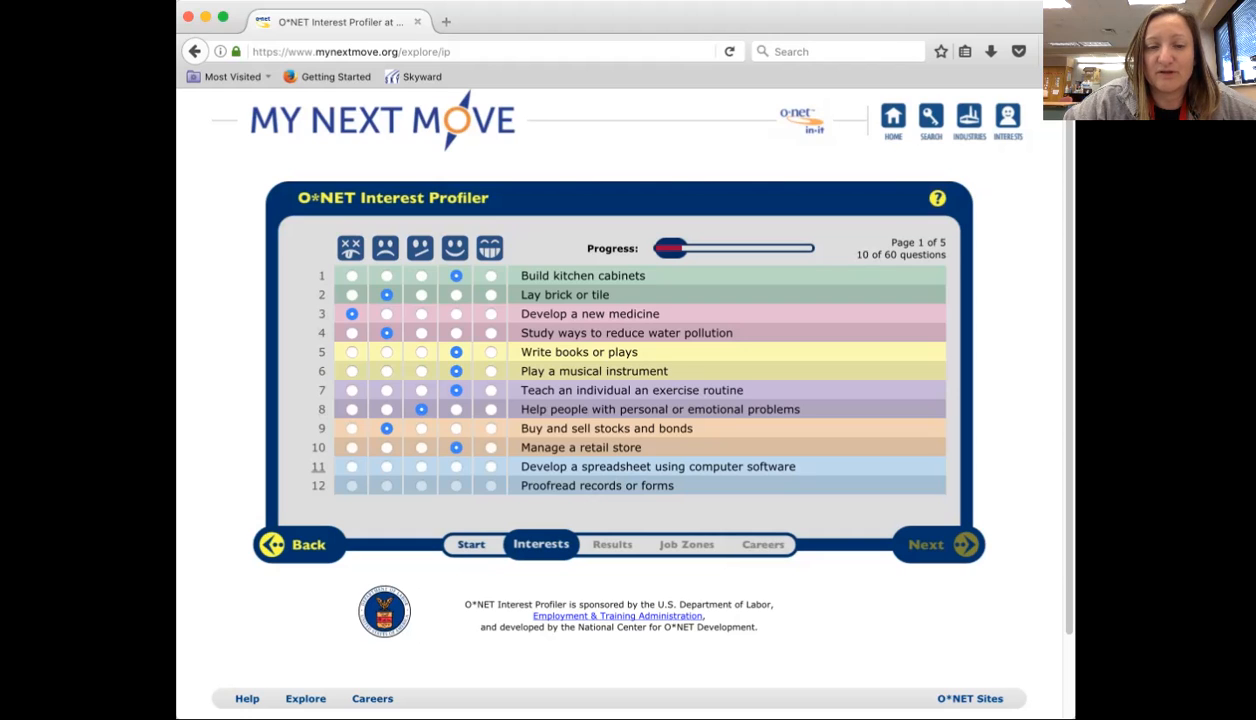
{"action": "mouse_move", "coordinate": [454, 504]}
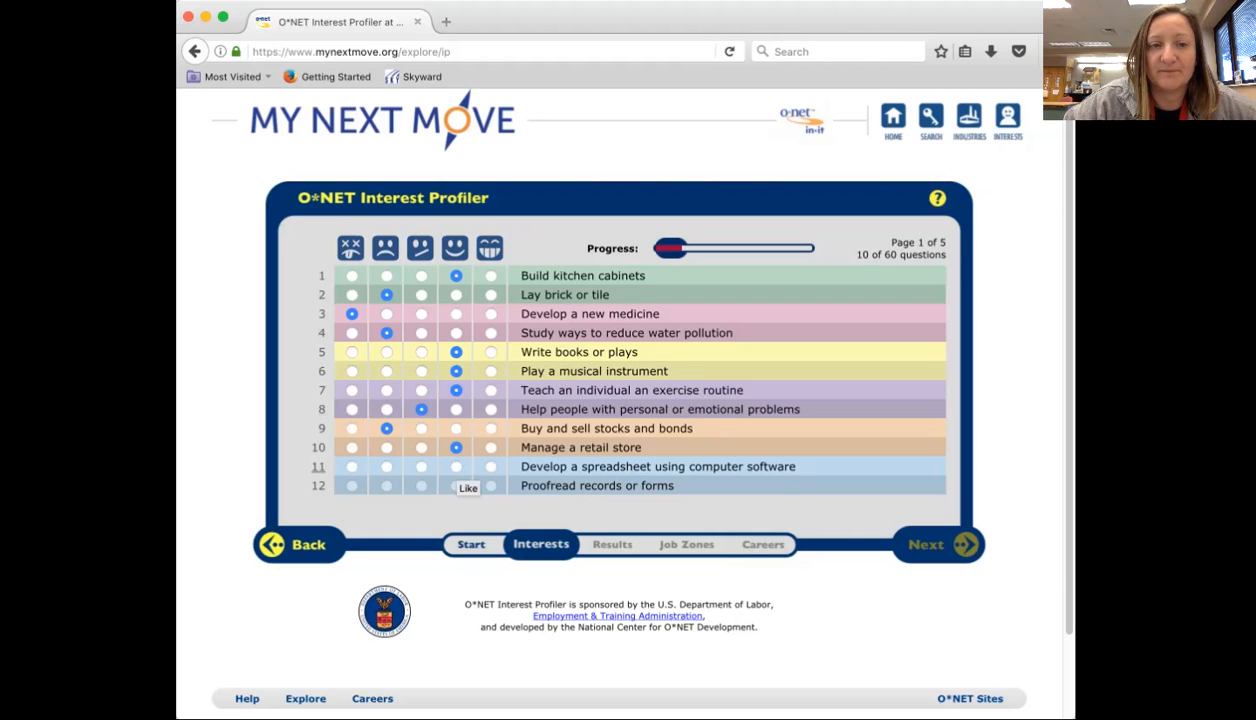
{"action": "left_click", "coordinate": [452, 466]}
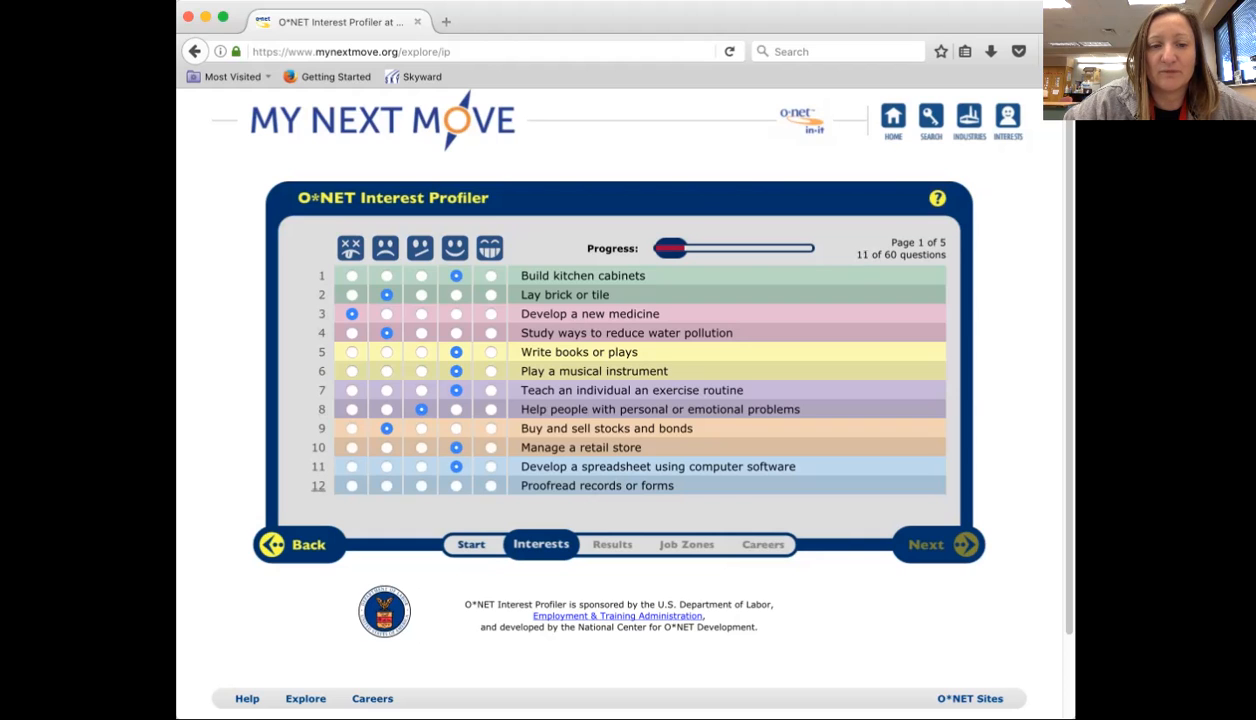
{"action": "left_click", "coordinate": [384, 486]}
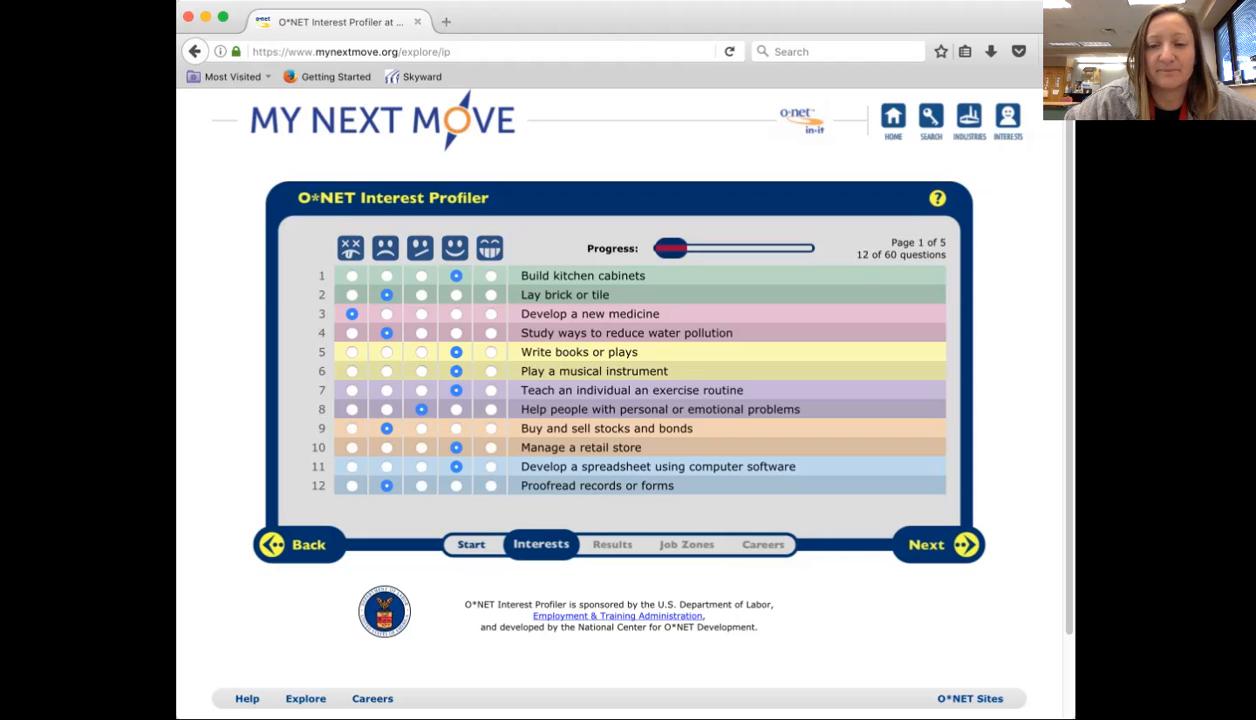
{"action": "left_click", "coordinate": [728, 52]}
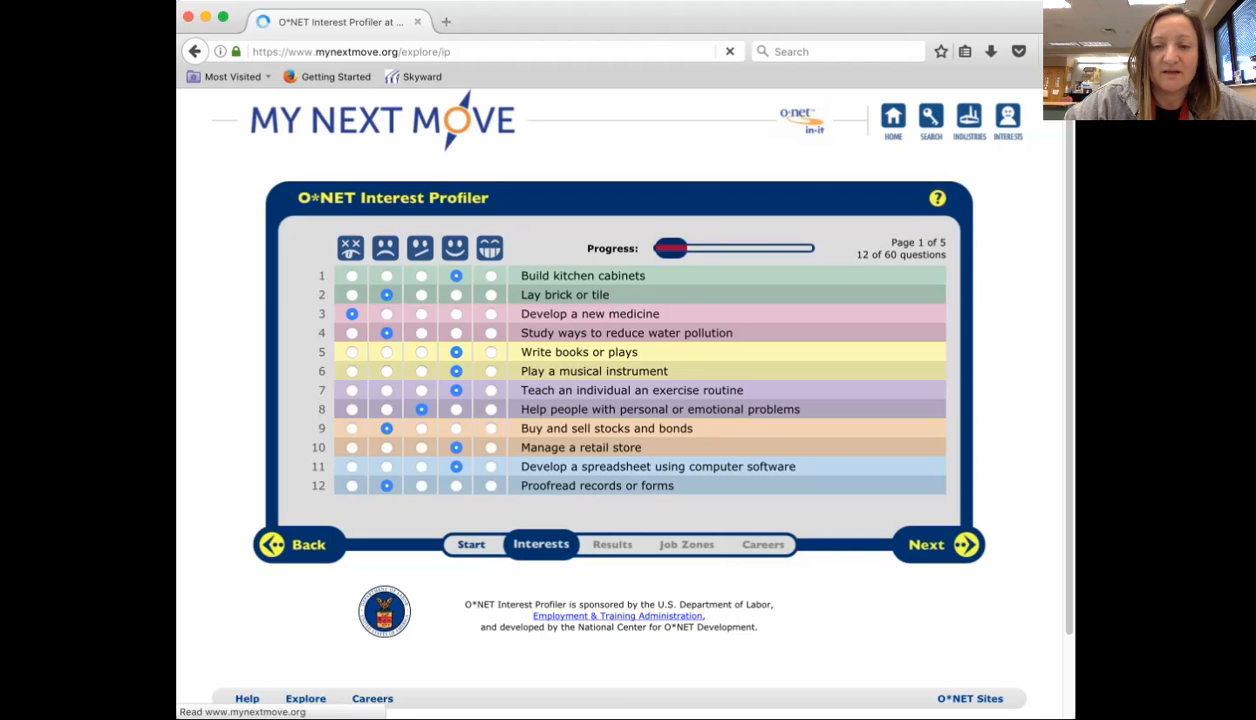
Rate questions 13–18: appliances, fish, chemistry, planets Dislike; compose music and draw pictures Like.
{"action": "left_click", "coordinate": [936, 544]}
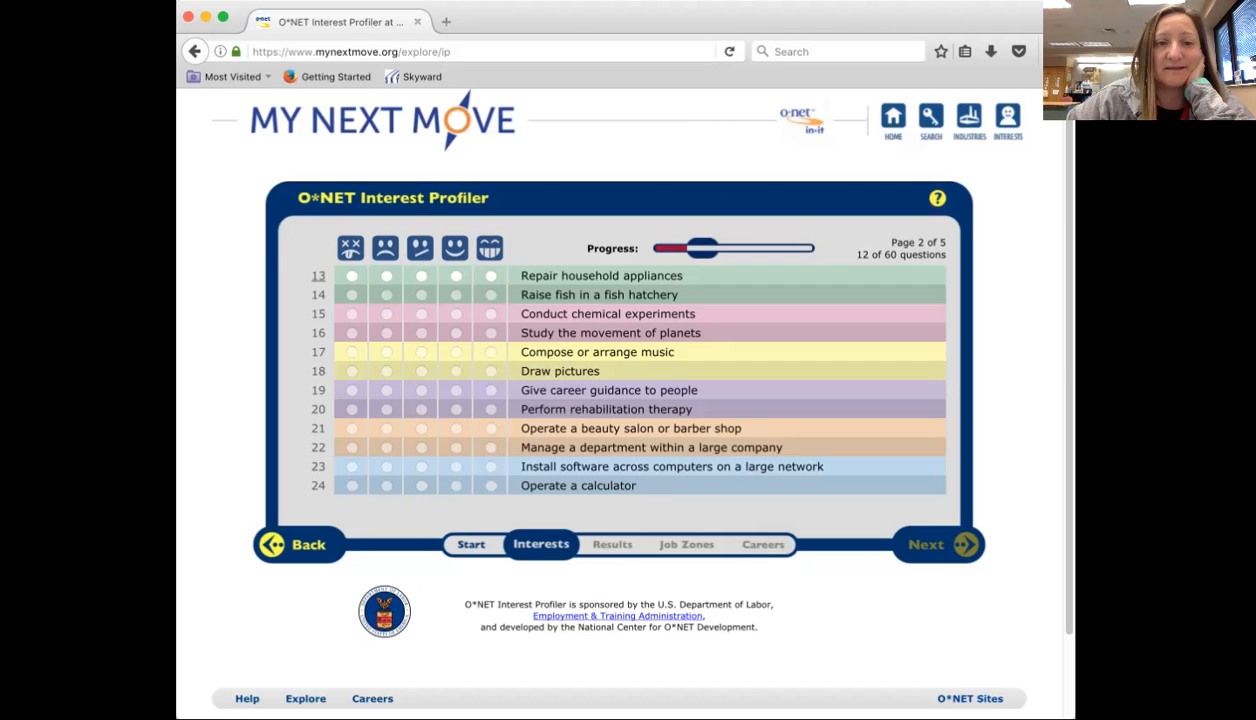
{"action": "left_click", "coordinate": [384, 276]}
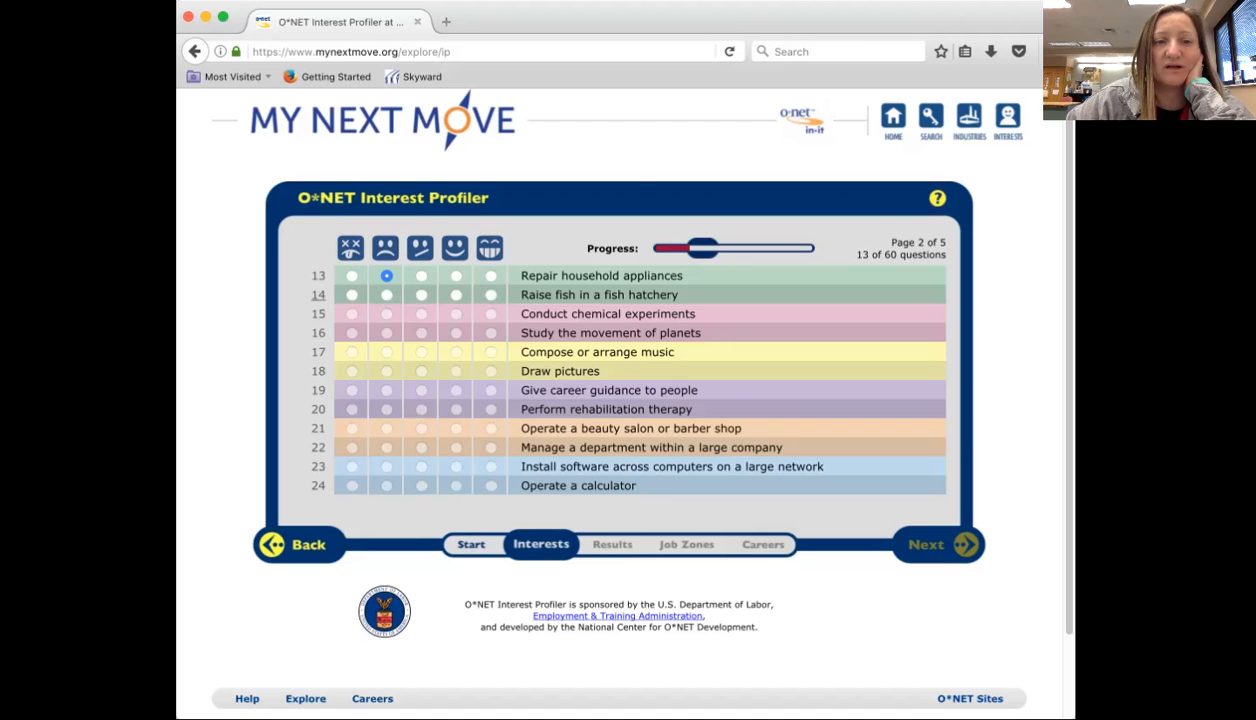
{"action": "left_click", "coordinate": [386, 294]}
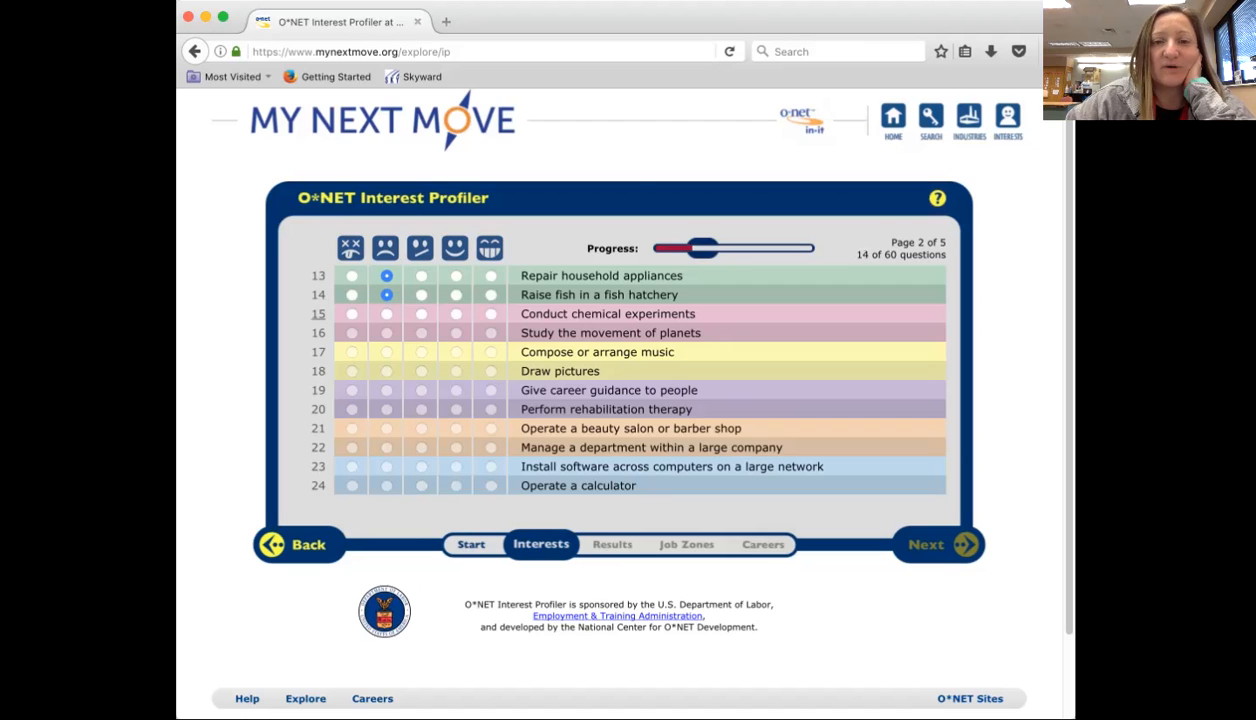
{"action": "left_click", "coordinate": [384, 312]}
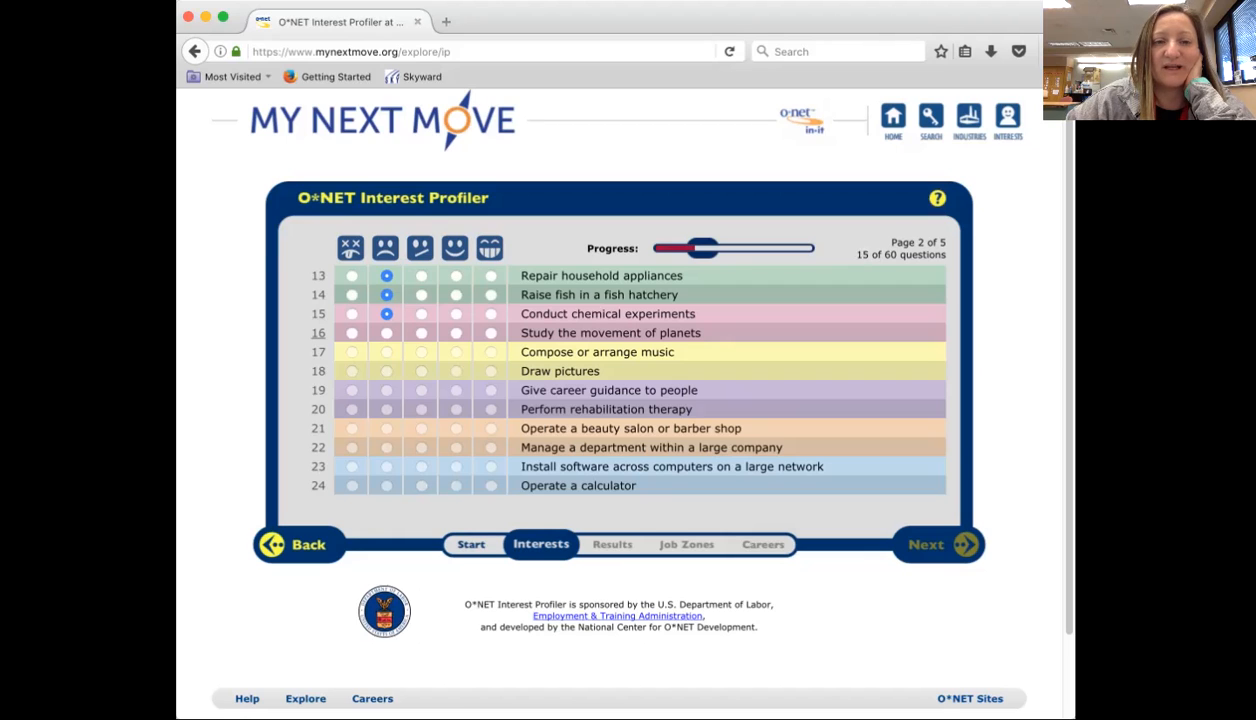
{"action": "left_click", "coordinate": [384, 332]}
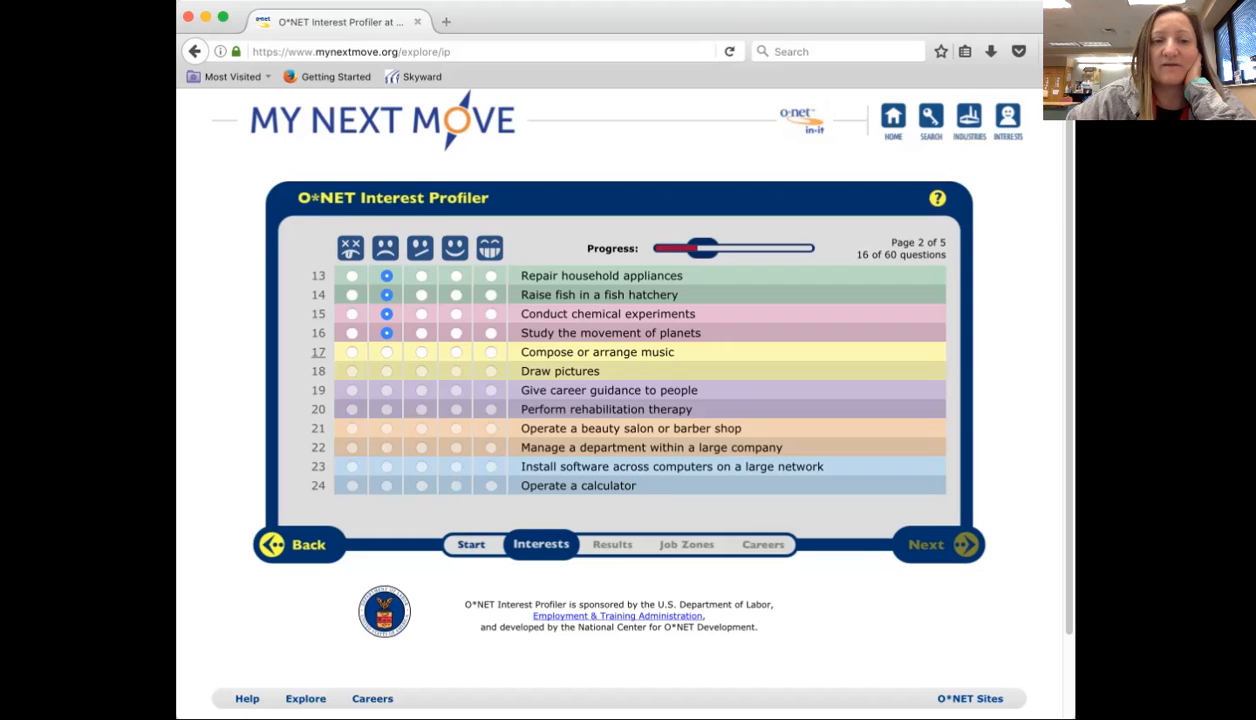
{"action": "mouse_move", "coordinate": [384, 352]}
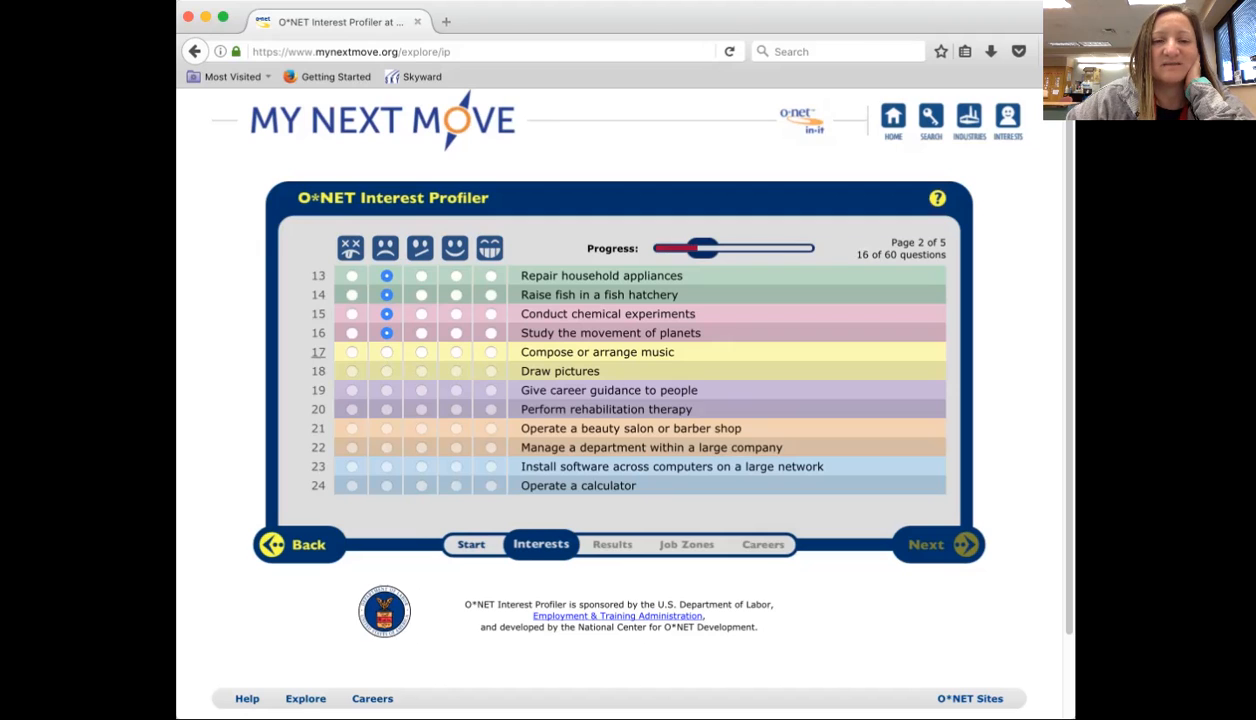
{"action": "left_click", "coordinate": [454, 352]}
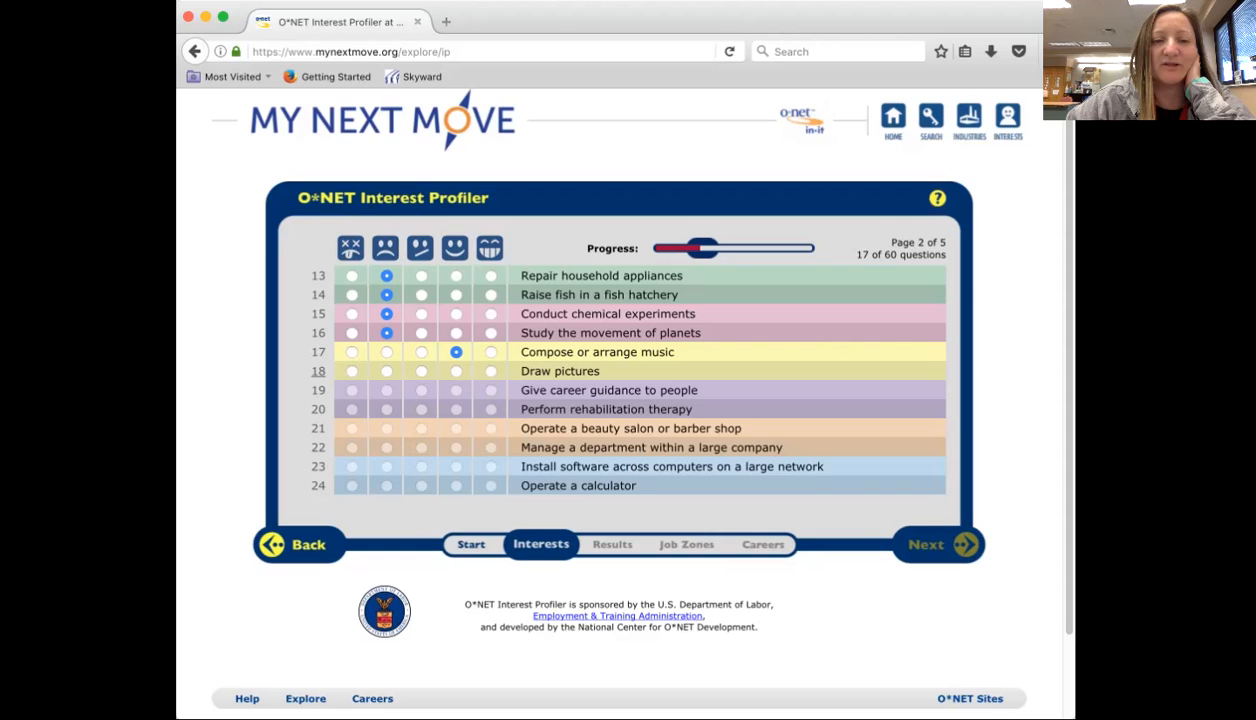
{"action": "left_click", "coordinate": [456, 370]}
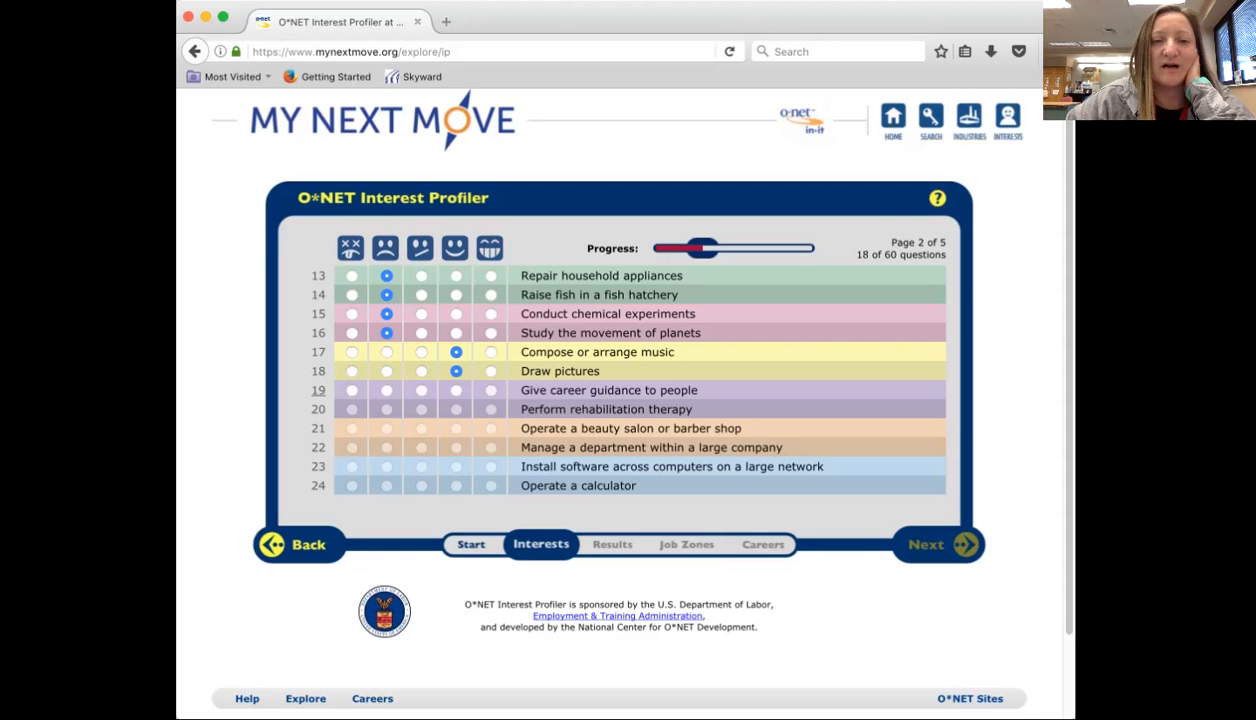
Rate questions 19–24: career guidance Strongly Like, therapy, salon, software Like; department, calculator Dislike; advance to page 3.
{"action": "left_click", "coordinate": [488, 390]}
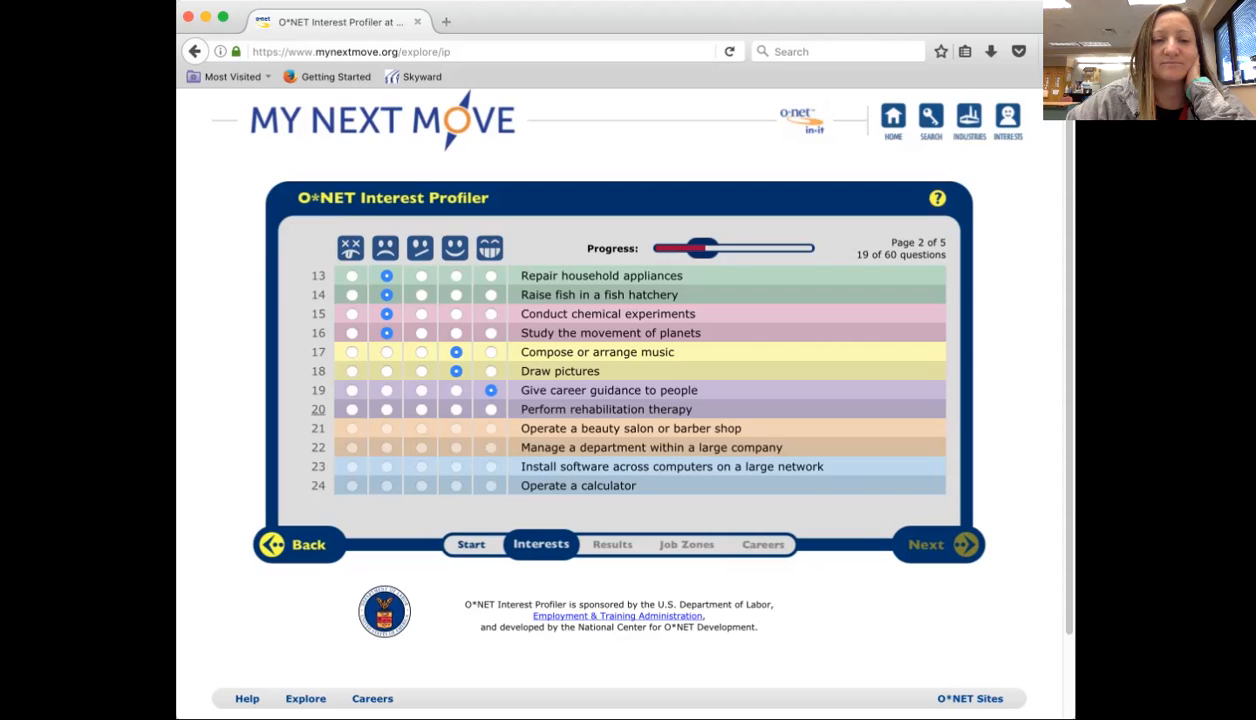
{"action": "left_click", "coordinate": [454, 408]}
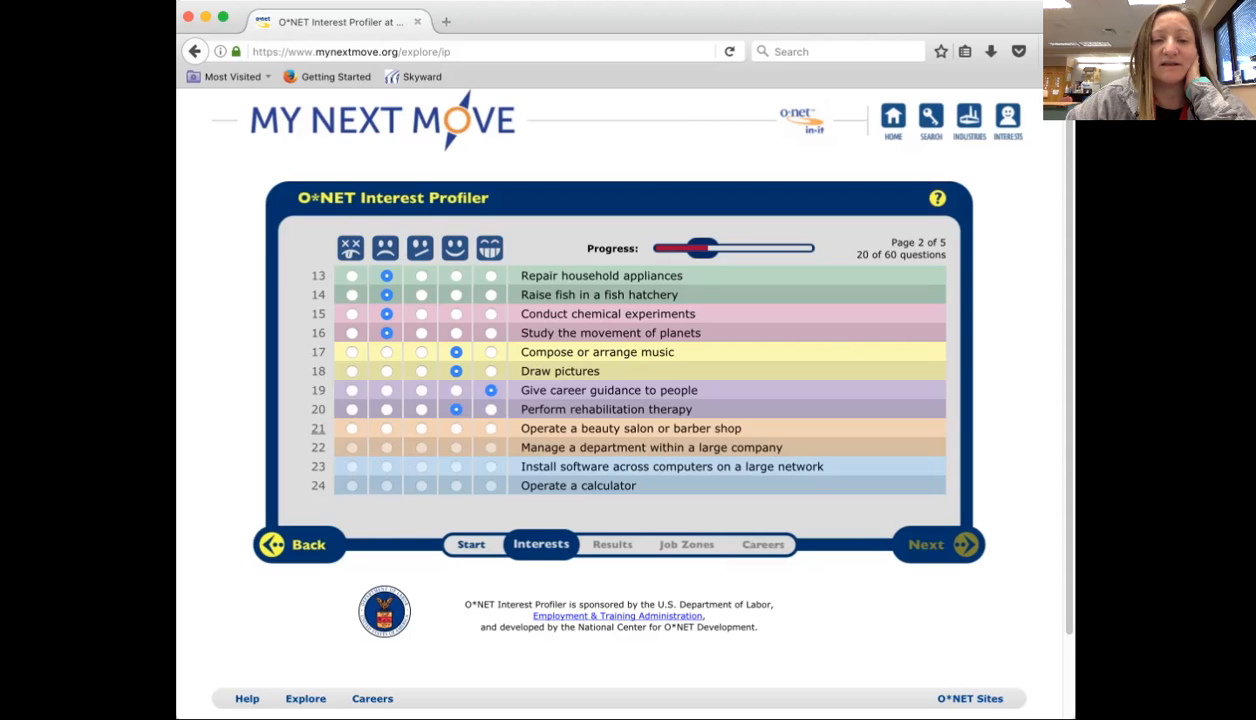
{"action": "left_click", "coordinate": [454, 428]}
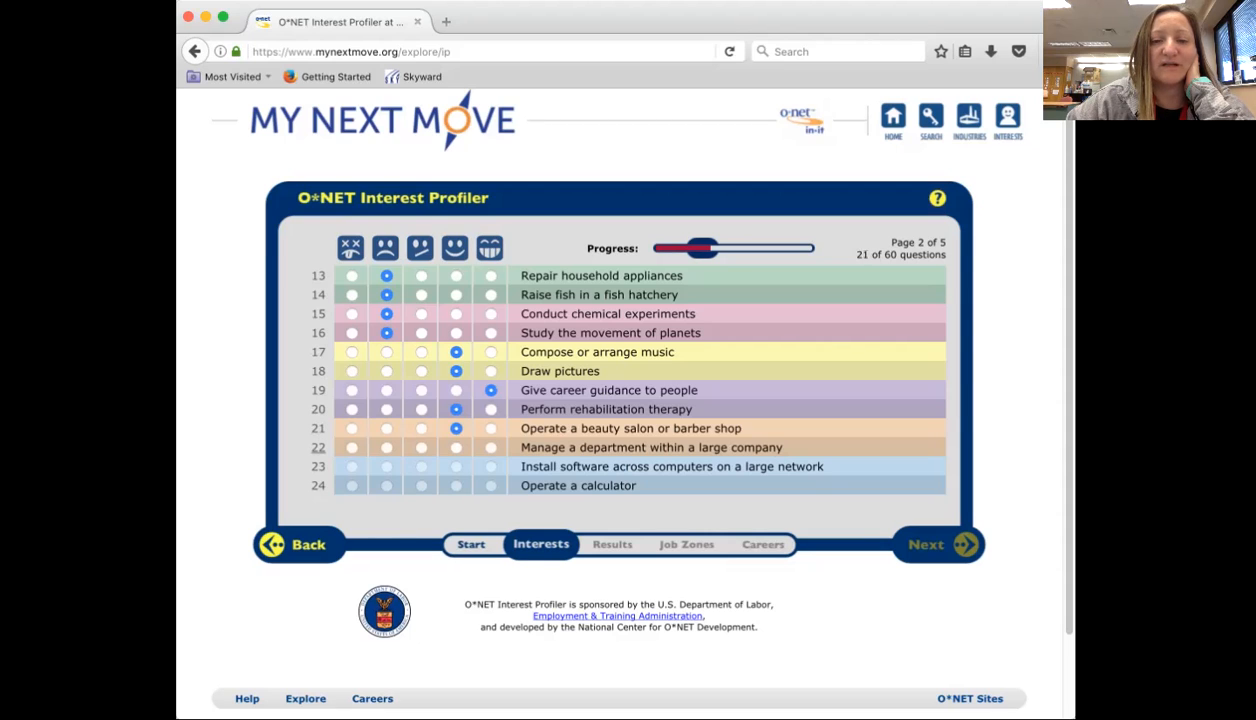
{"action": "left_click", "coordinate": [384, 448]}
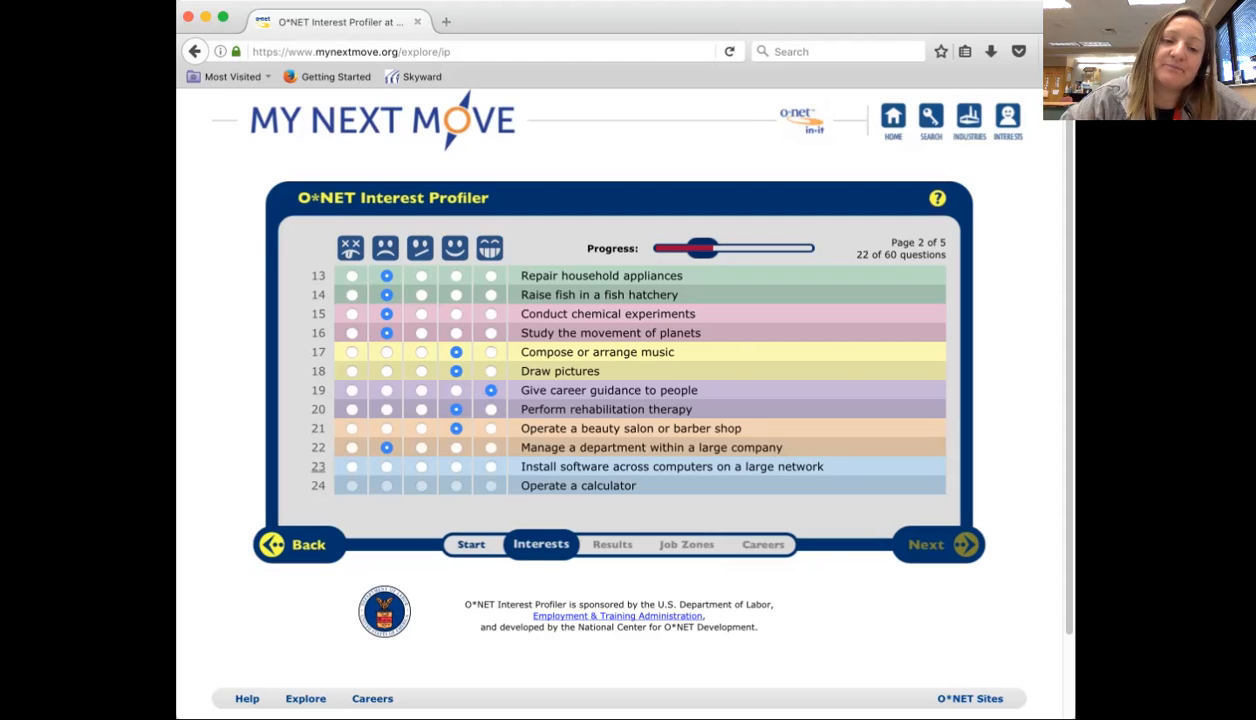
{"action": "left_click", "coordinate": [452, 466]}
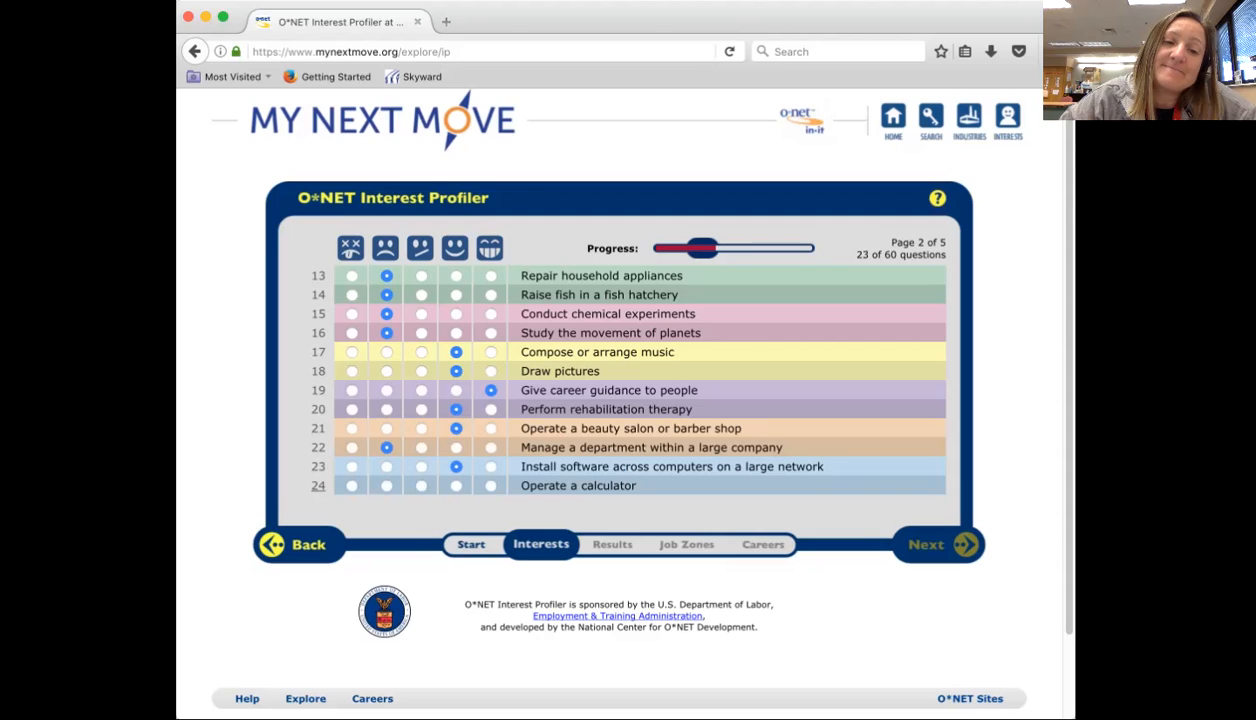
{"action": "left_click", "coordinate": [384, 486]}
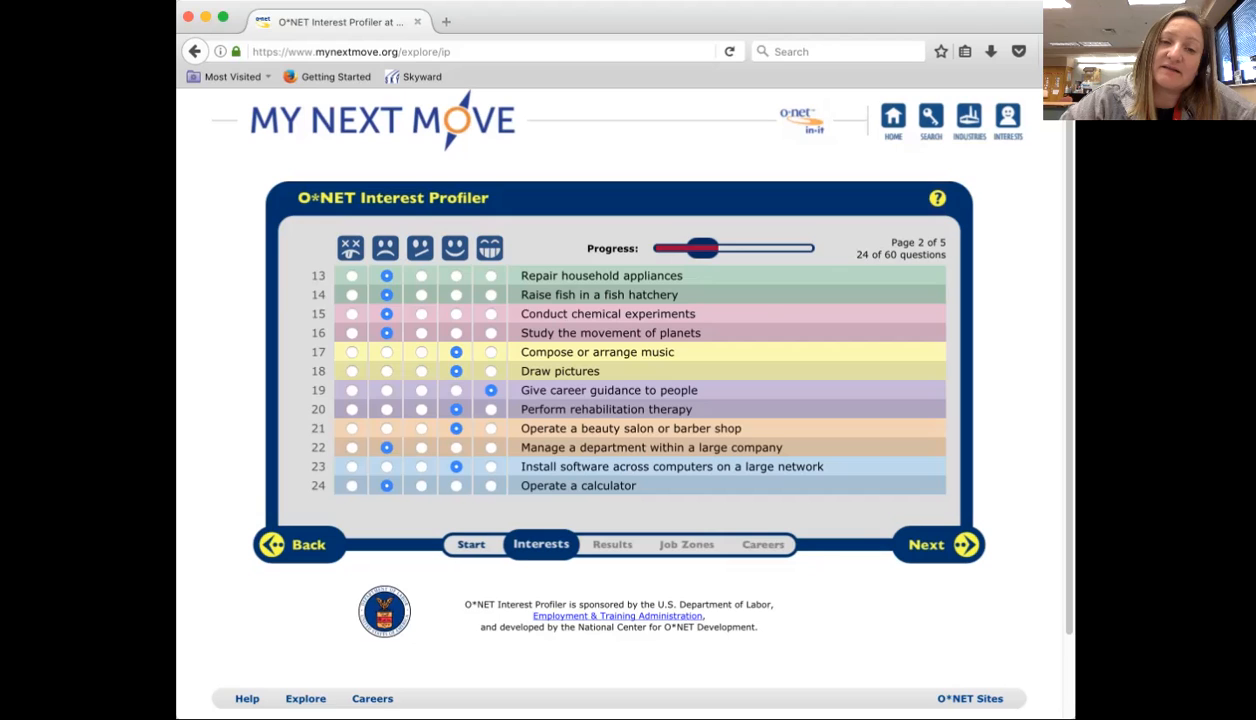
{"action": "left_click", "coordinate": [928, 544]}
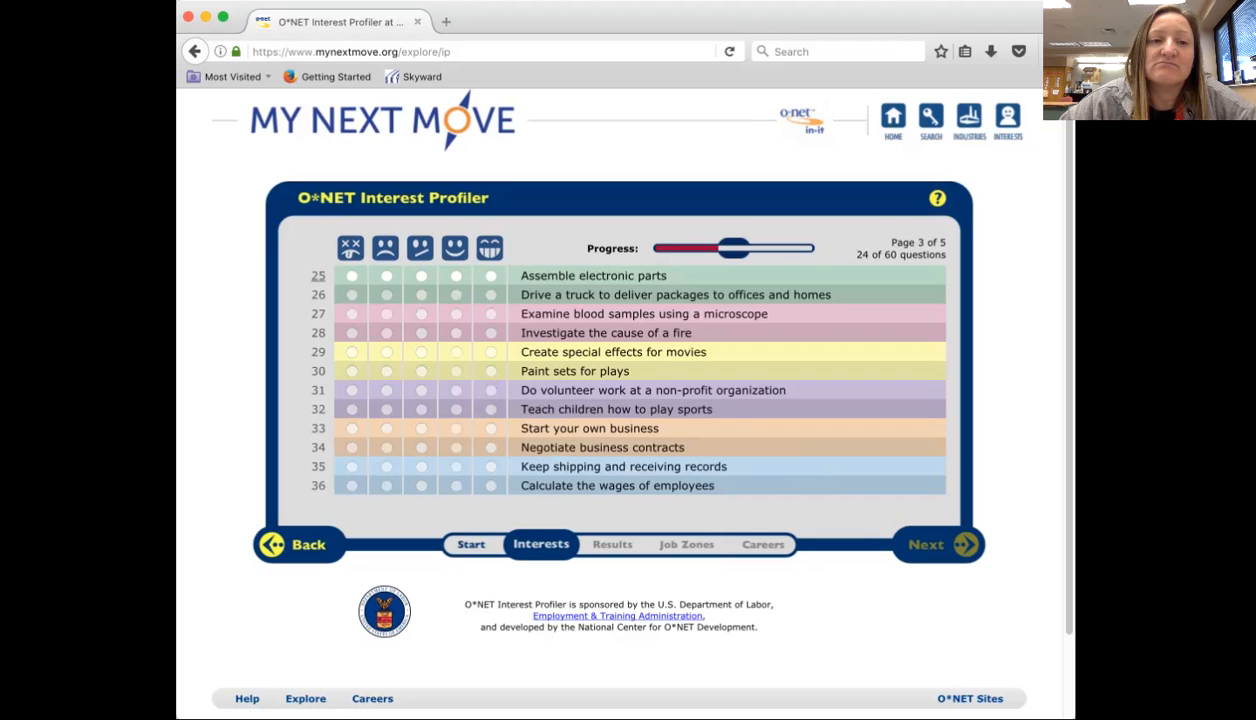
Rate questions 25–36: four Dislikes, effects, sets, volunteering Like, sports Dislike, own business Strongly Like, contracts Dislike, records and wages Like.
{"action": "left_click", "coordinate": [384, 276]}
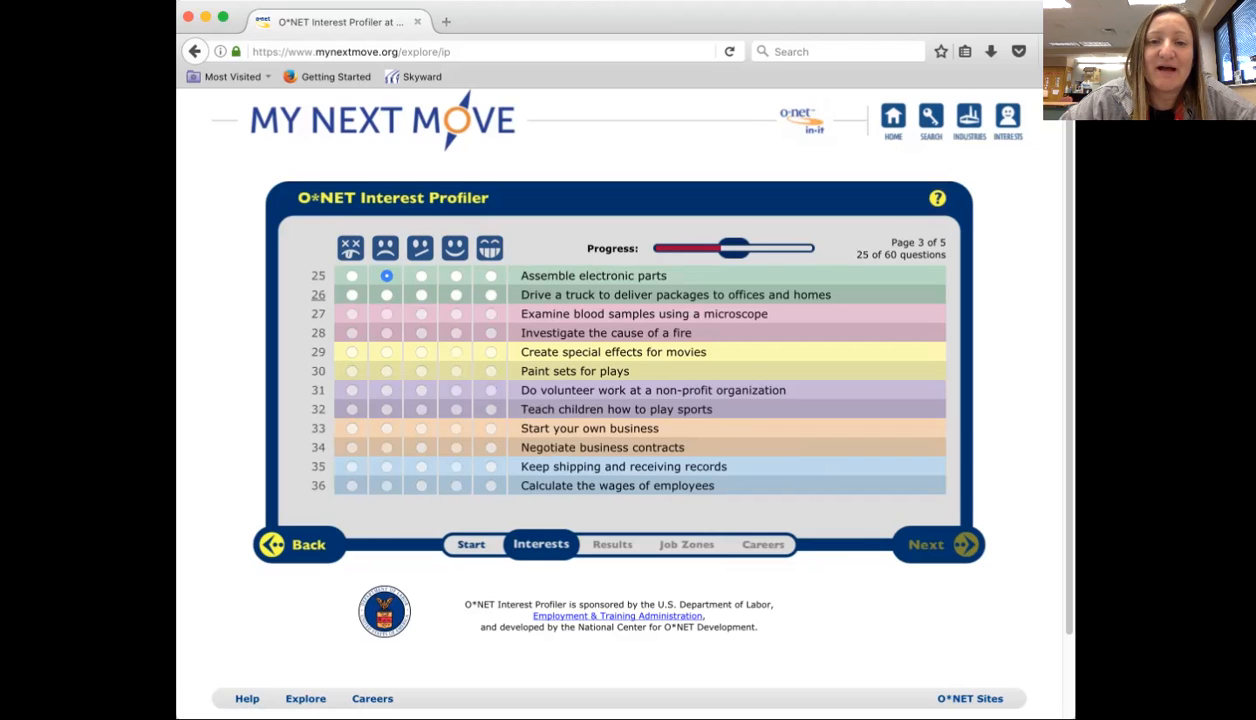
{"action": "mouse_move", "coordinate": [384, 294]}
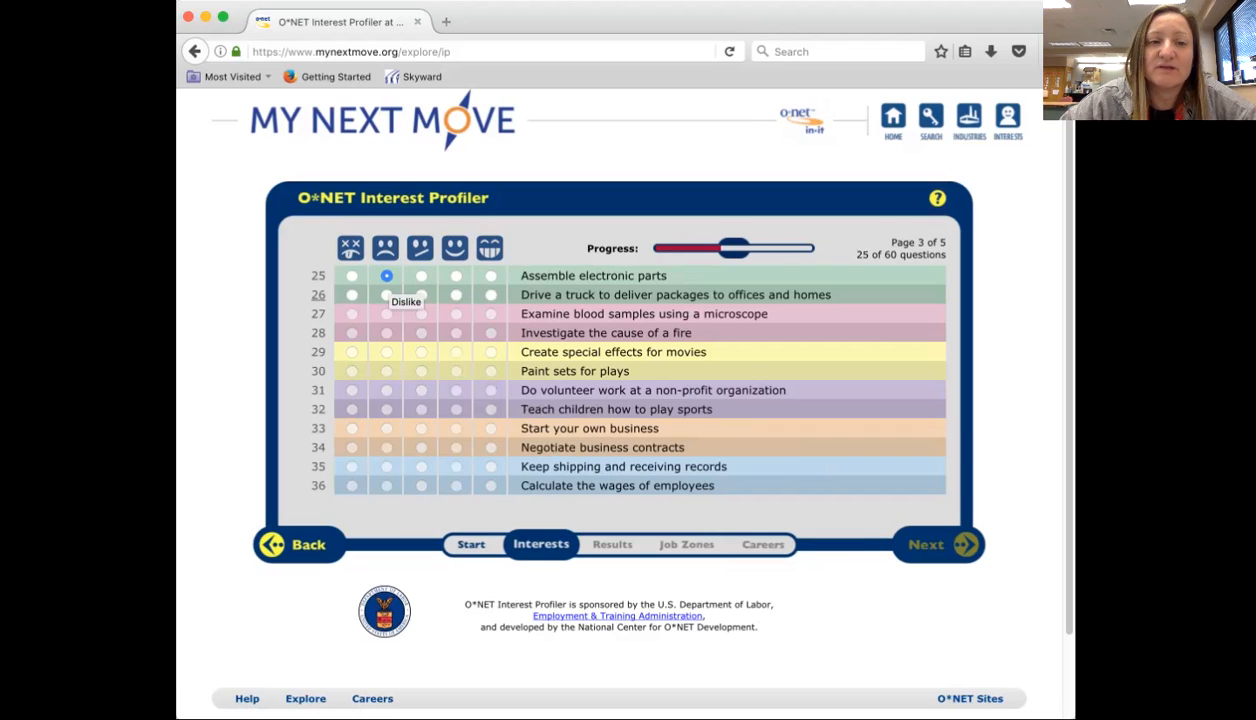
{"action": "left_click", "coordinate": [384, 294]}
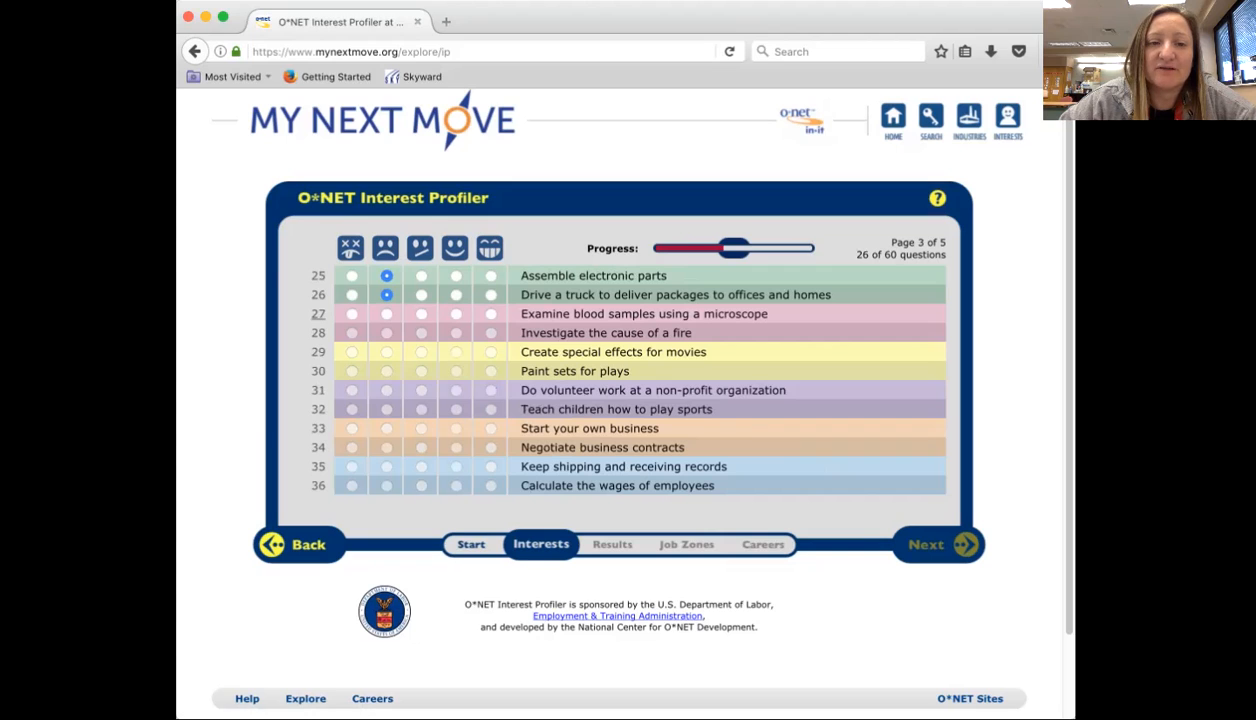
{"action": "left_click", "coordinate": [384, 312]}
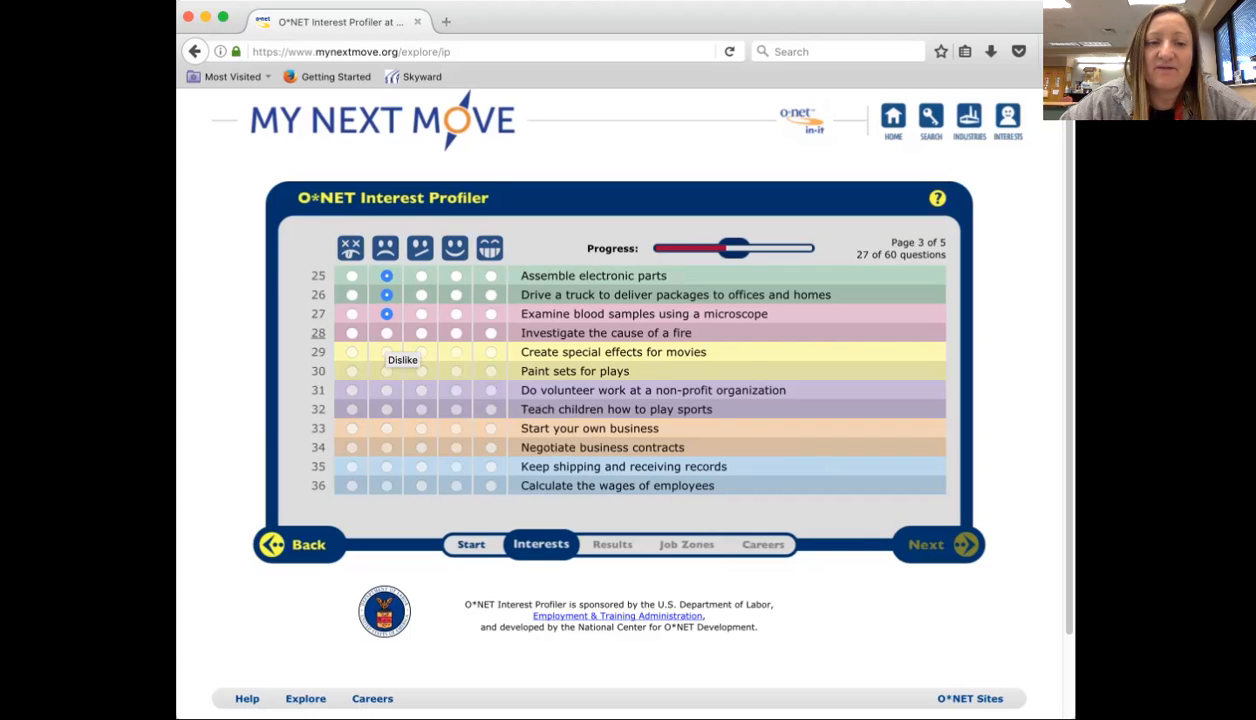
{"action": "left_click", "coordinate": [384, 332]}
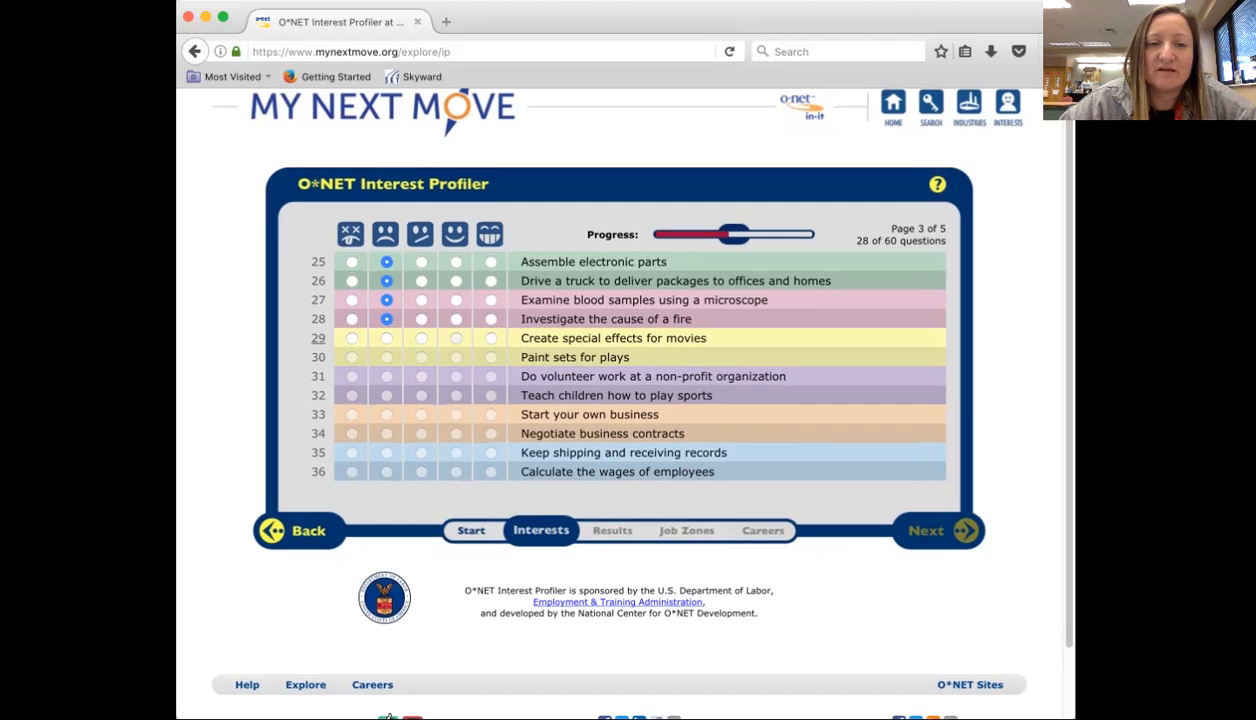
{"action": "left_click", "coordinate": [454, 338]}
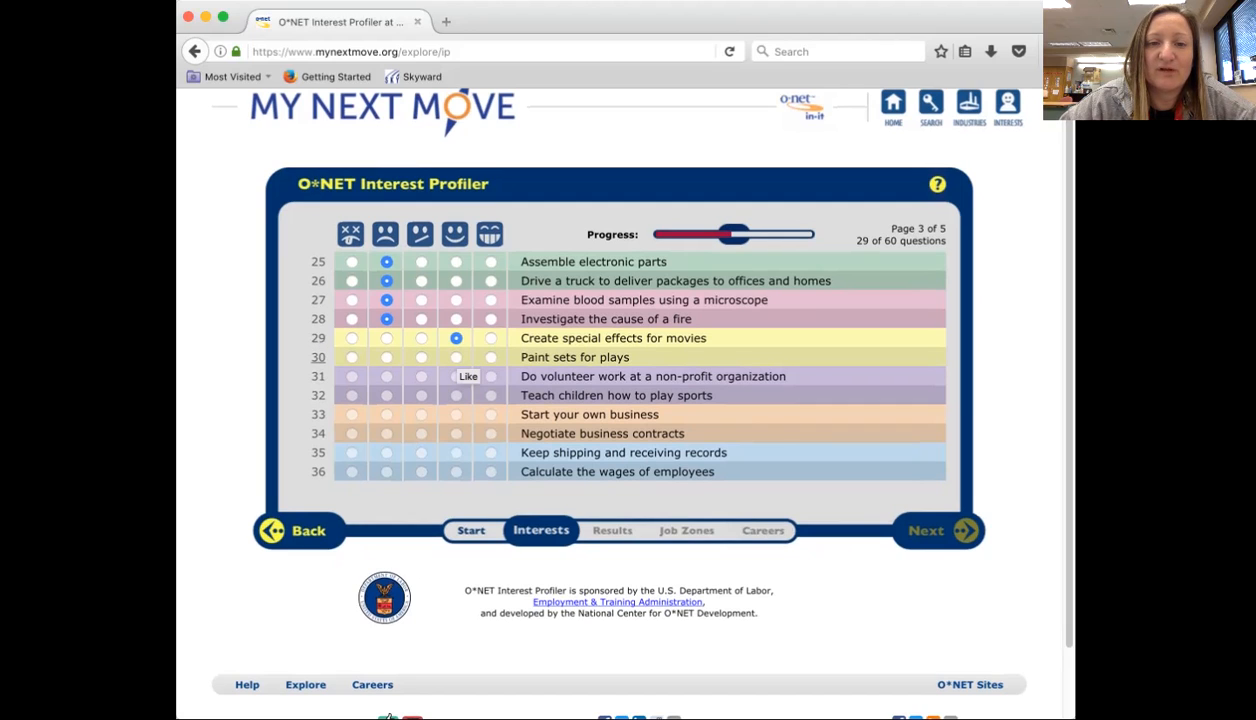
{"action": "left_click", "coordinate": [456, 356]}
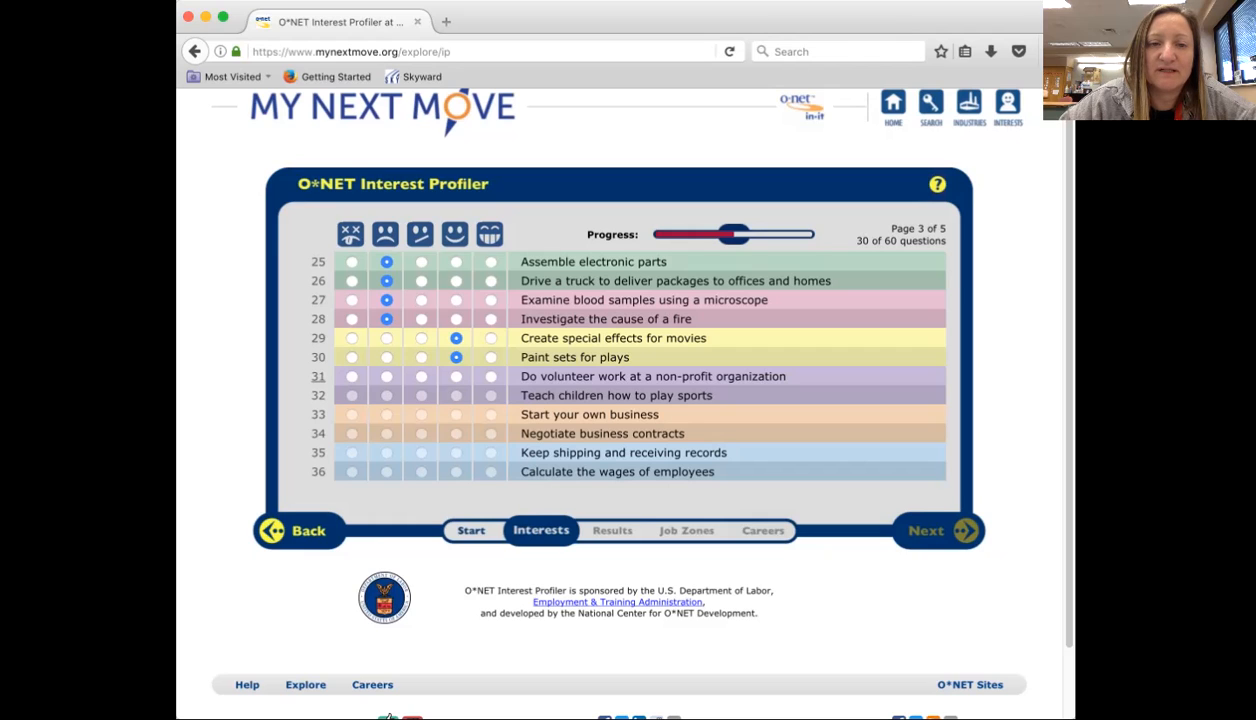
{"action": "left_click", "coordinate": [456, 376]}
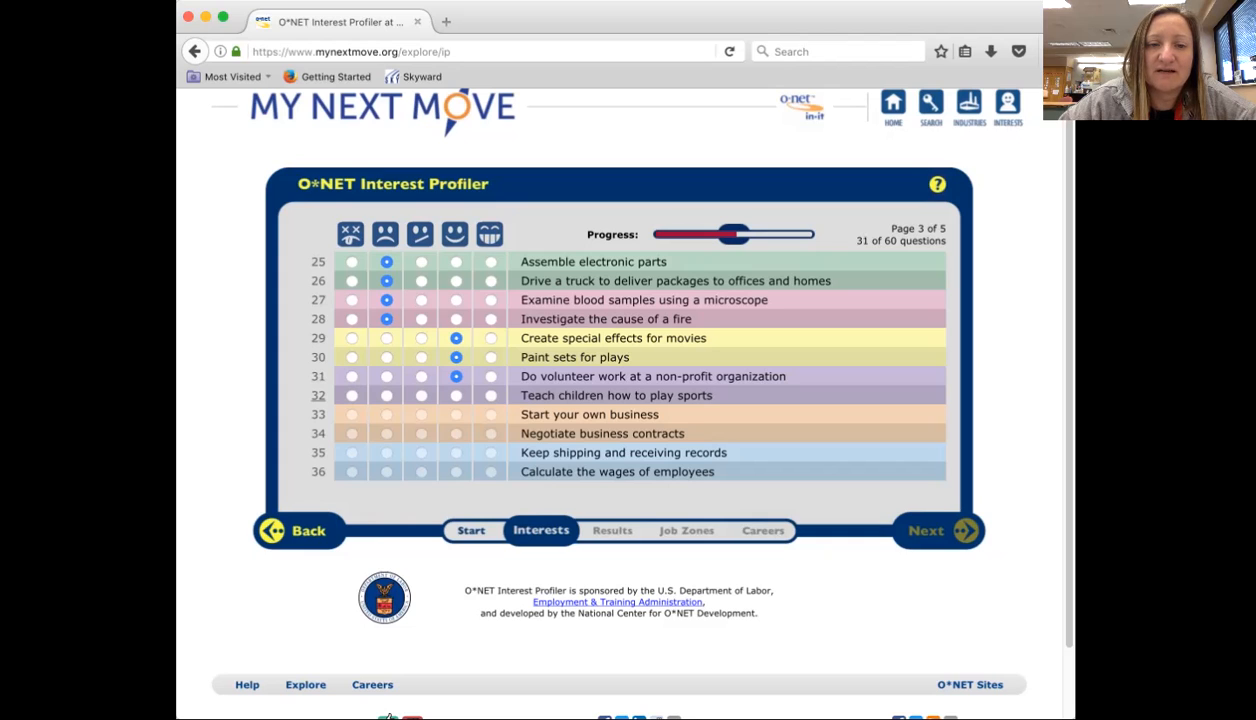
{"action": "left_click", "coordinate": [384, 396]}
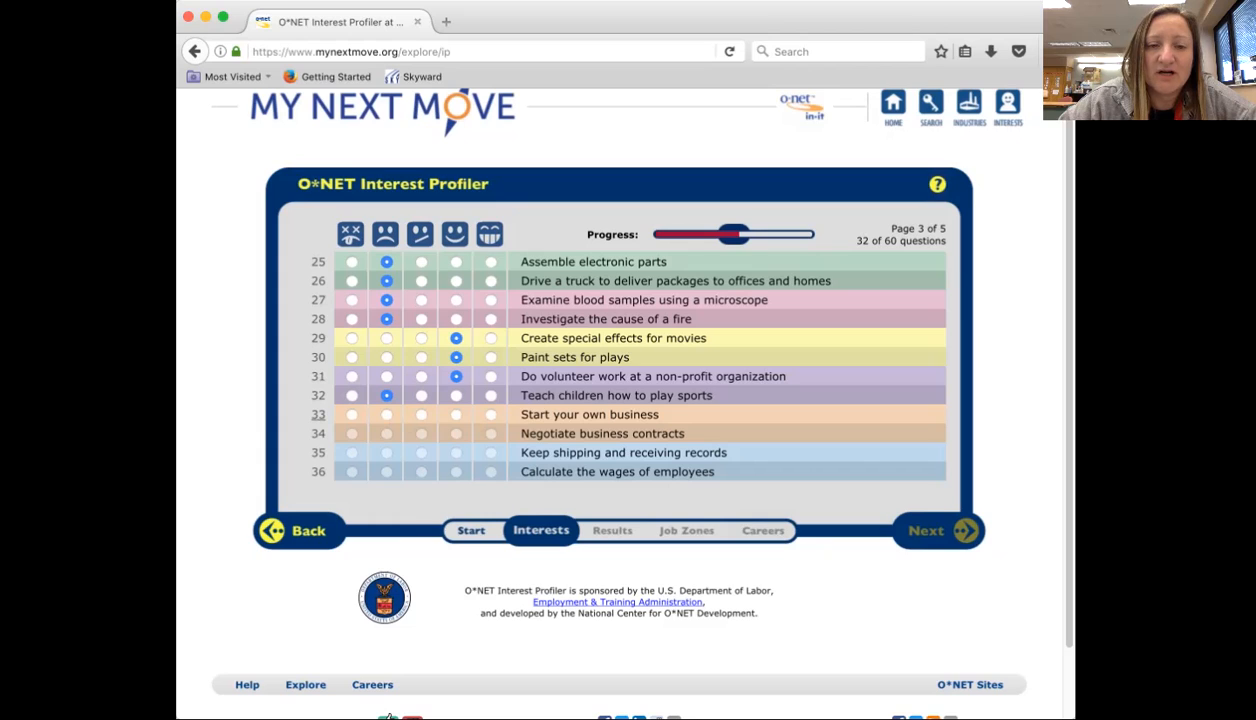
{"action": "left_click", "coordinate": [488, 414]}
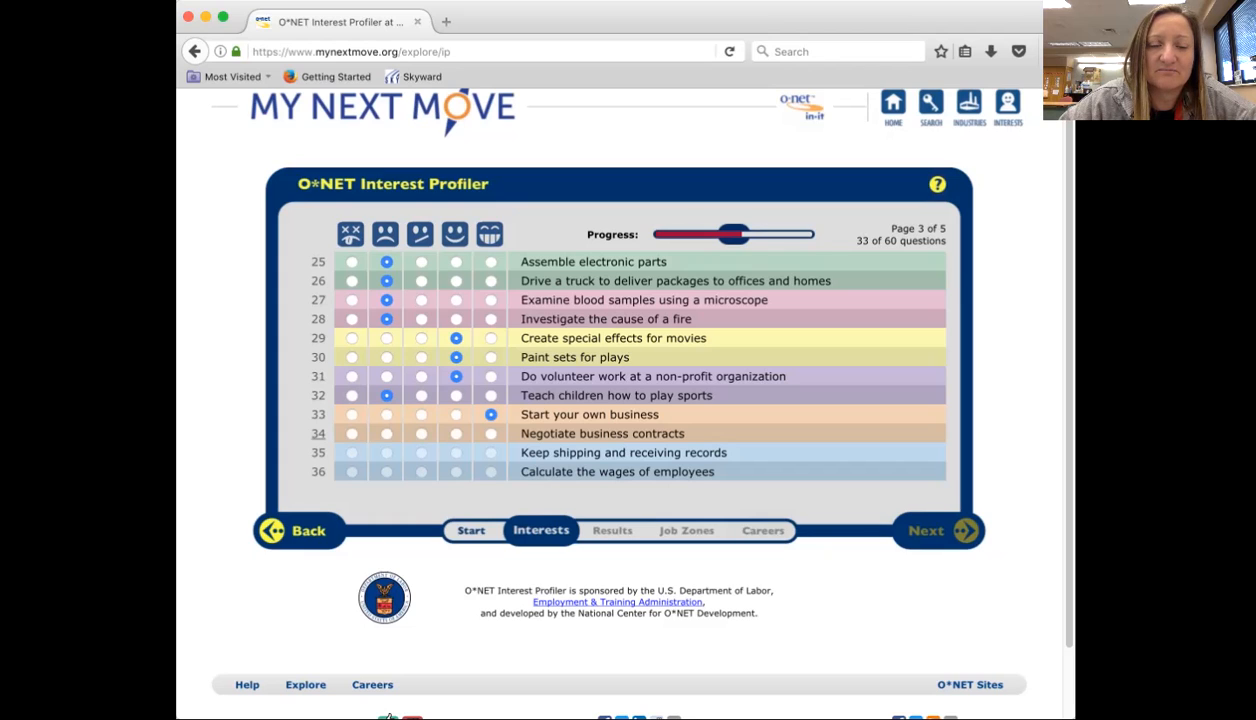
{"action": "left_click", "coordinate": [384, 432]}
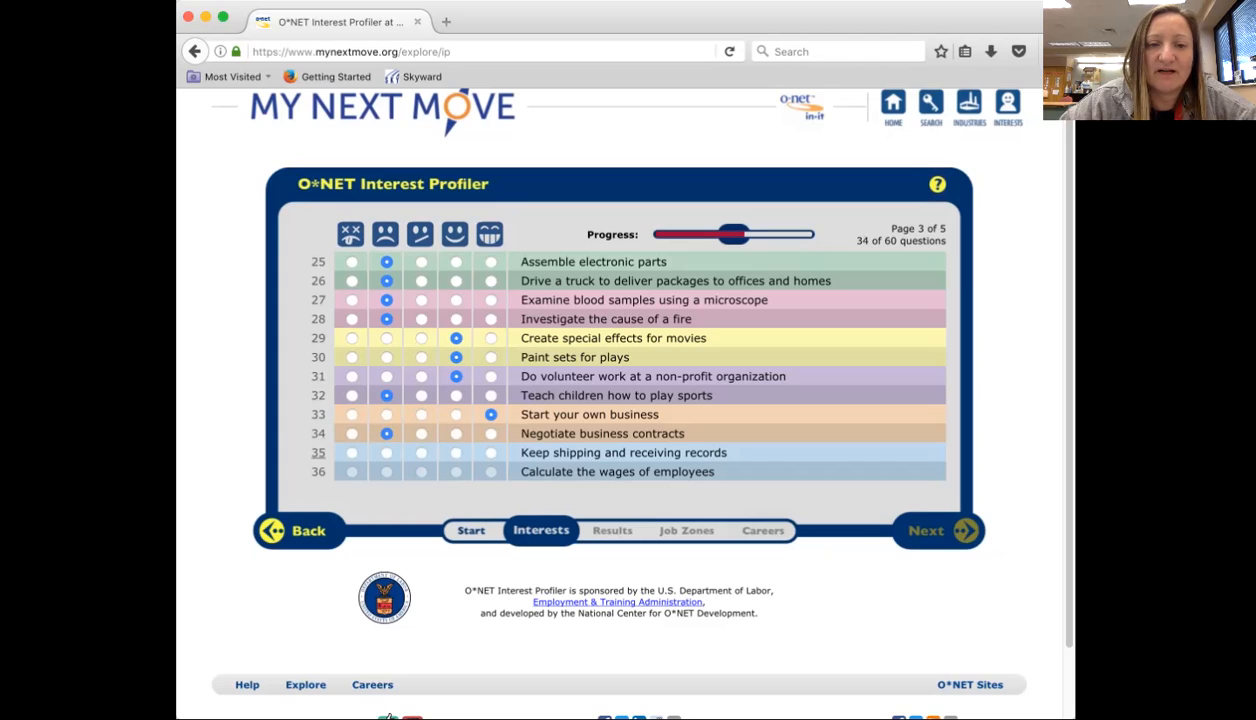
{"action": "left_click", "coordinate": [454, 452]}
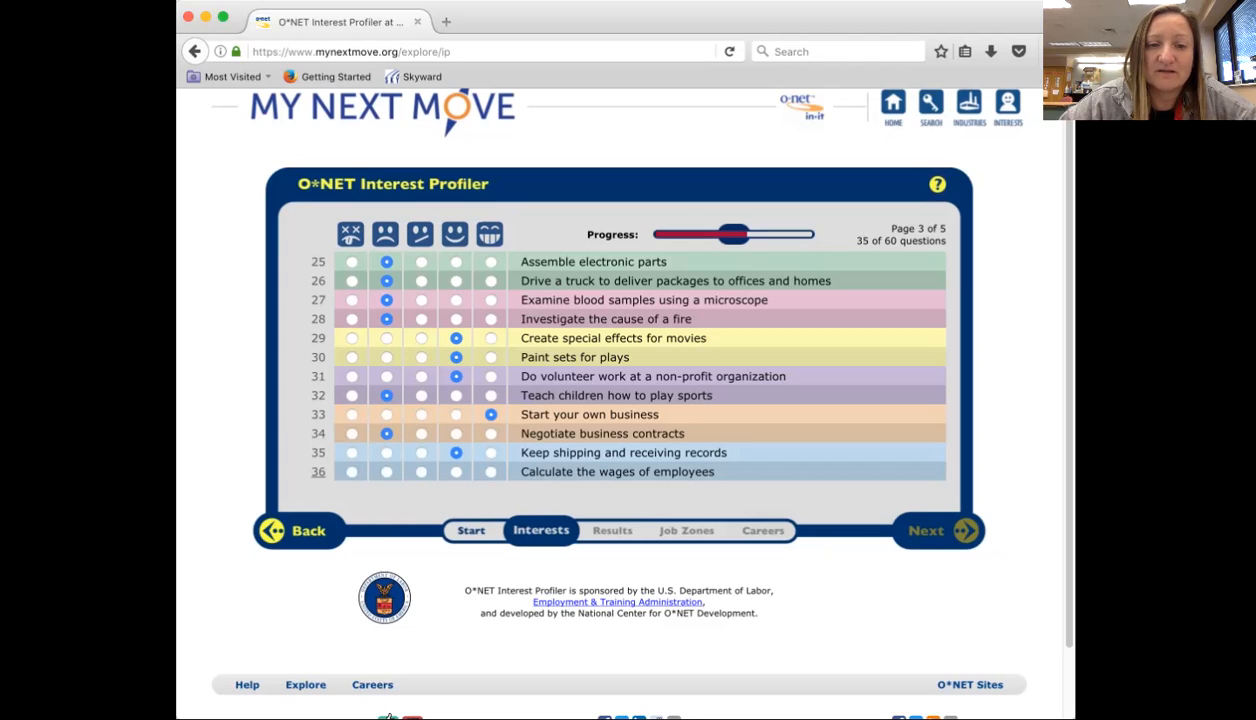
{"action": "left_click", "coordinate": [454, 472]}
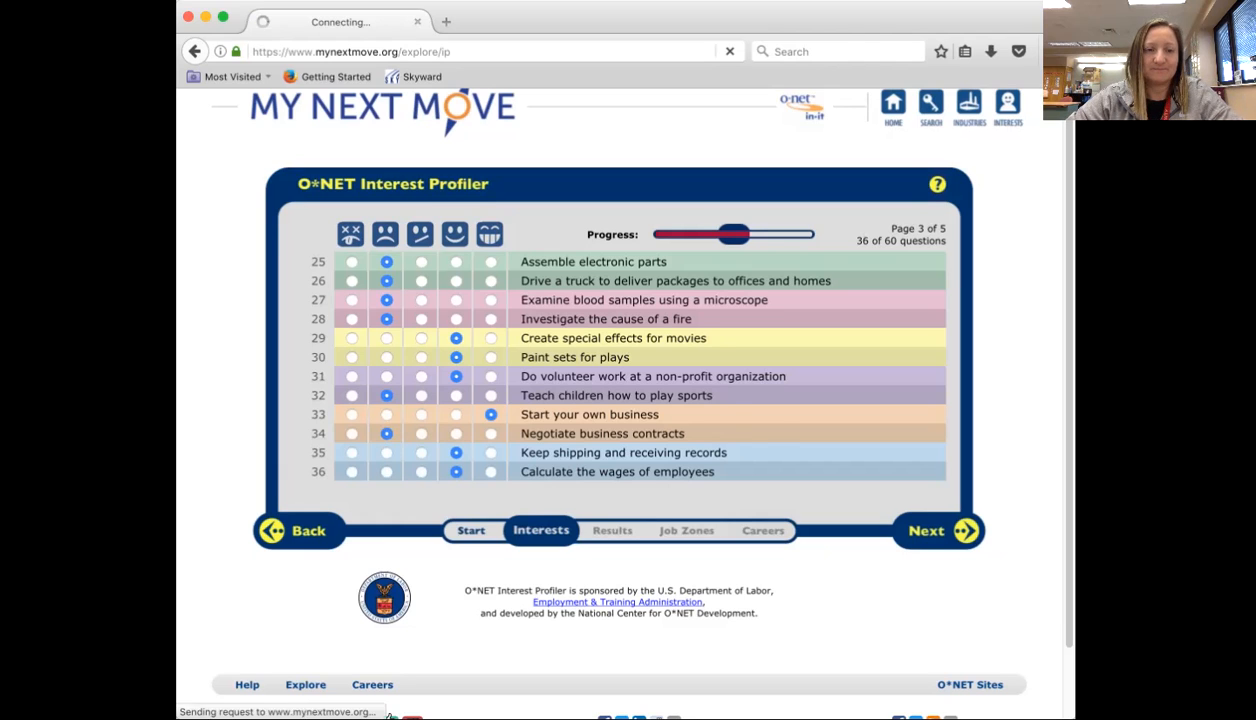
Review pages 2 and 1 of answers, then move forward to the unanswered page 4 (questions 37–48).
{"action": "left_click", "coordinate": [298, 530]}
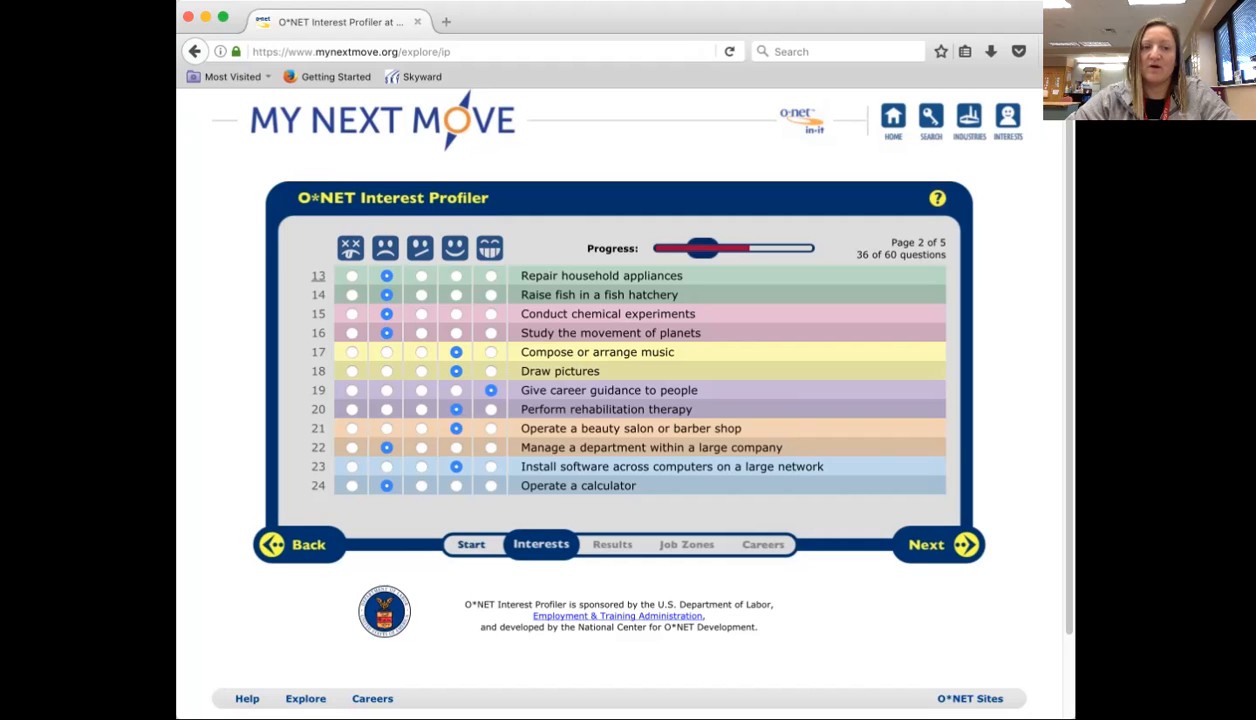
{"action": "left_click", "coordinate": [300, 544]}
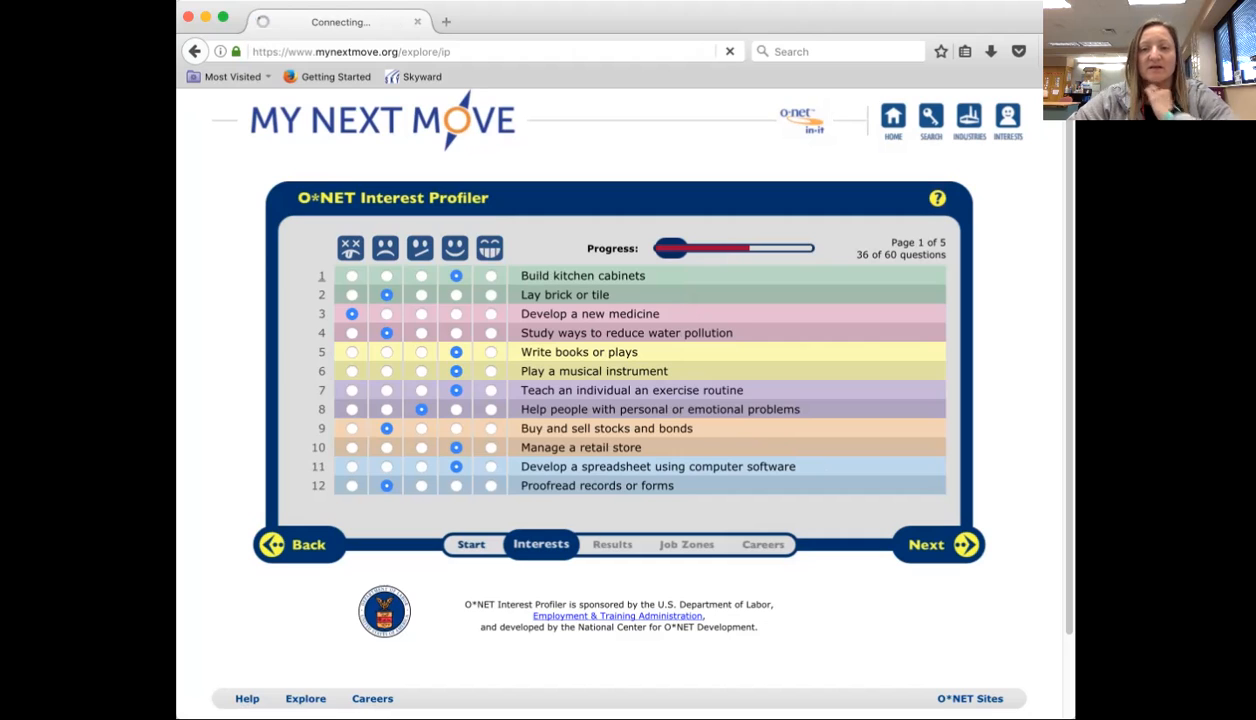
{"action": "left_click", "coordinate": [936, 544]}
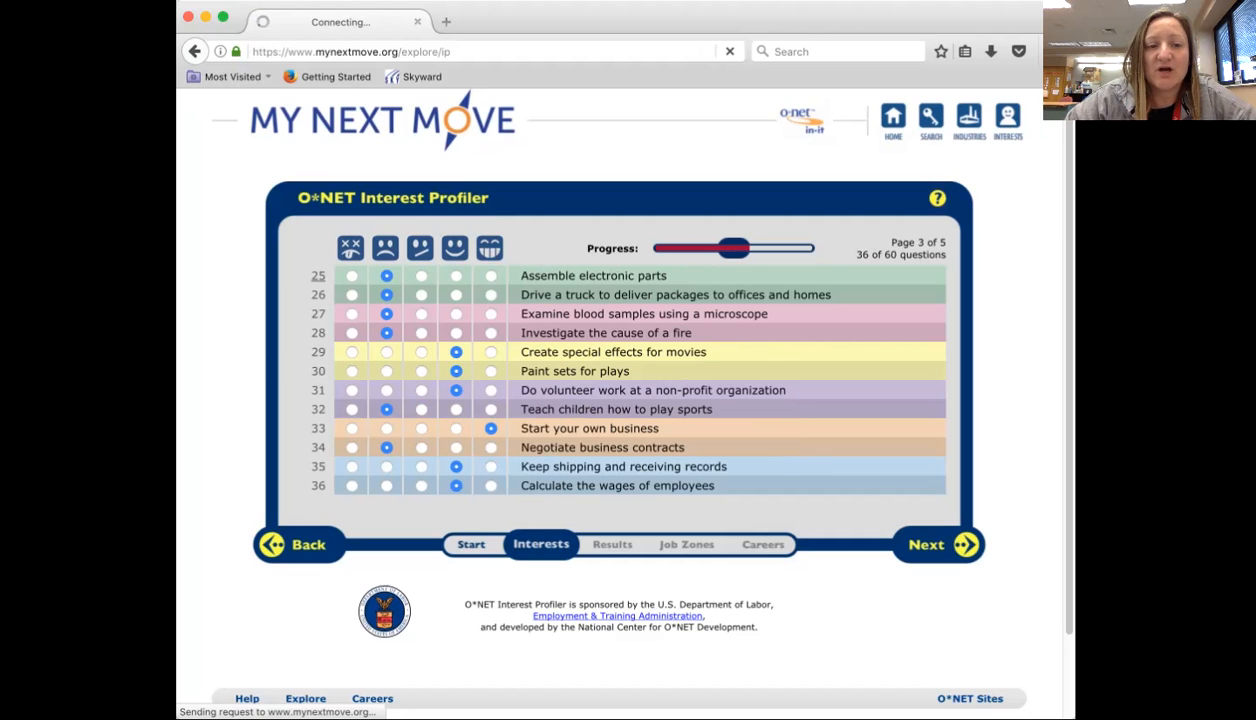
{"action": "left_click", "coordinate": [924, 544]}
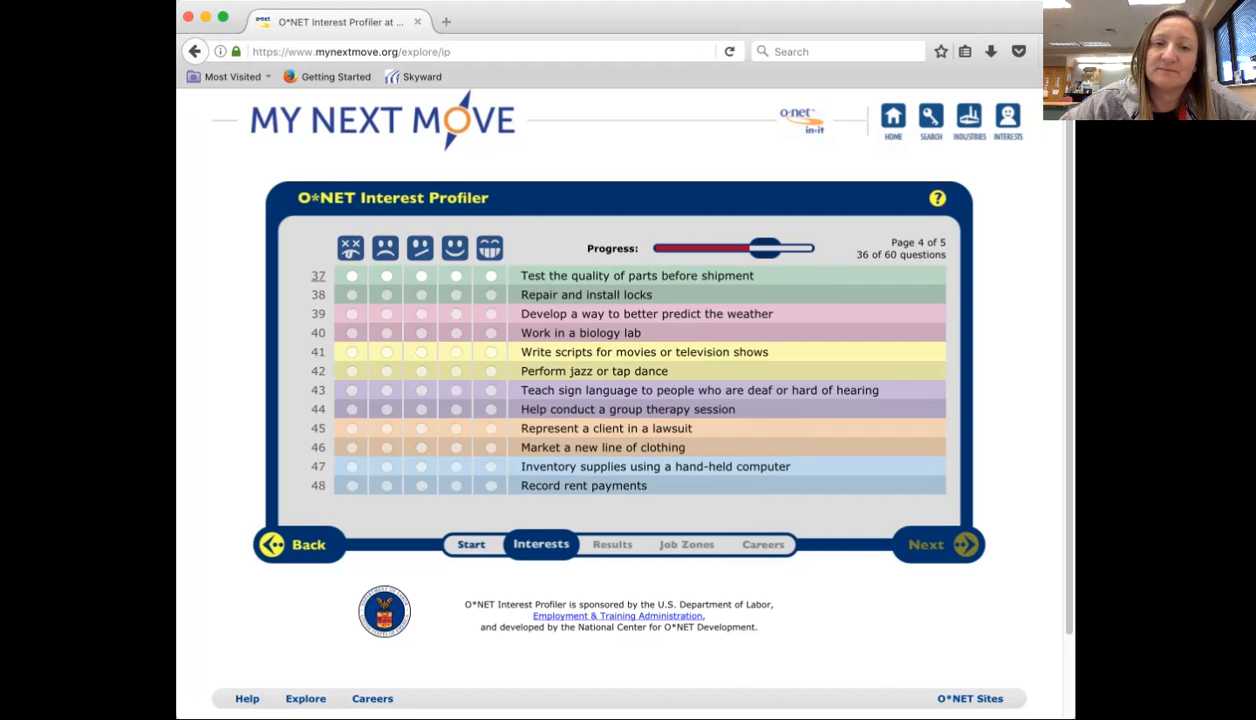
Rate questions 37–48: four Dislikes, scripts Like, dance Dislike, sign language and therapy Like, lawsuit Strongly Dislike, clothing Strongly Like, inventory and rent Like.
{"action": "left_click", "coordinate": [384, 276]}
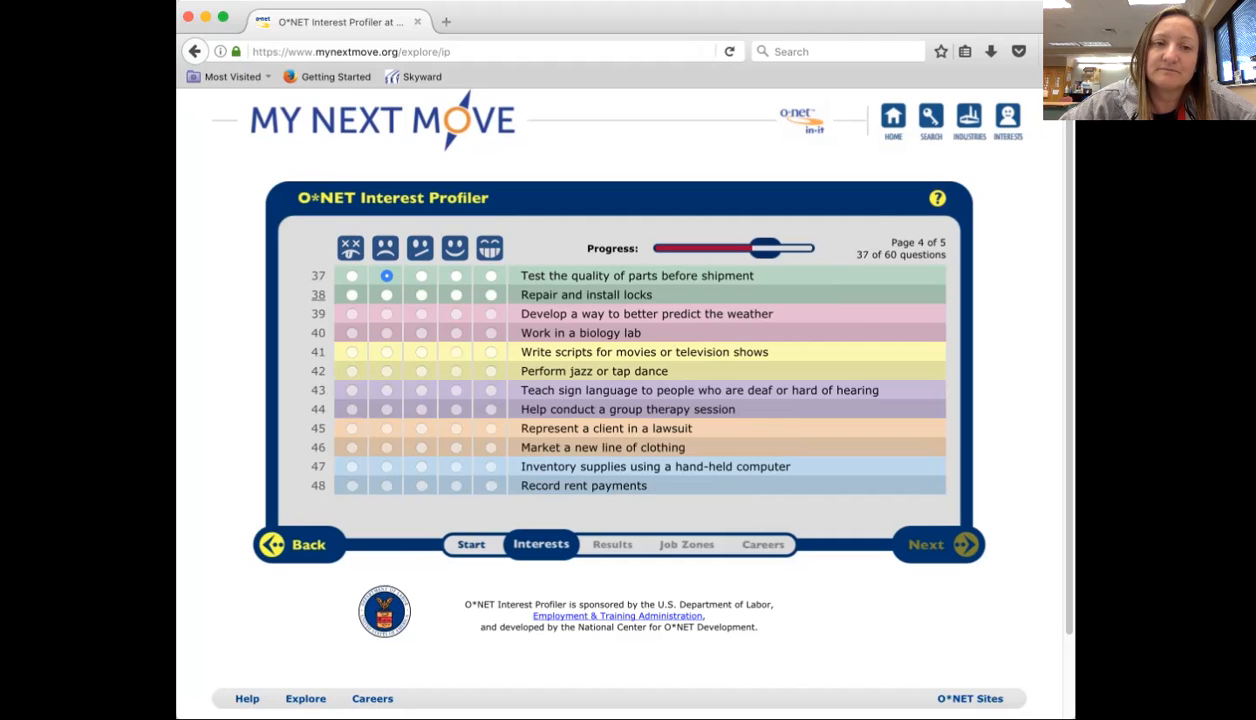
{"action": "left_click", "coordinate": [386, 294]}
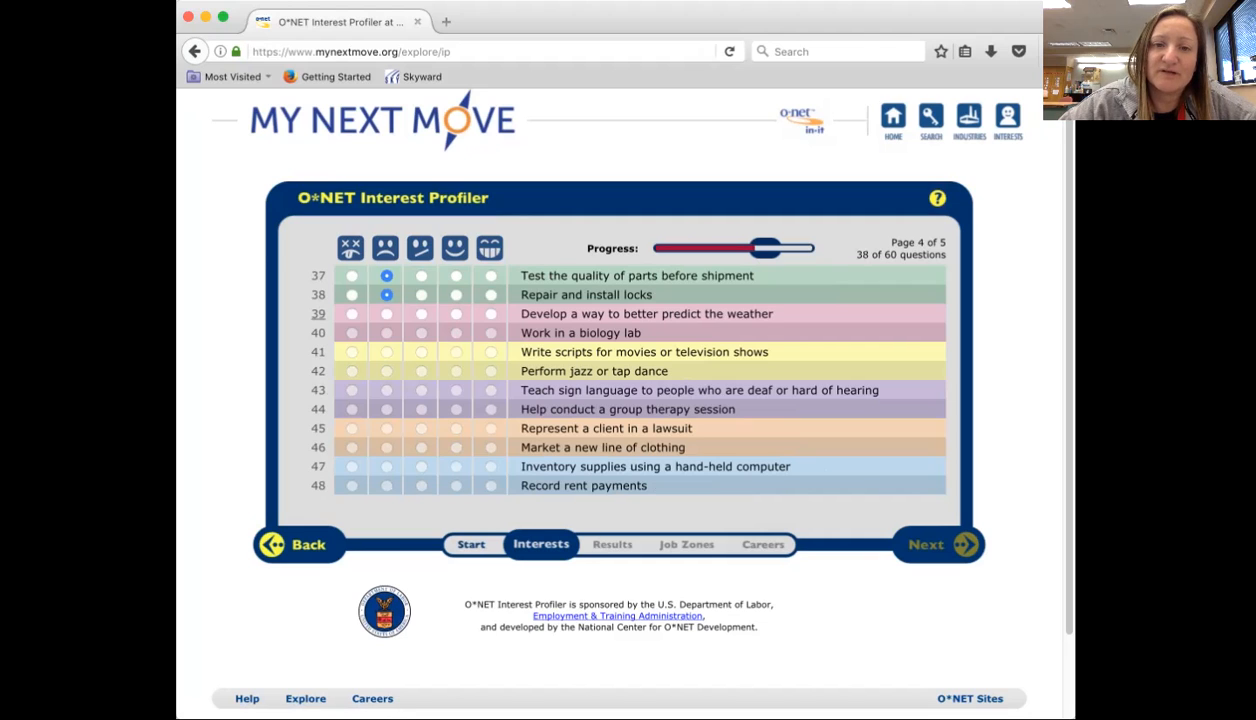
{"action": "left_click", "coordinate": [384, 312]}
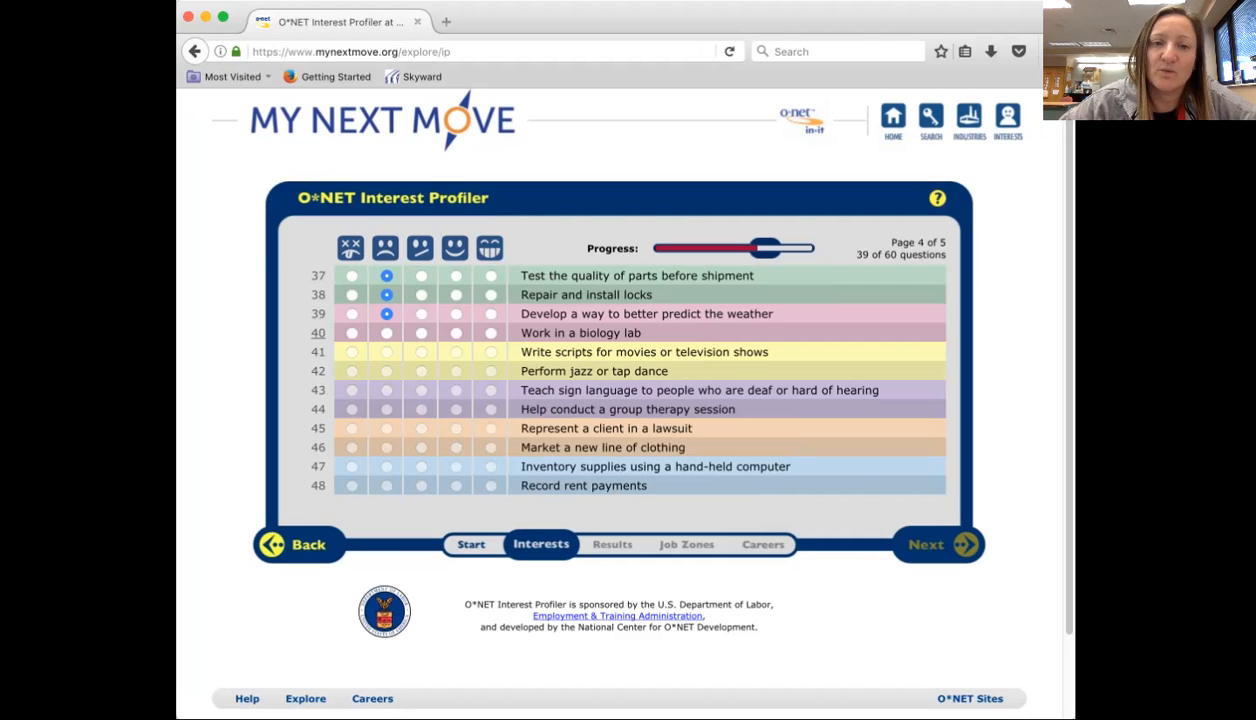
{"action": "left_click", "coordinate": [384, 332]}
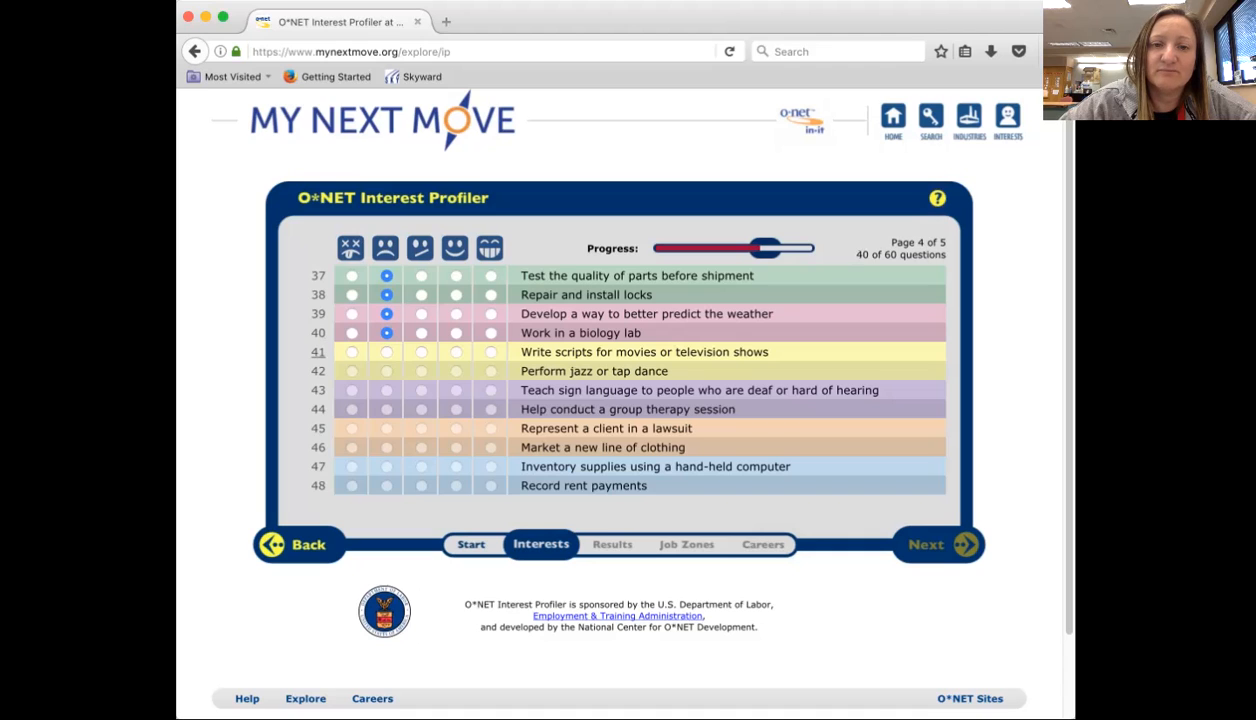
{"action": "left_click", "coordinate": [454, 352]}
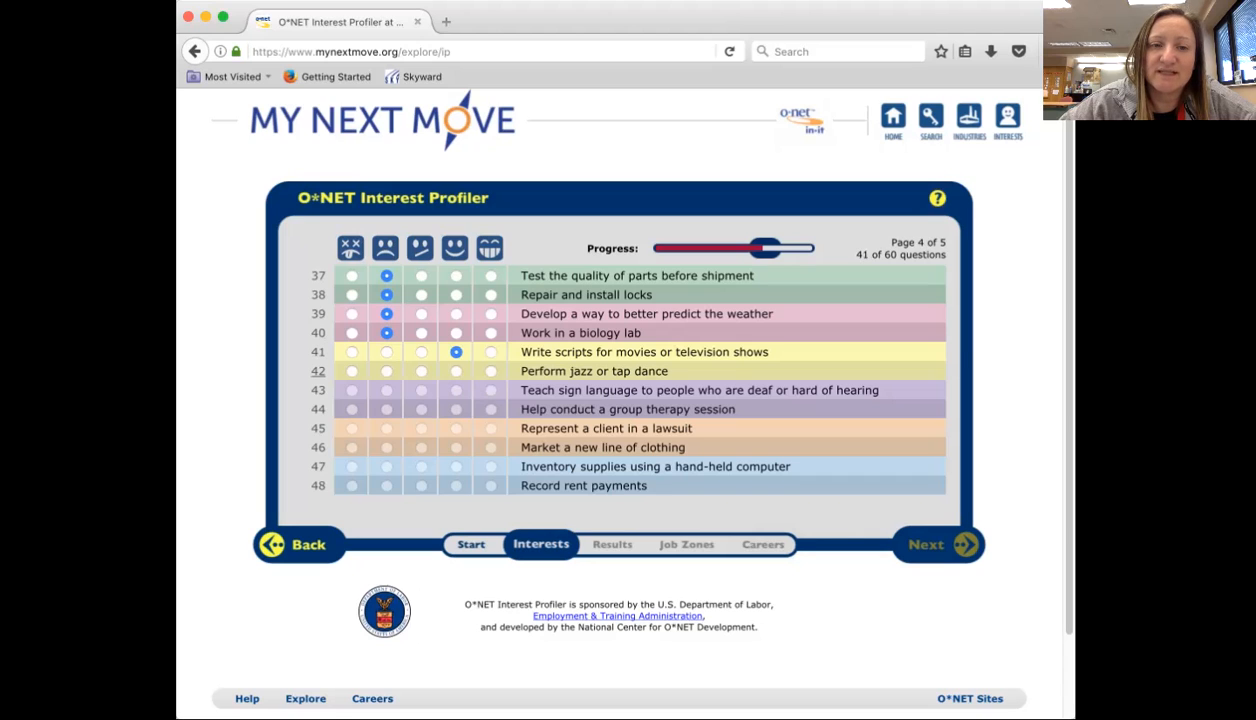
{"action": "left_click", "coordinate": [384, 370]}
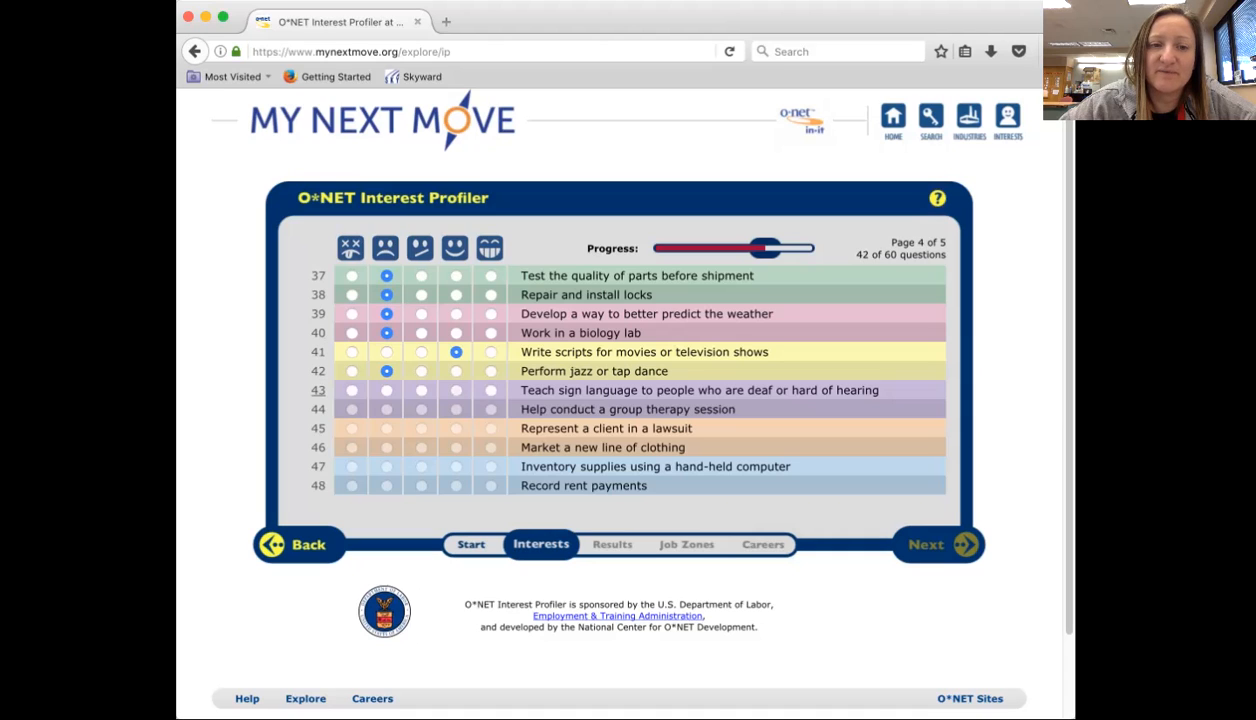
{"action": "left_click", "coordinate": [454, 388]}
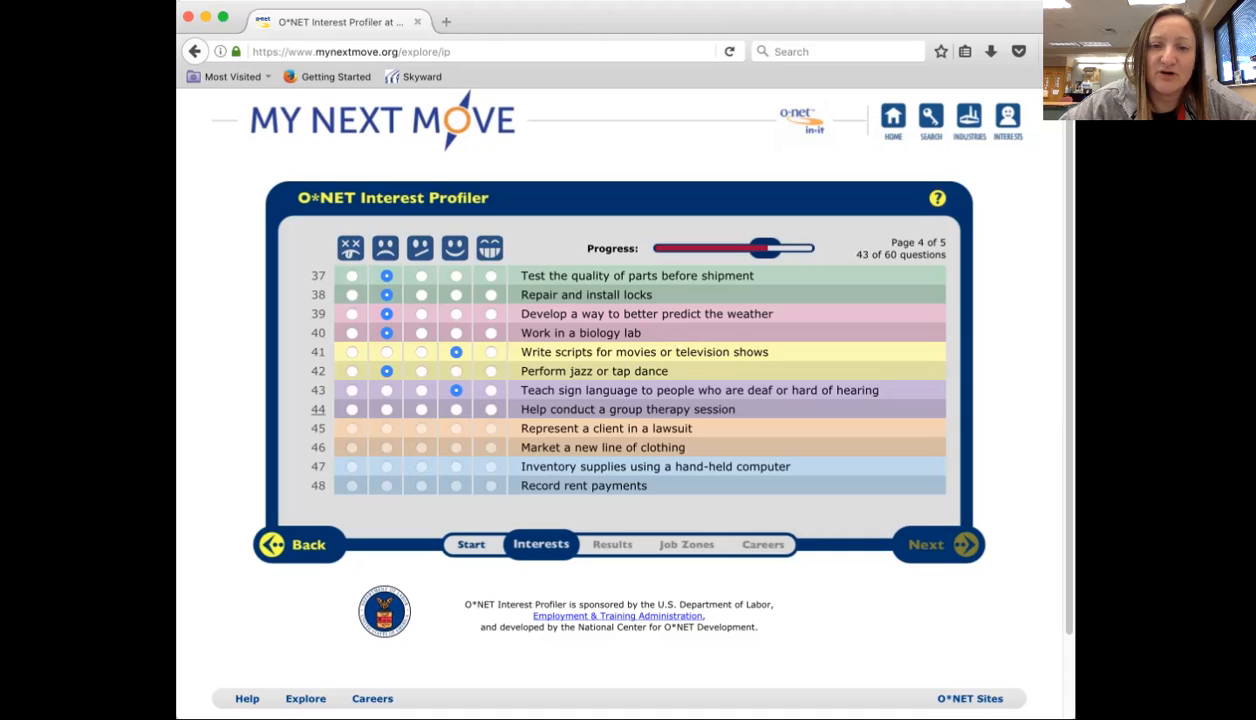
{"action": "left_click", "coordinate": [454, 408]}
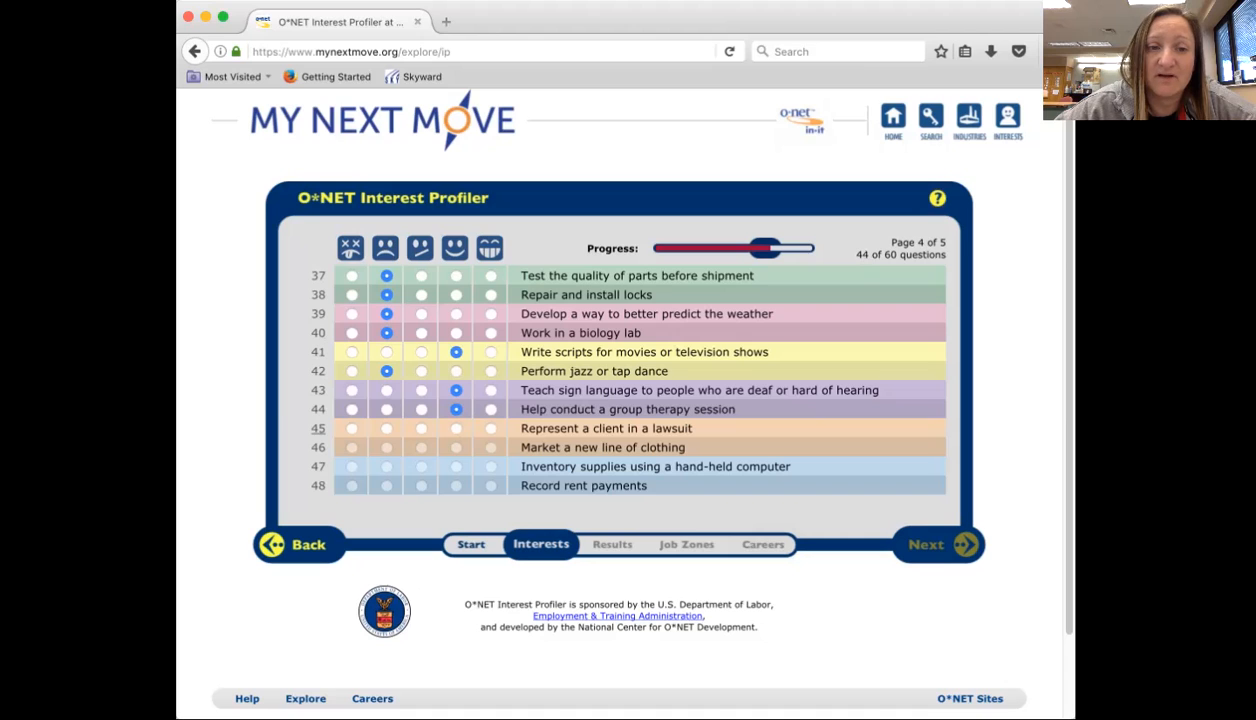
{"action": "left_click", "coordinate": [352, 428]}
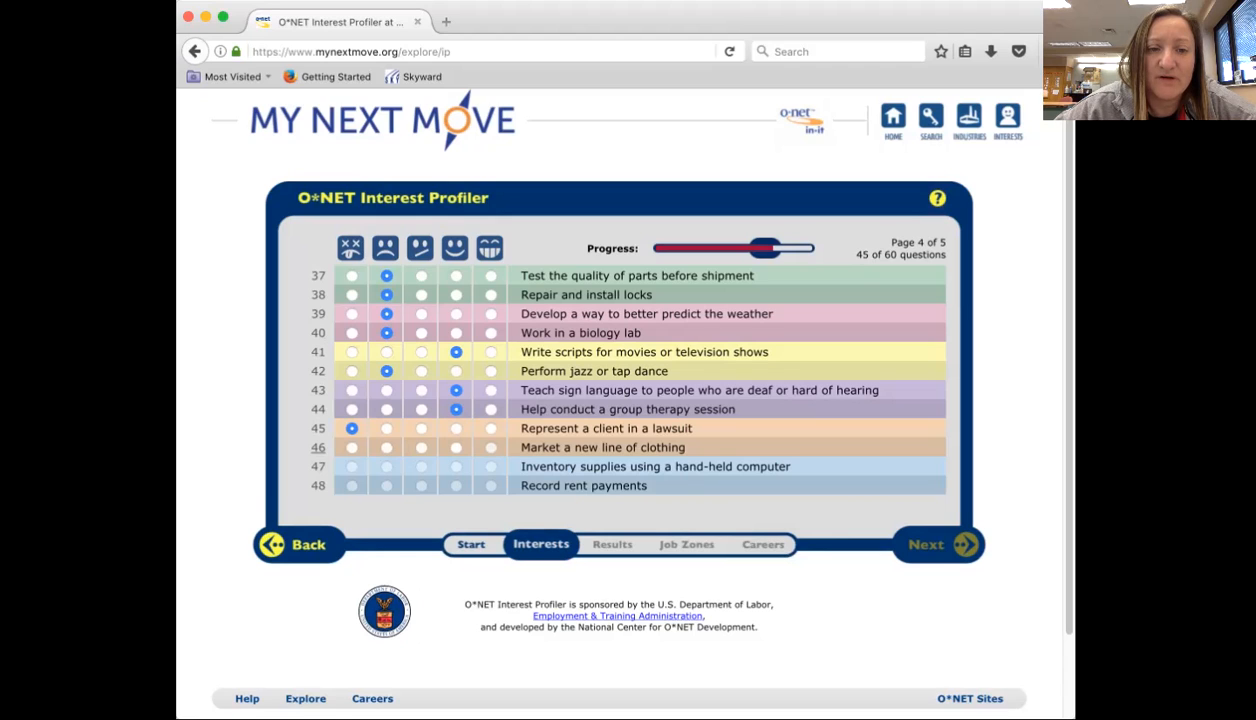
{"action": "left_click", "coordinate": [488, 448]}
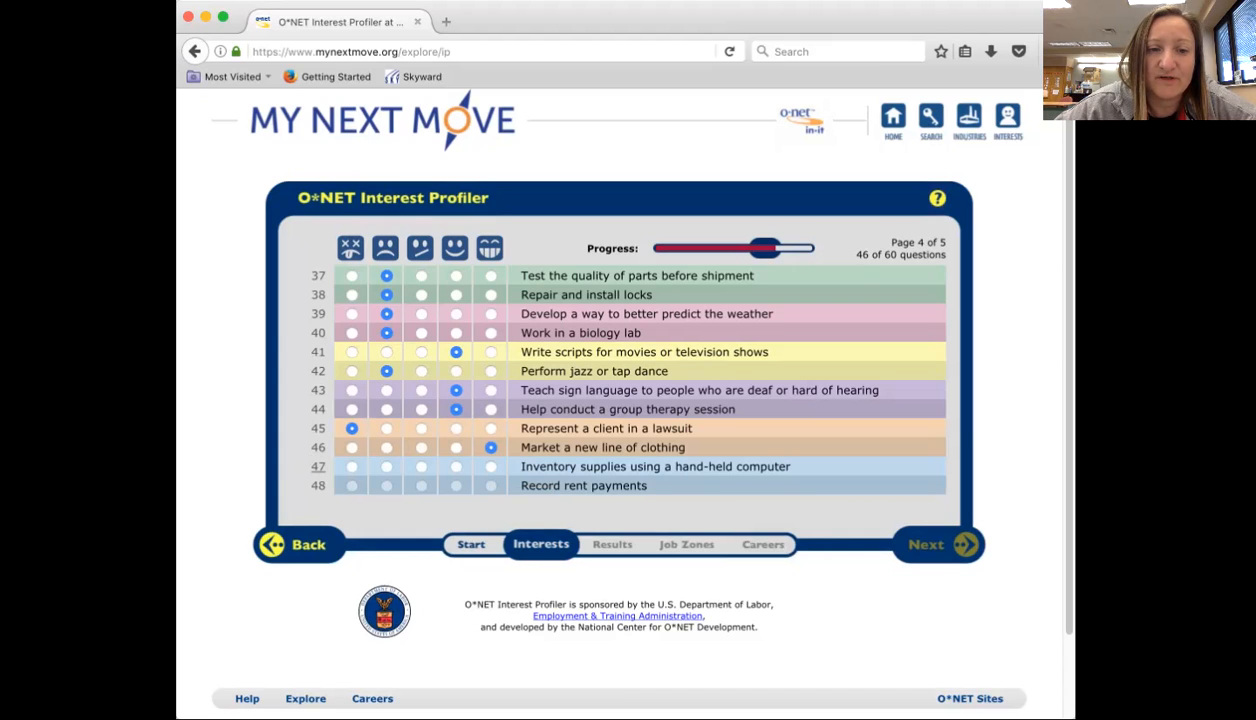
{"action": "left_click", "coordinate": [454, 468]}
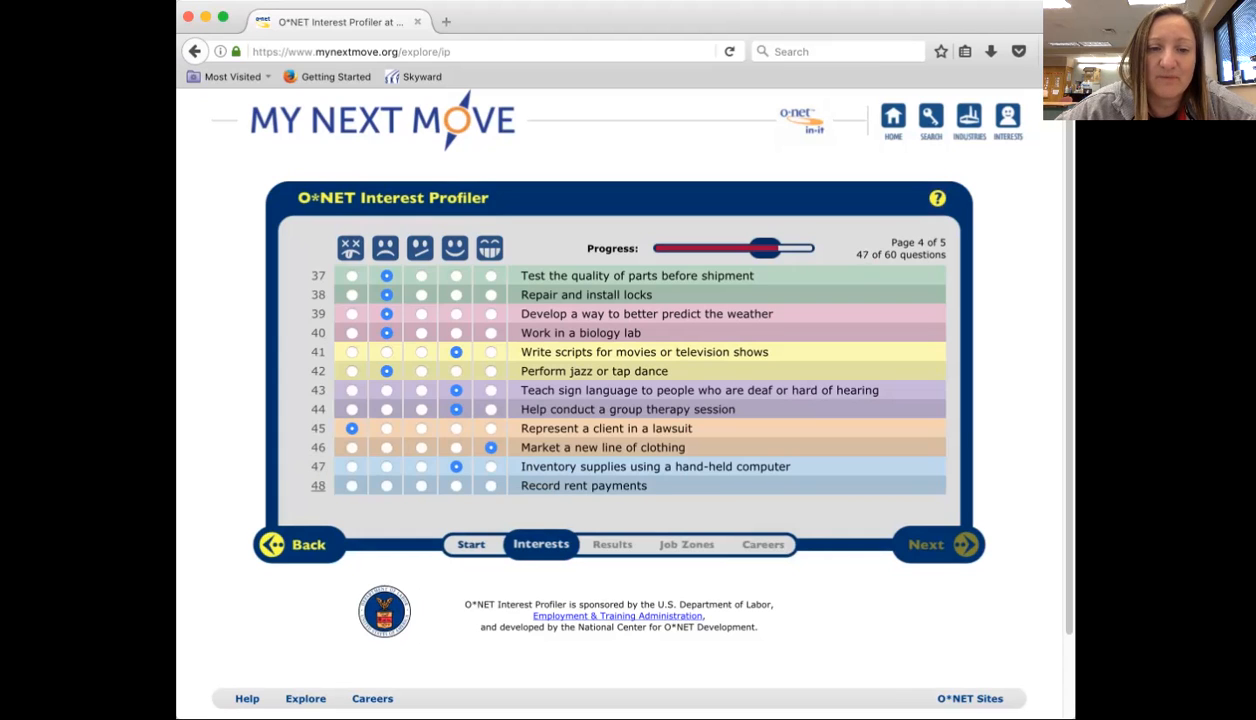
{"action": "left_click", "coordinate": [454, 486]}
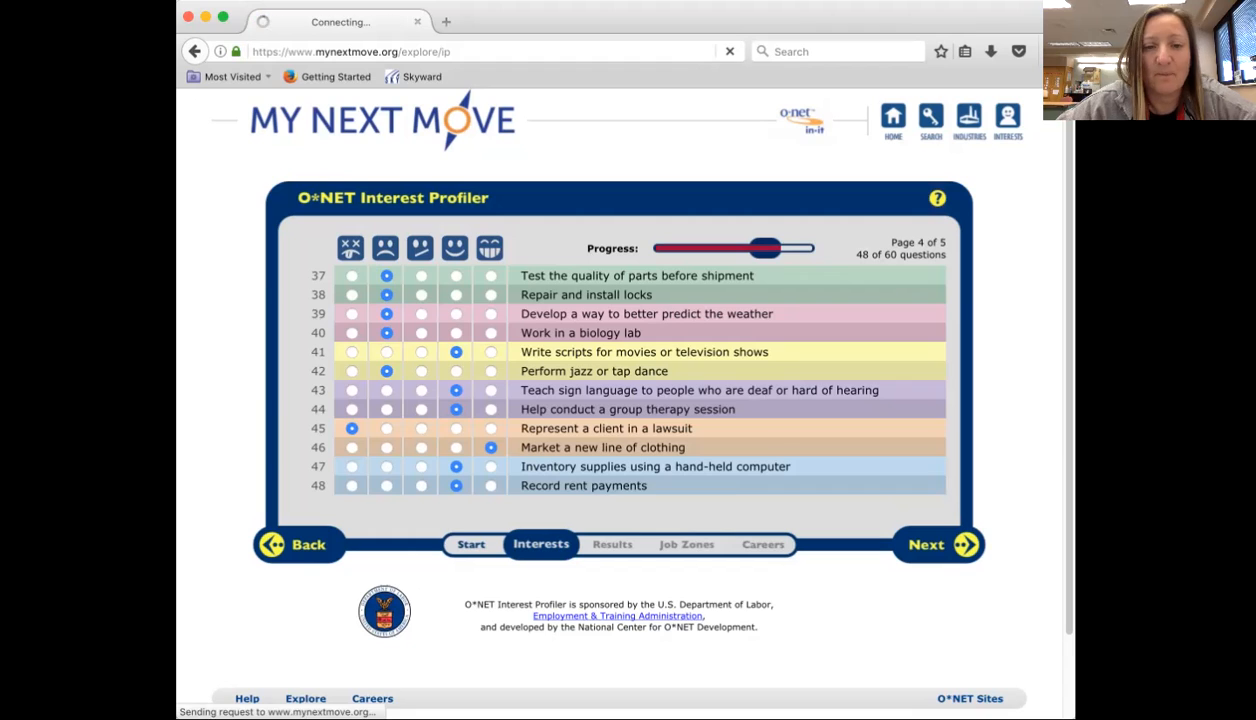
On page 5 rate questions 49–60 (machines, fires, sugar, lab tests Dislike; band, editing, day-care, teaching, selling, store Like) and finish at 60 of 60.
{"action": "left_click", "coordinate": [936, 544]}
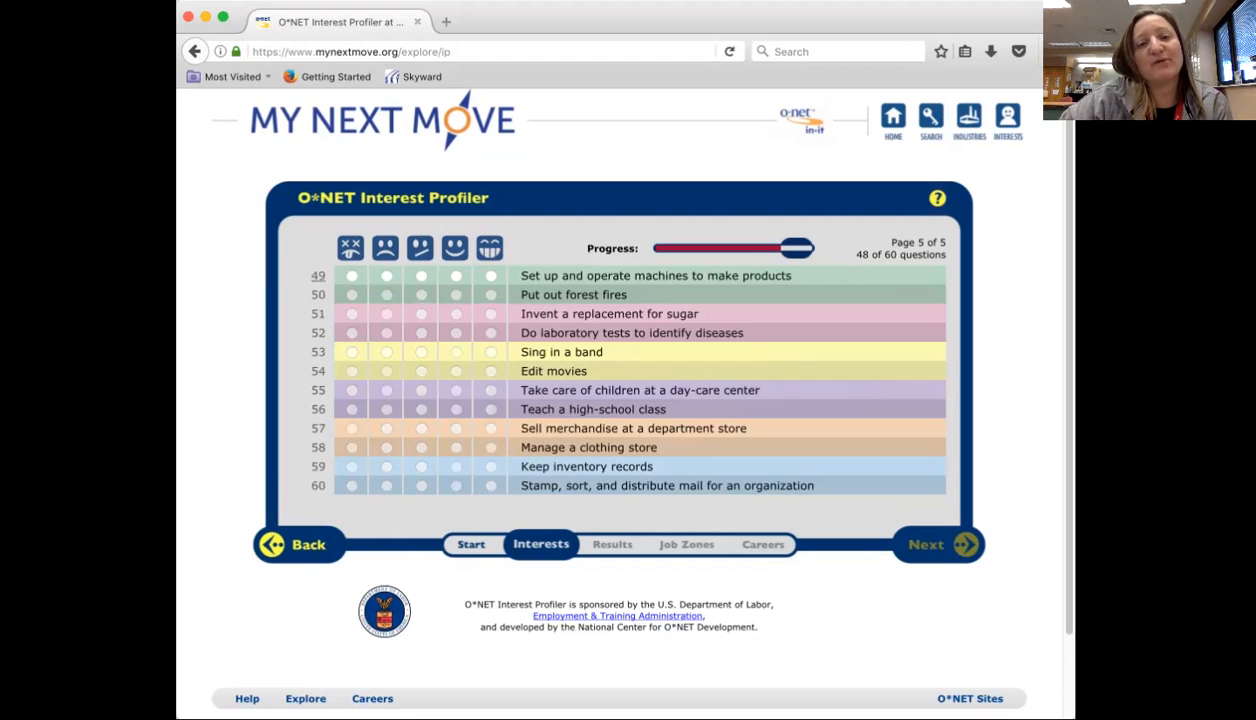
{"action": "mouse_move", "coordinate": [454, 294]}
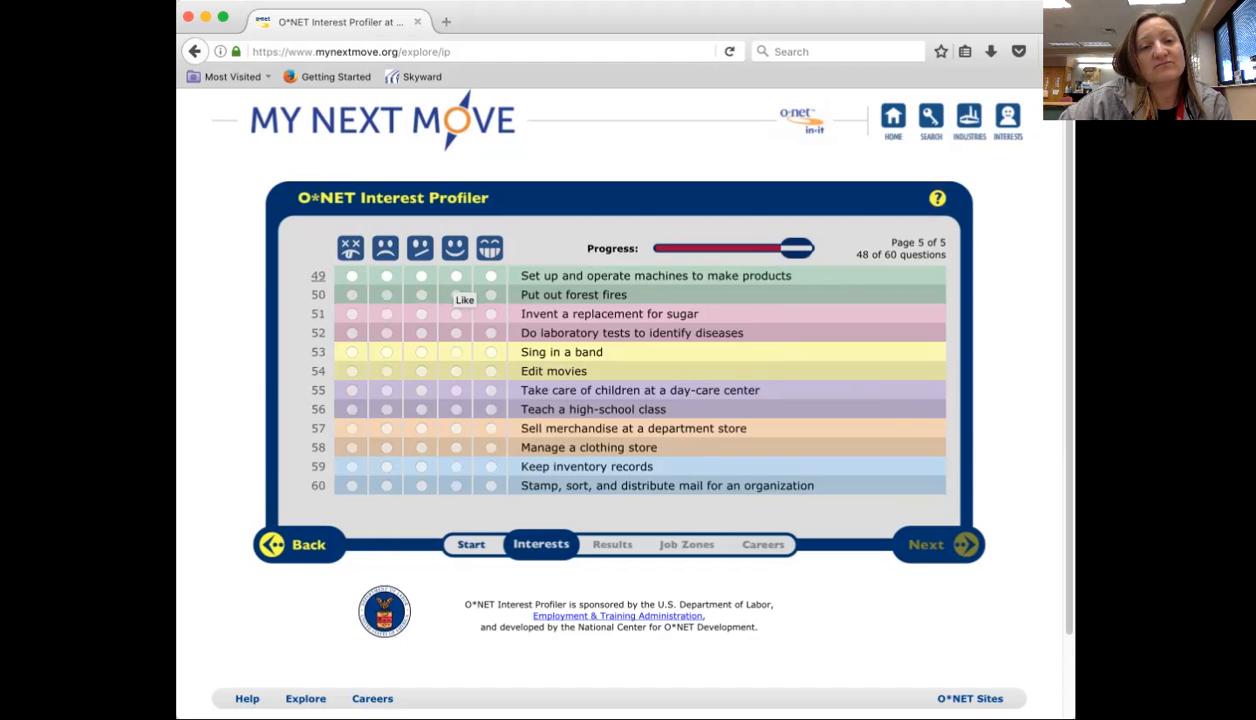
{"action": "left_click", "coordinate": [384, 276]}
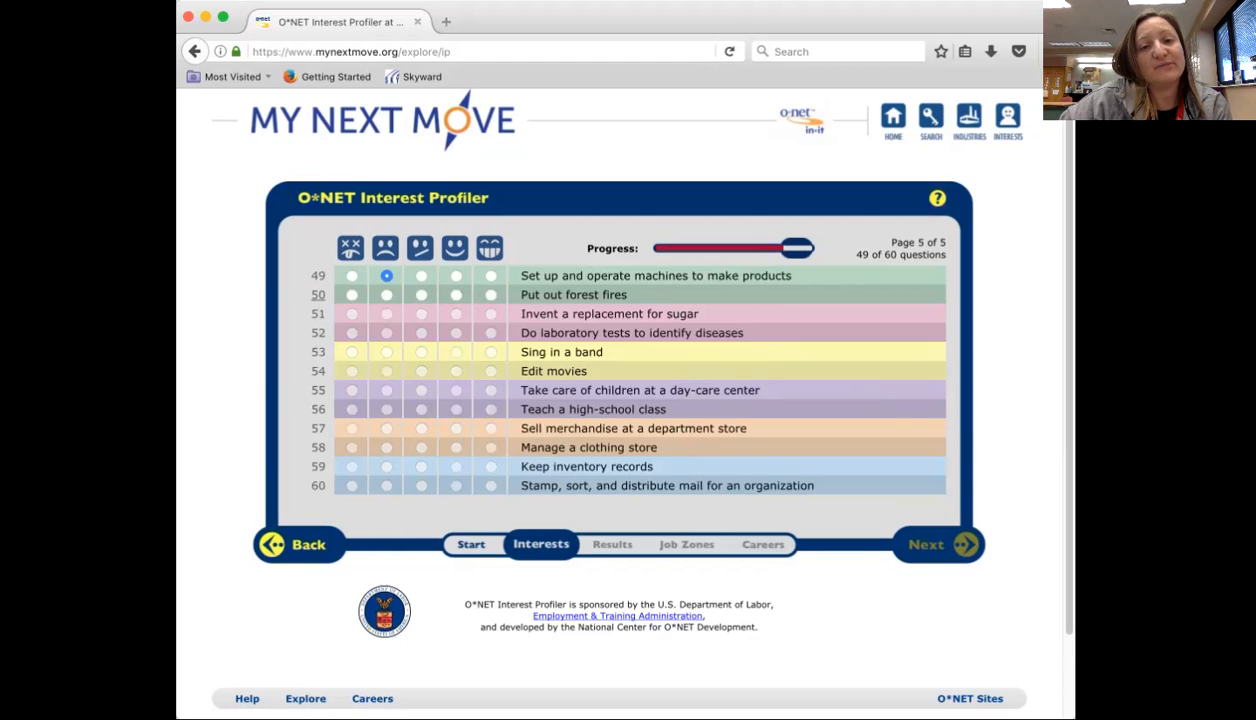
{"action": "left_click", "coordinate": [384, 294]}
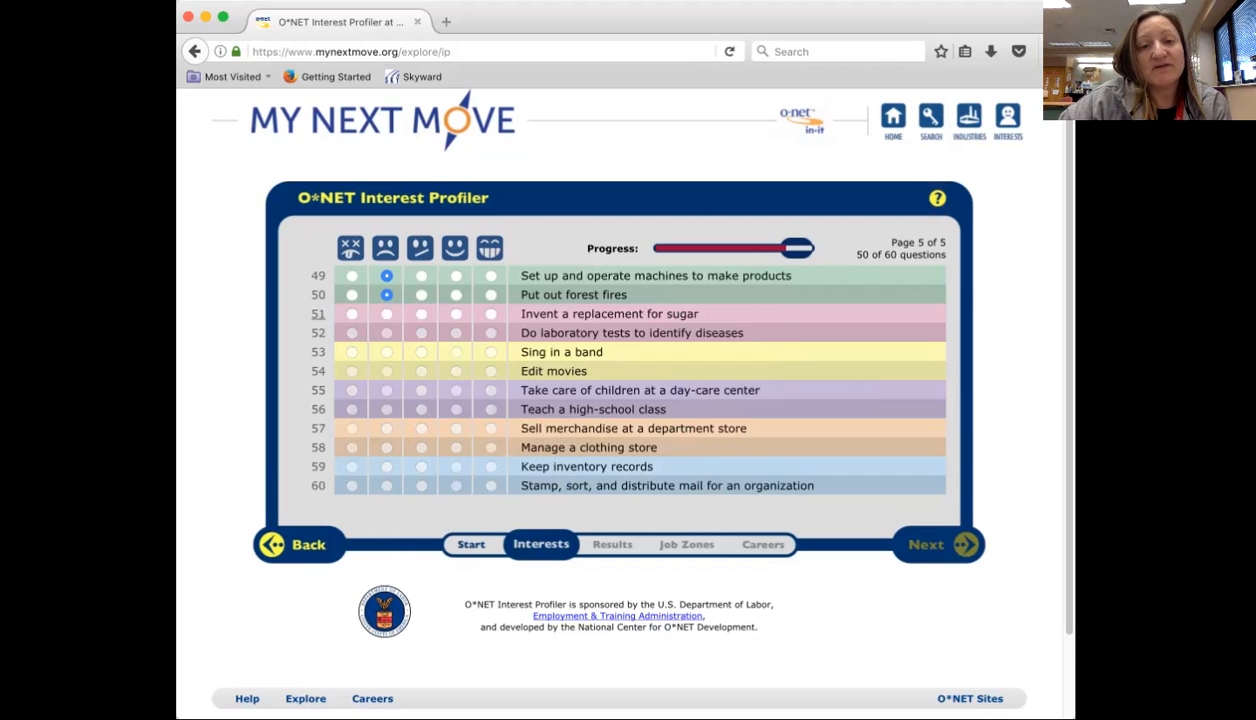
{"action": "left_click", "coordinate": [384, 312]}
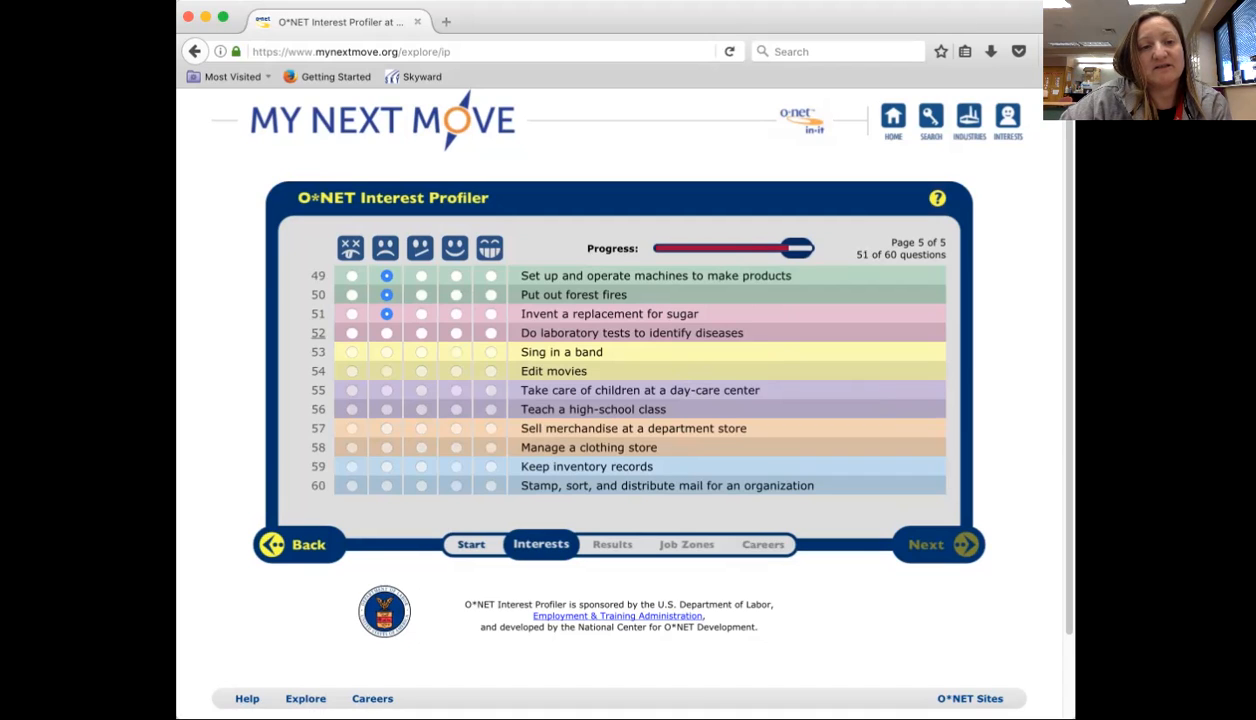
{"action": "left_click", "coordinate": [384, 332]}
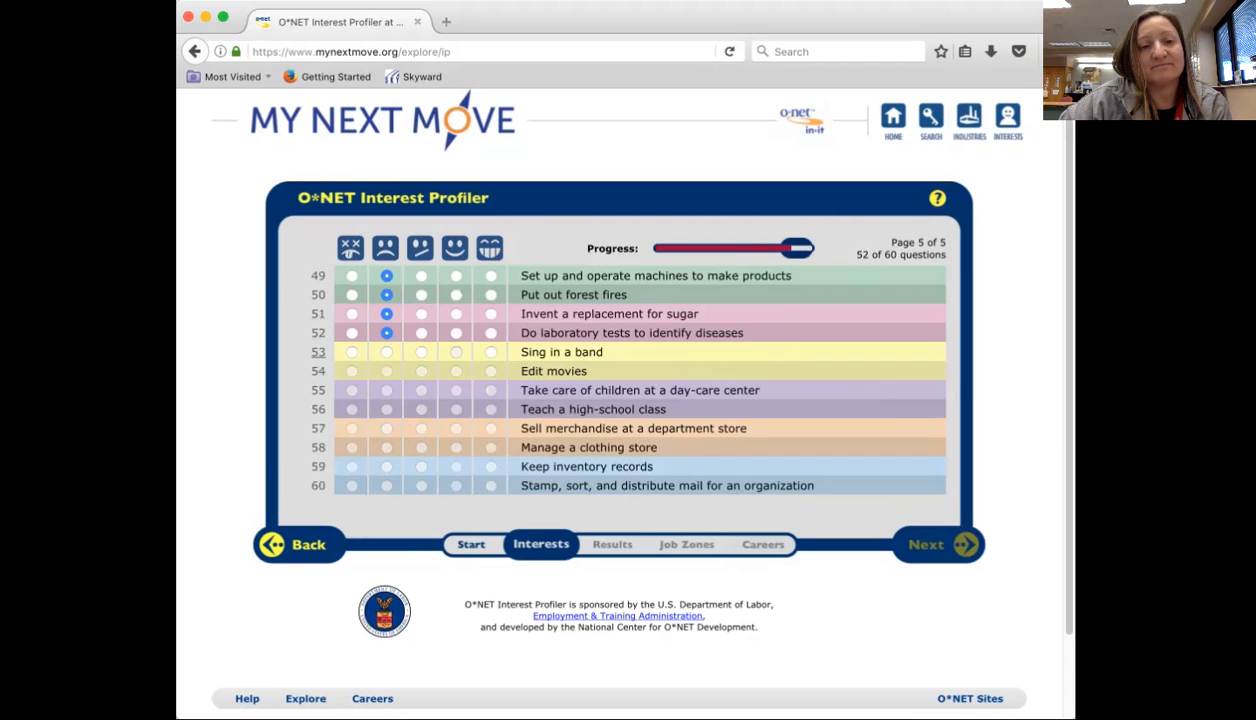
{"action": "left_click", "coordinate": [456, 352]}
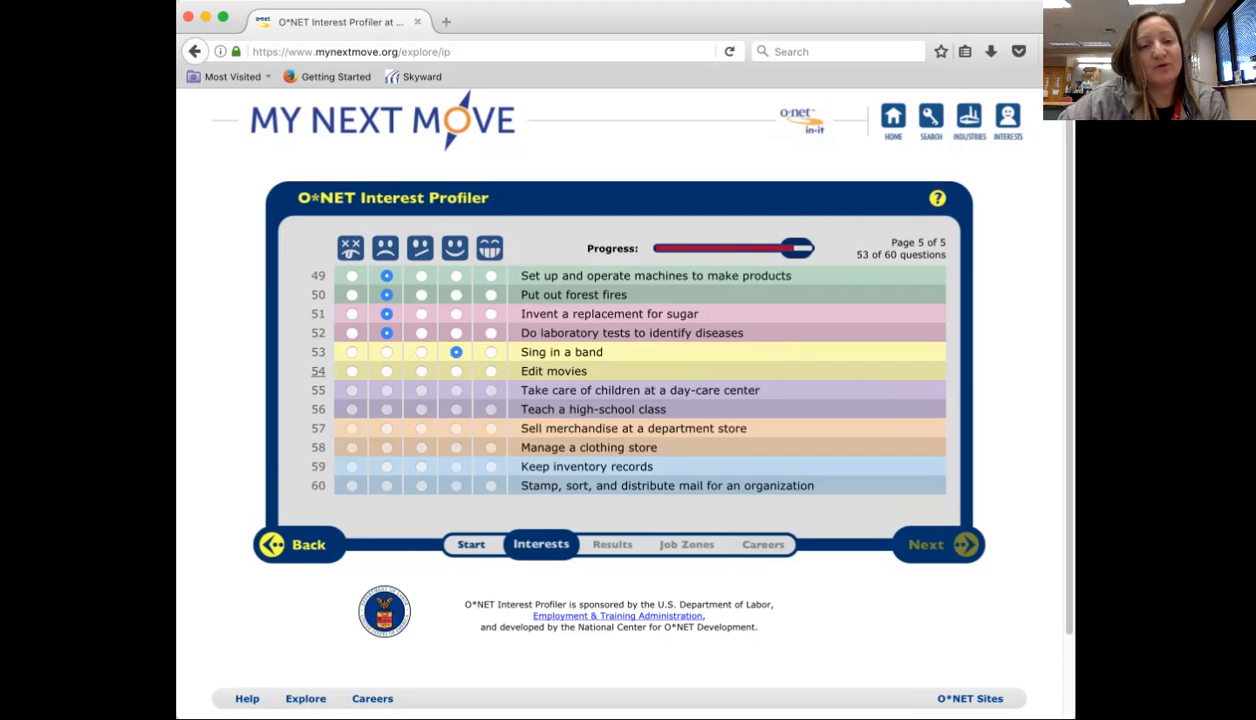
{"action": "left_click", "coordinate": [456, 370]}
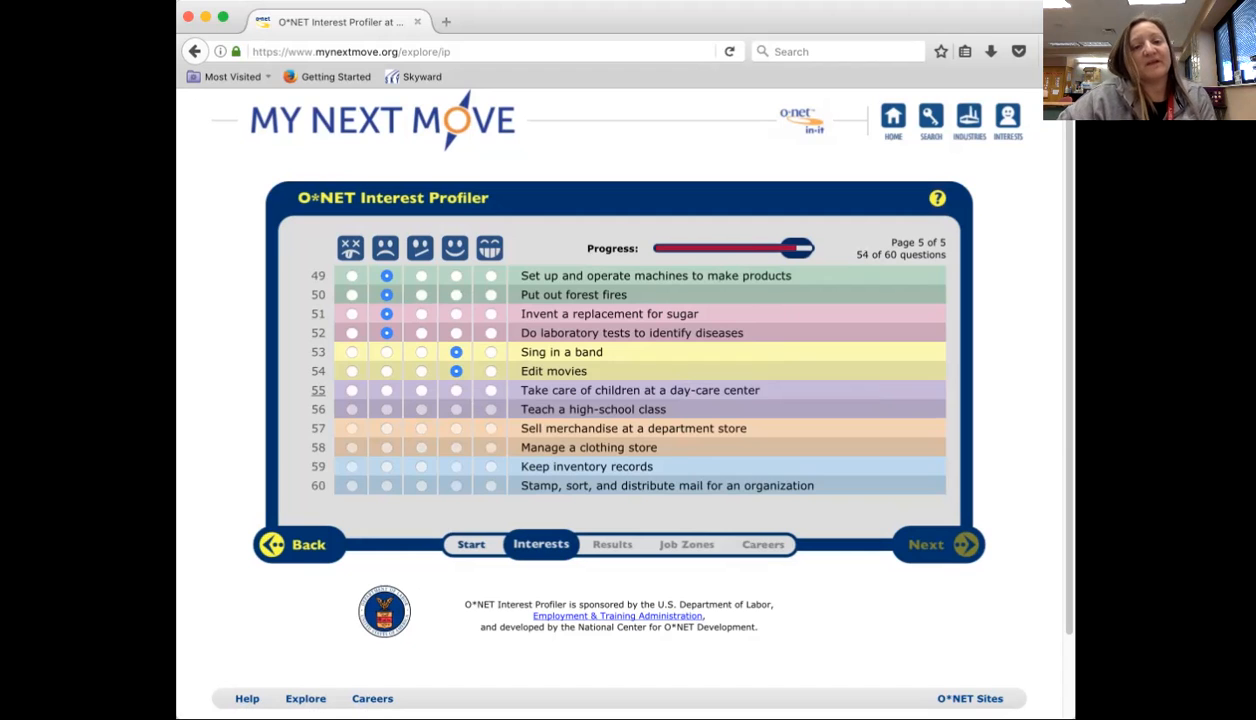
{"action": "mouse_move", "coordinate": [454, 408]}
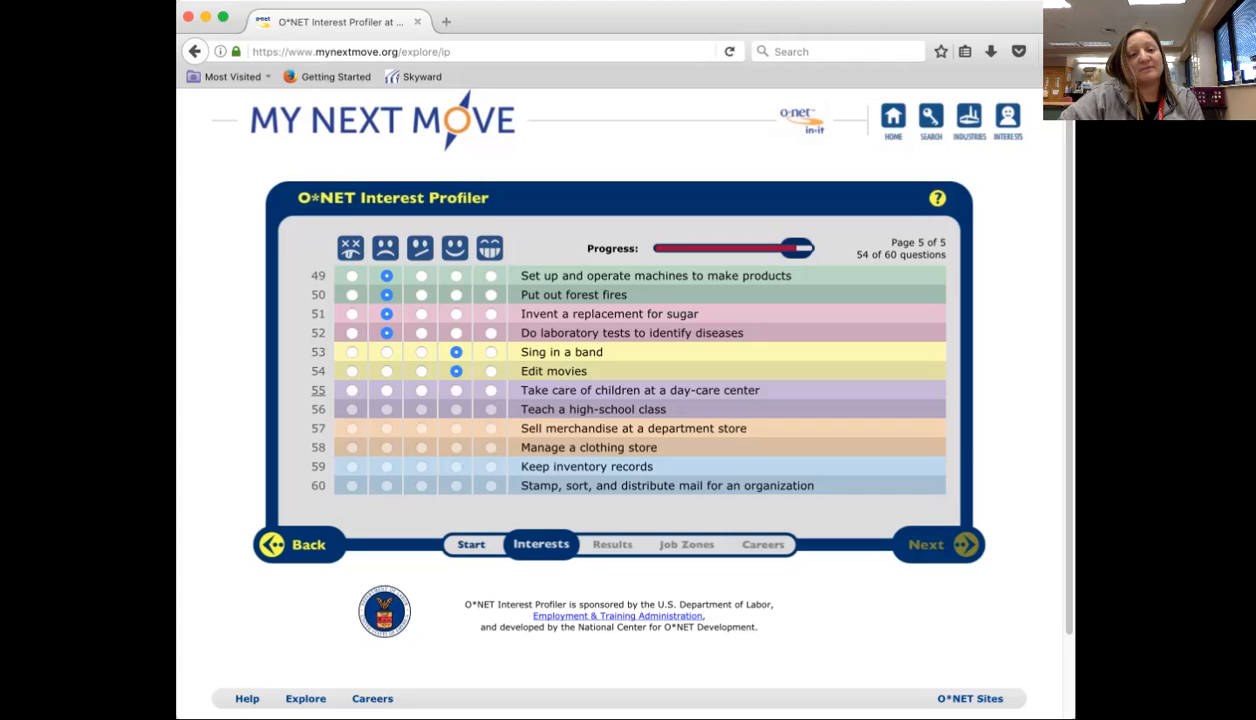
{"action": "left_click", "coordinate": [454, 390]}
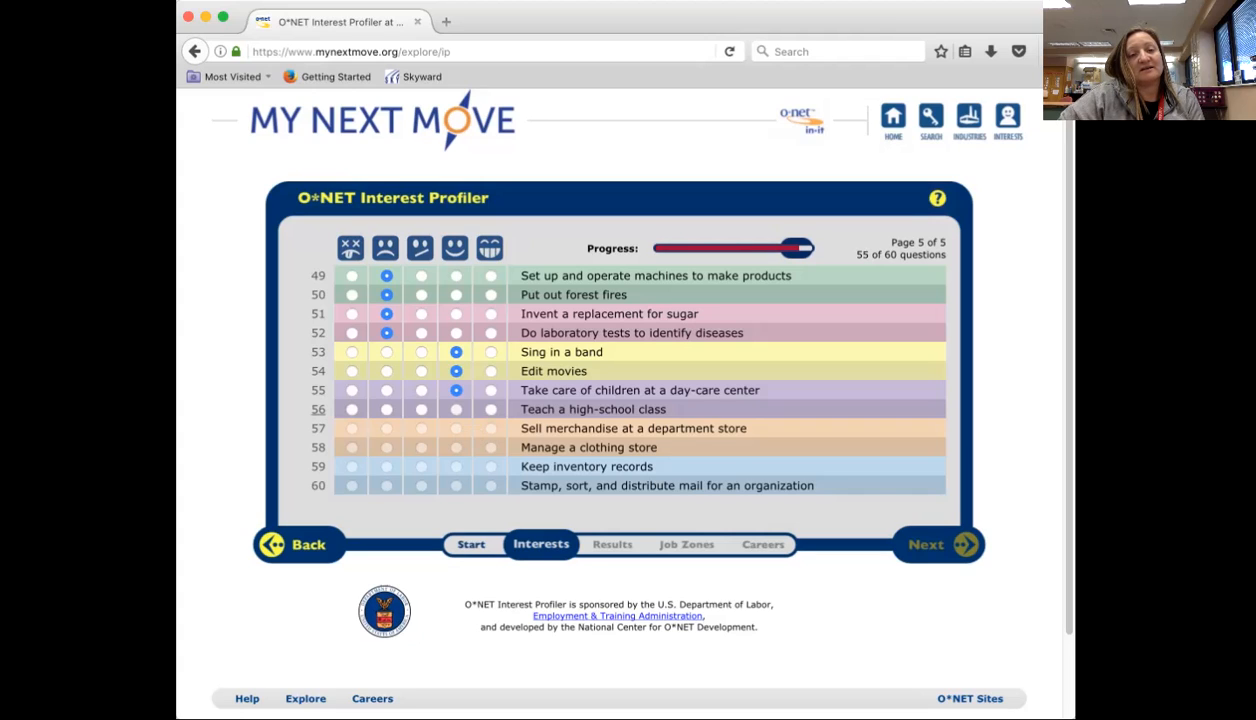
{"action": "left_click", "coordinate": [454, 408]}
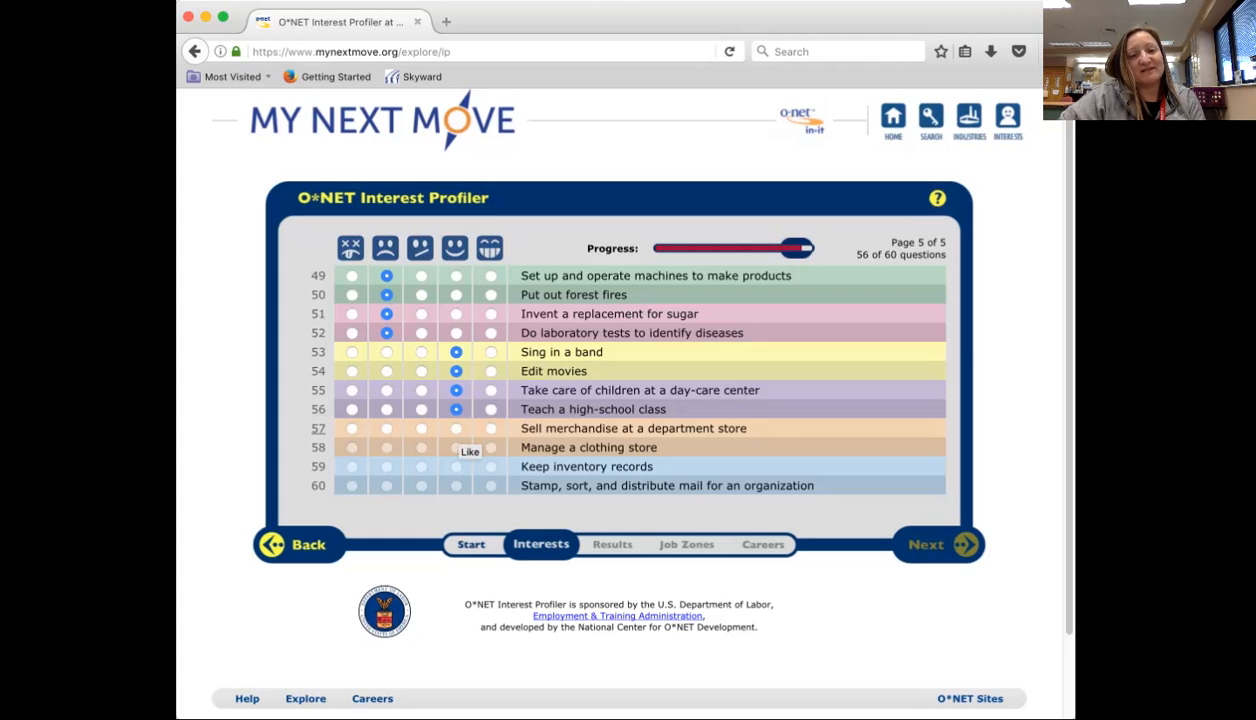
{"action": "left_click", "coordinate": [456, 428]}
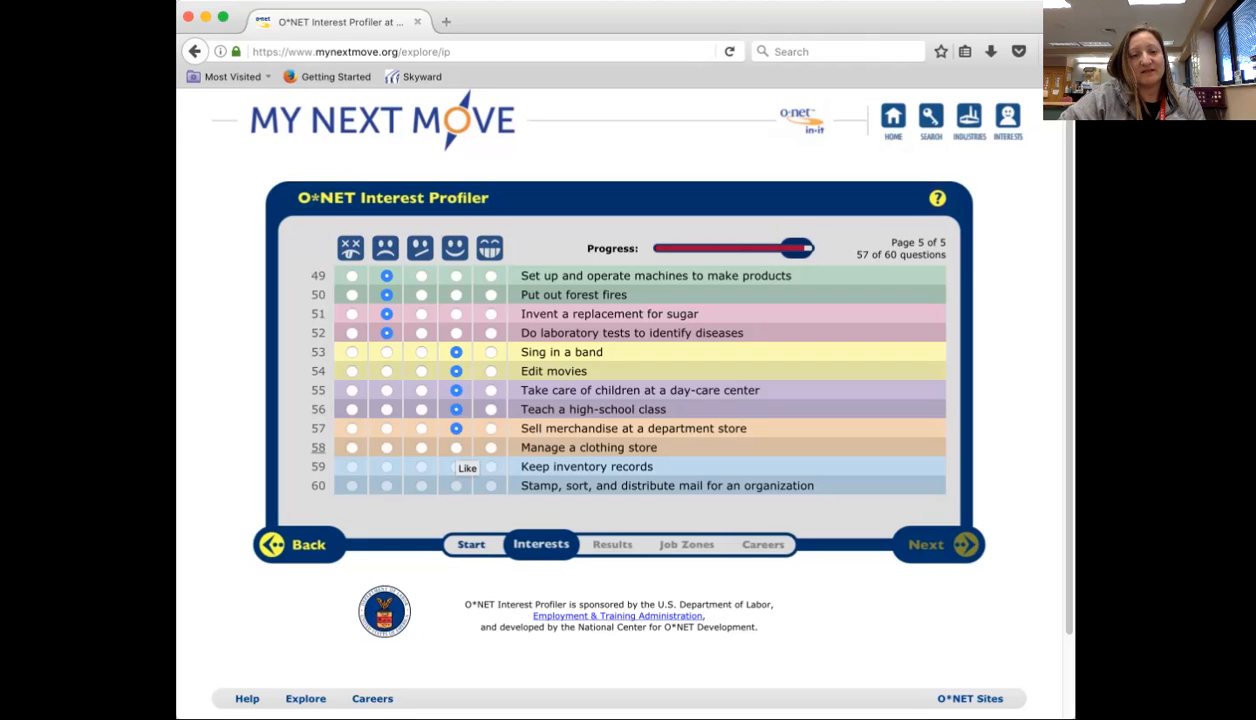
{"action": "left_click", "coordinate": [452, 448]}
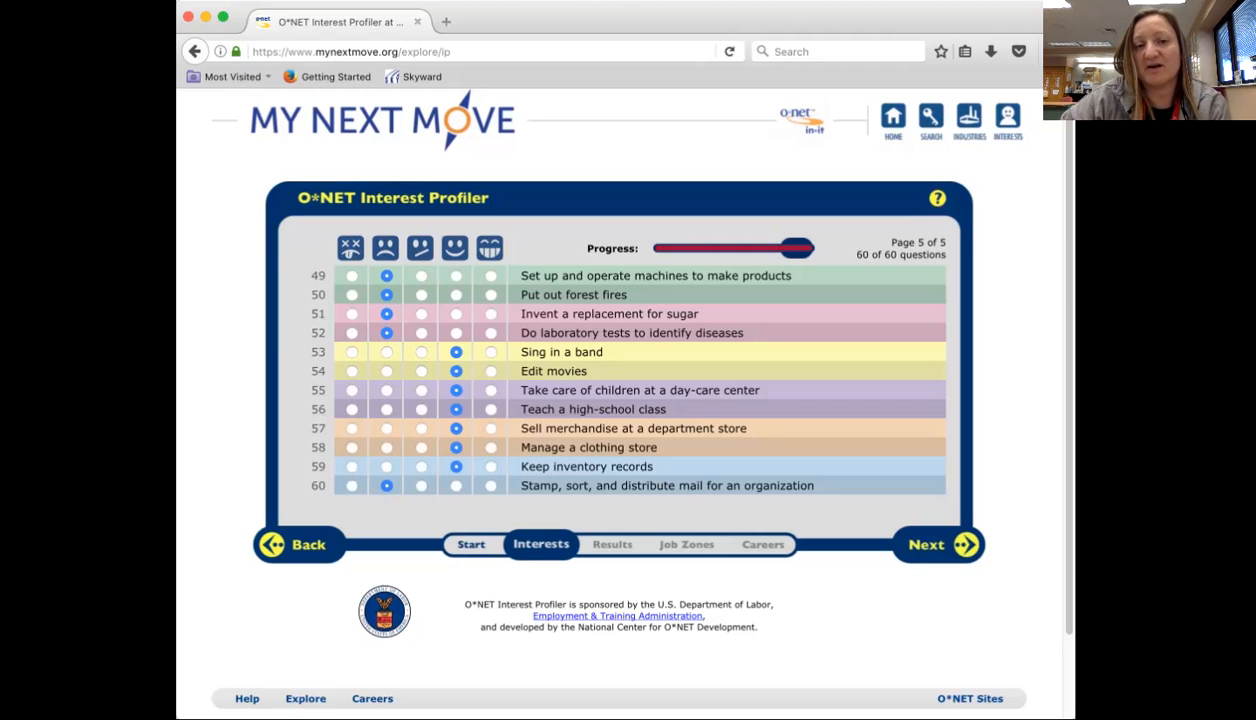
{"action": "left_click", "coordinate": [936, 544]}
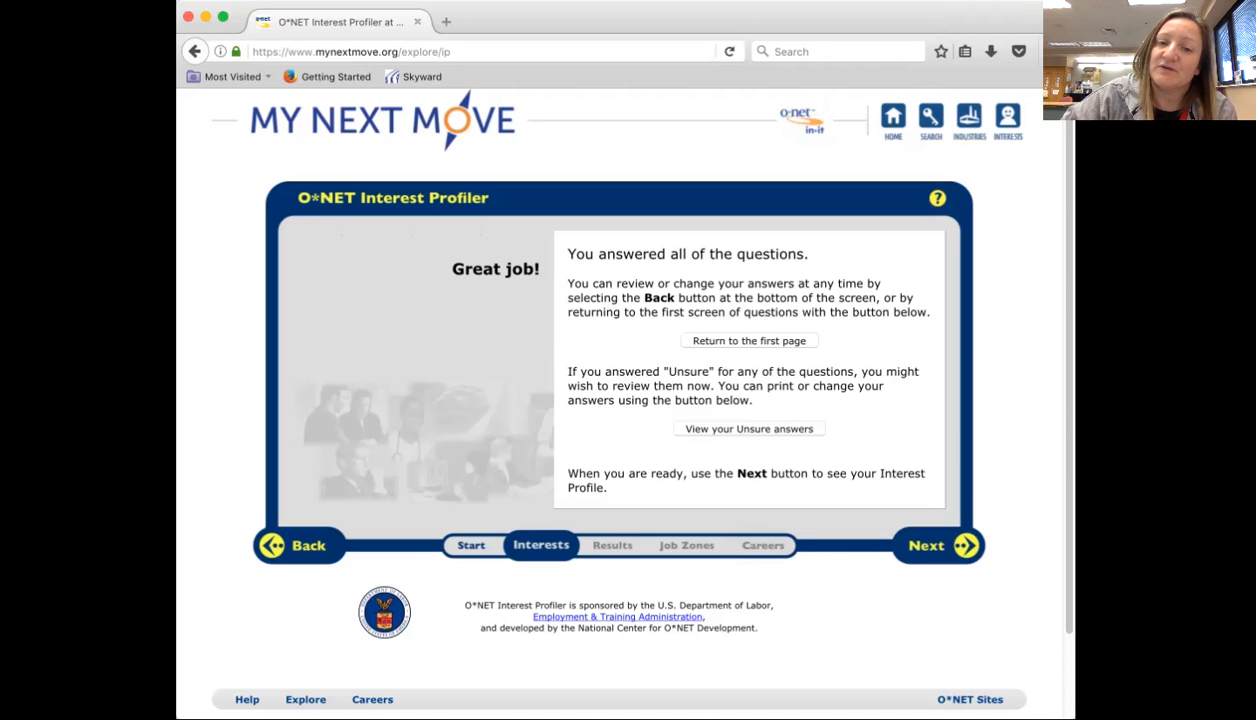
Review the single Unsure answer about helping with personal or emotional problems, then return to the Great job screen.
{"action": "left_click", "coordinate": [748, 428]}
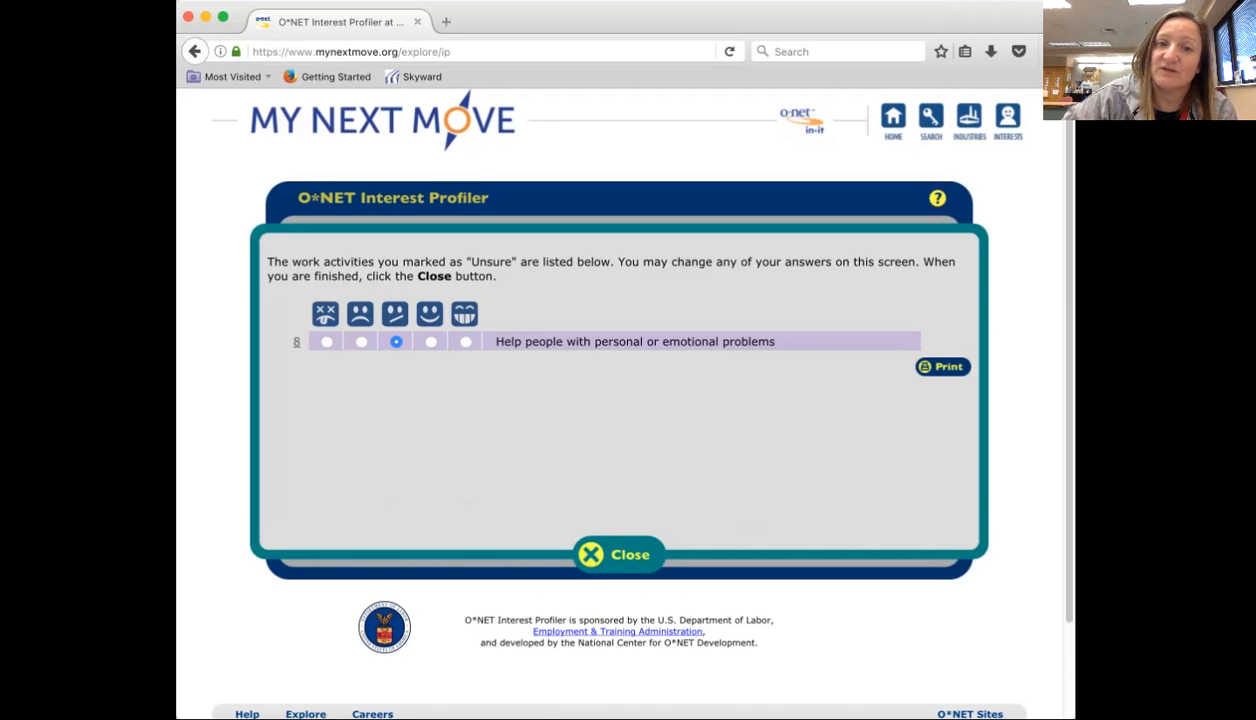
{"action": "left_click", "coordinate": [618, 554]}
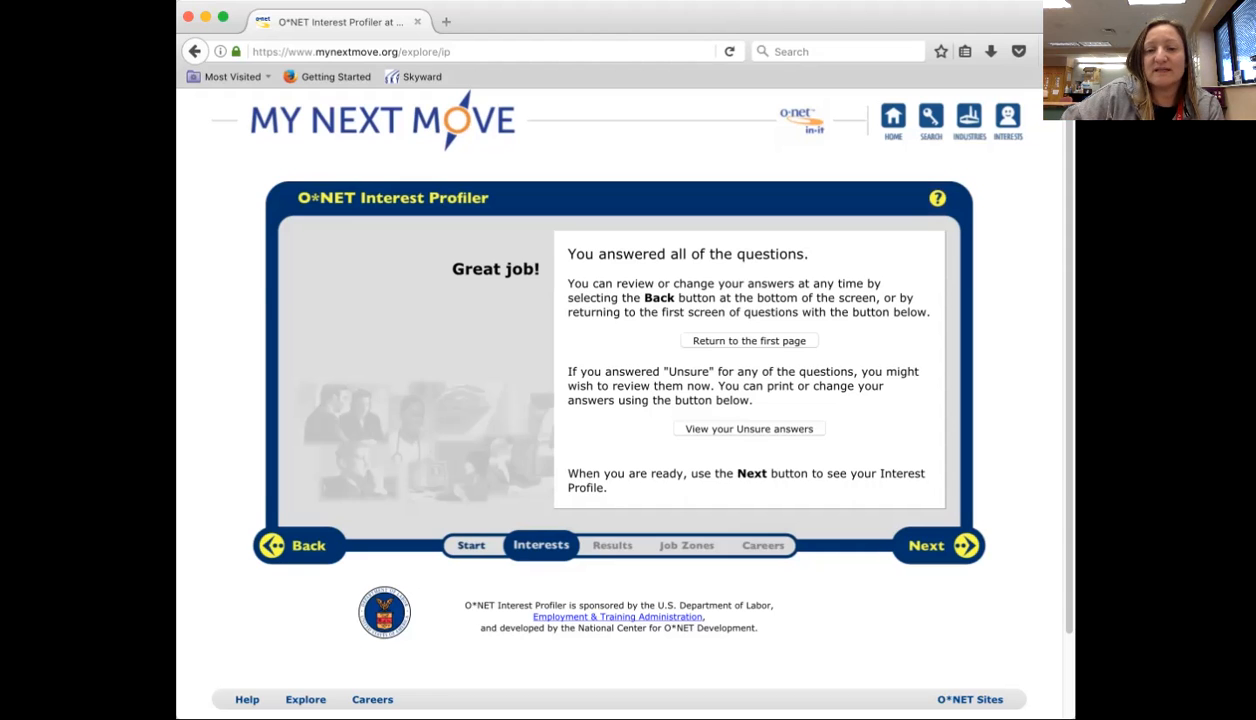
Show the Interest Profiler results: Realistic 12, Investigative 9, Artistic 28, Social 28, Enterprising 23, Conventional 24.
{"action": "left_click", "coordinate": [936, 546]}
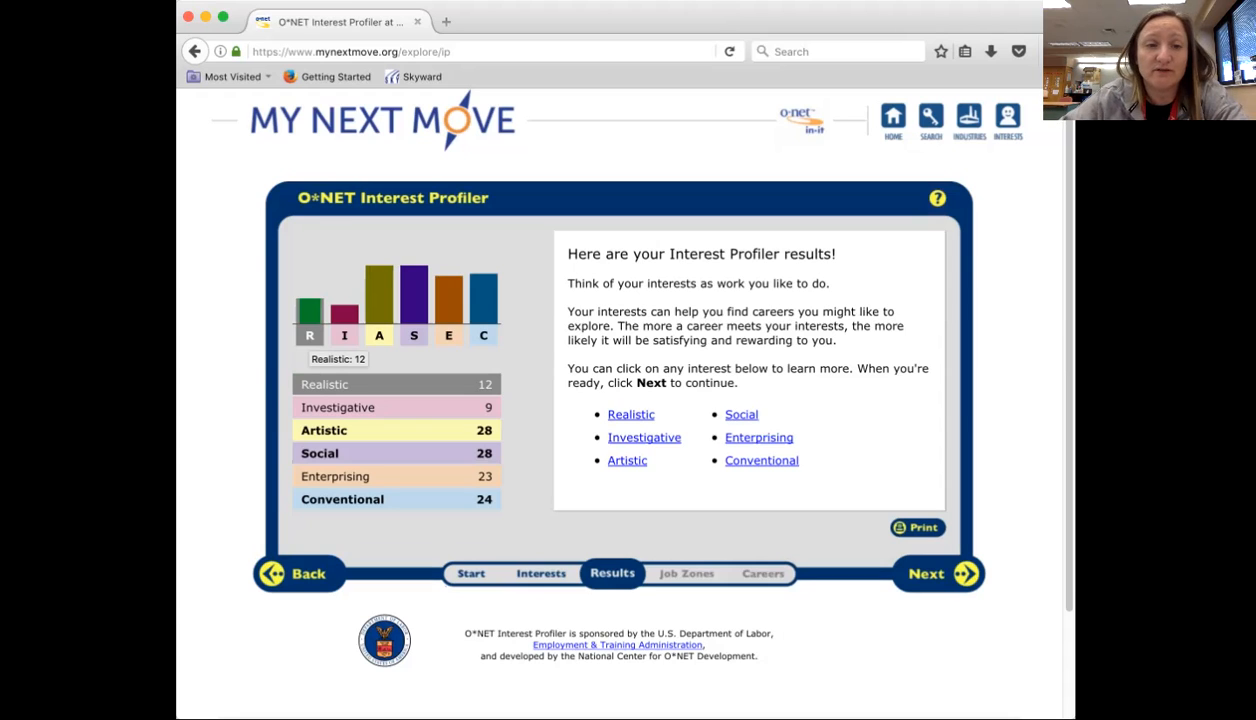
{"action": "mouse_move", "coordinate": [344, 334]}
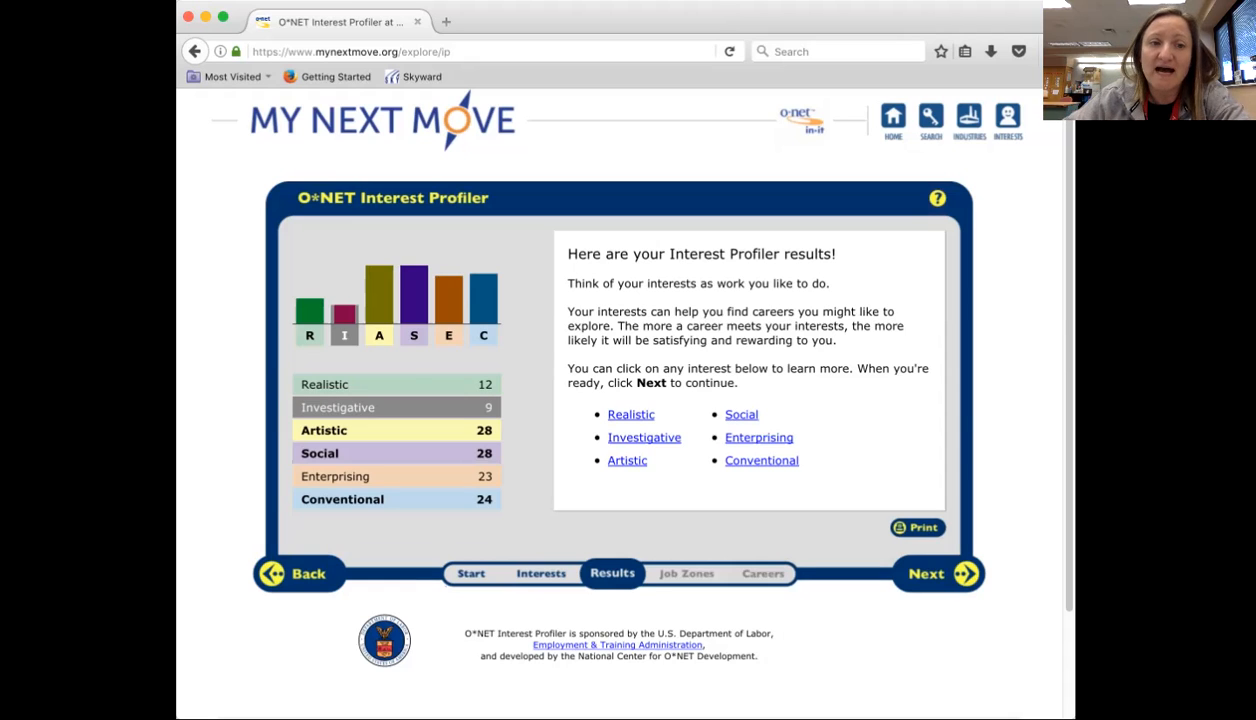
{"action": "mouse_move", "coordinate": [344, 310]}
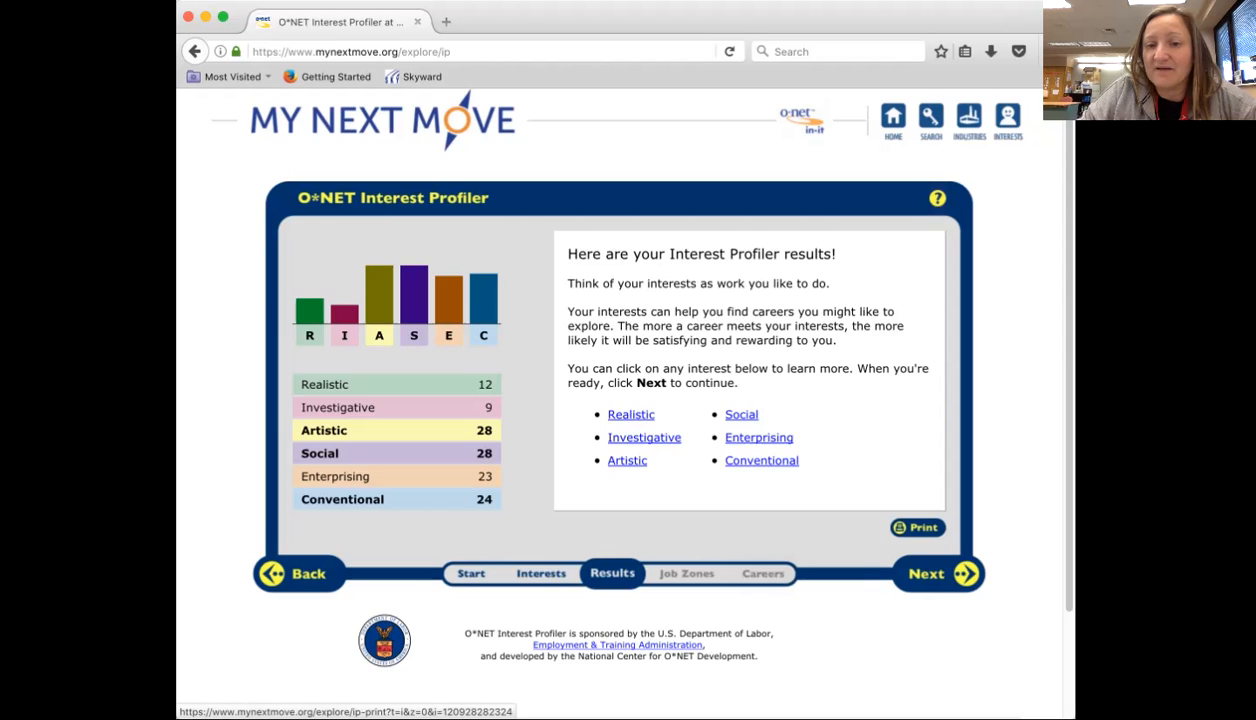
{"action": "left_click", "coordinate": [916, 528]}
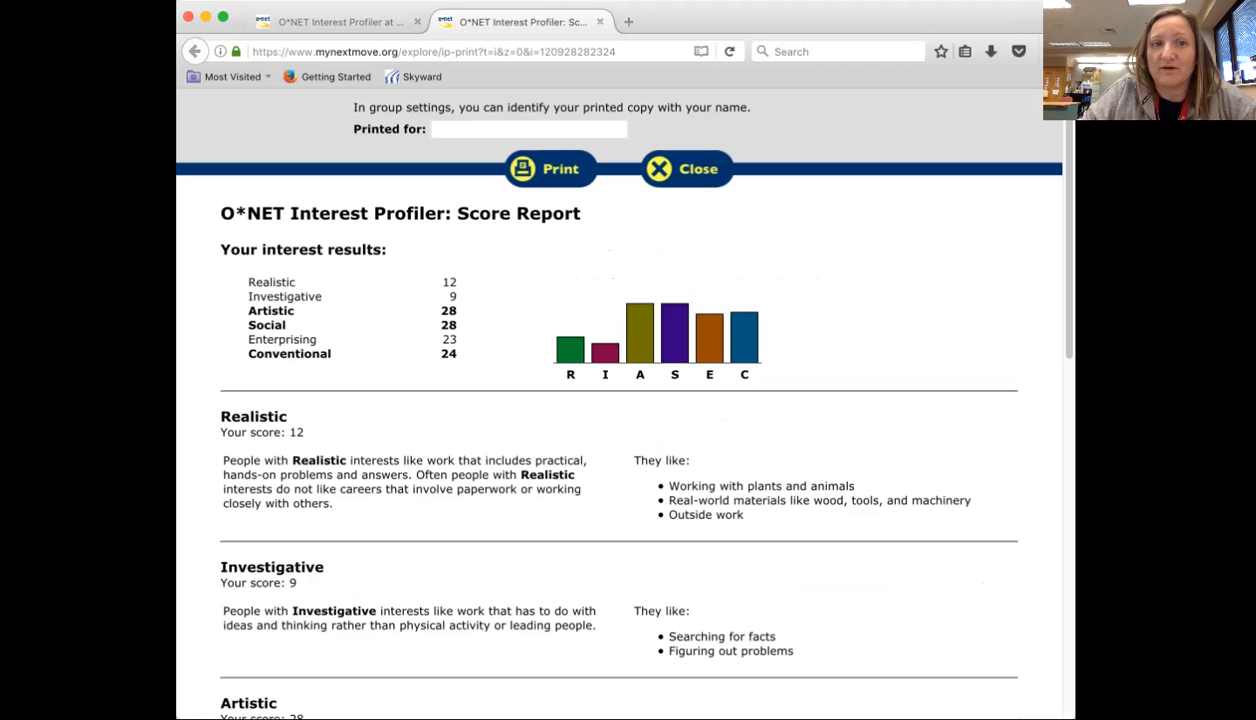
{"action": "type", "text": "M"}
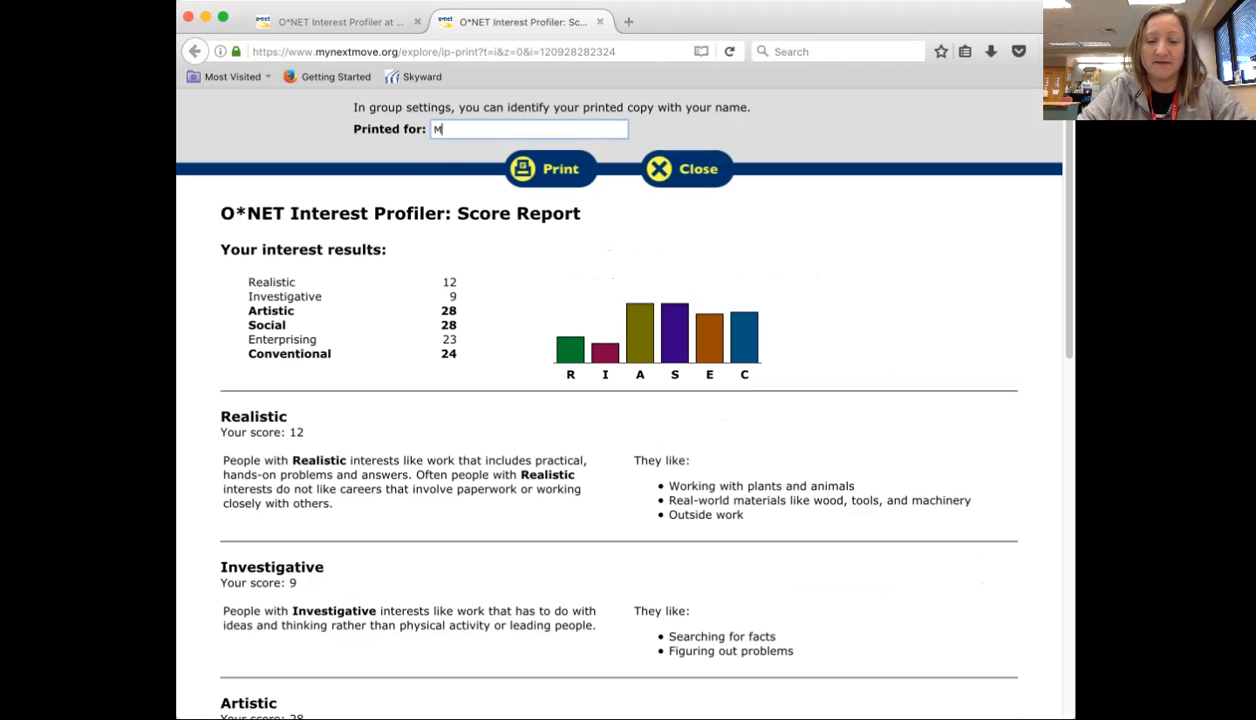
{"action": "type", "text": "rs. Kizer"}
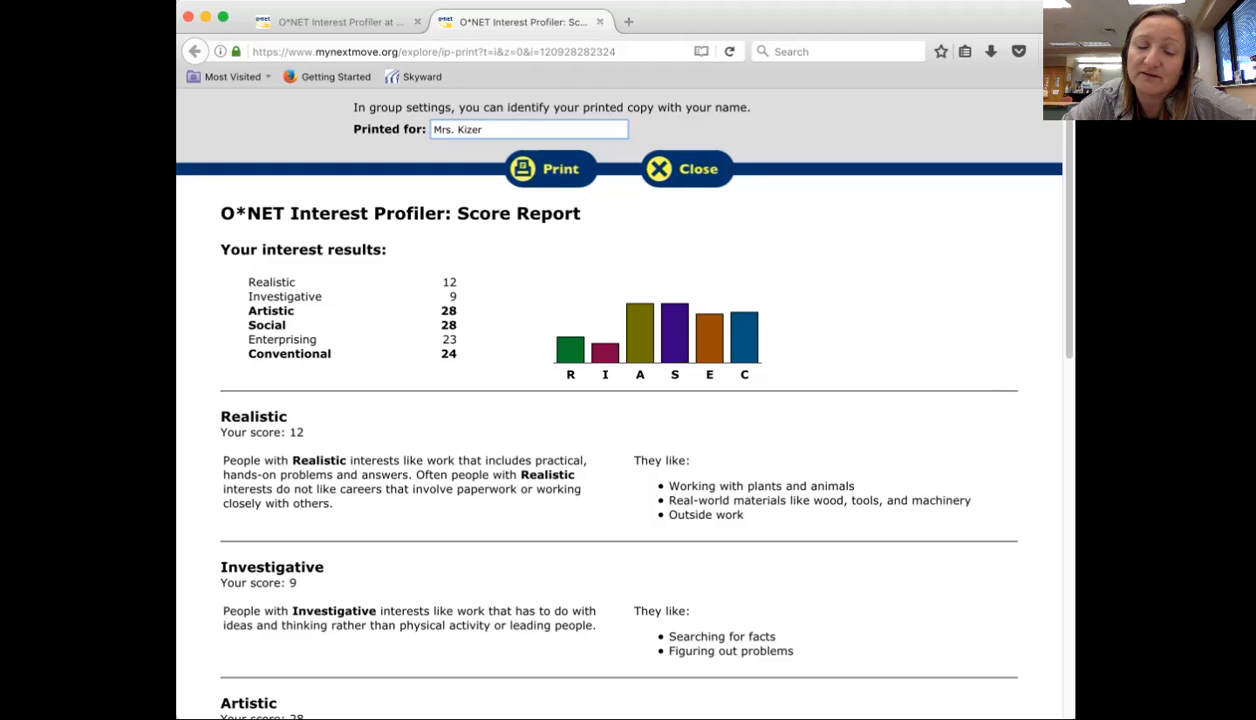
{"action": "scroll", "scroll_direction": "down", "scroll_amount": 3}
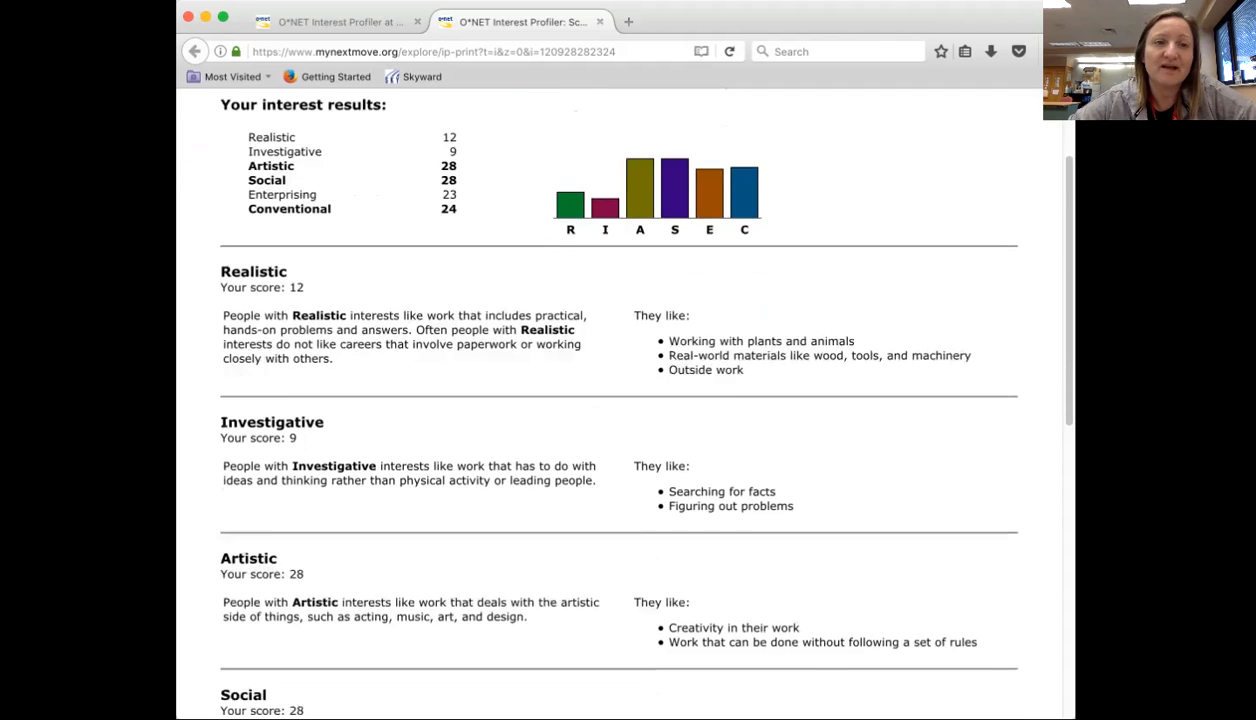
{"action": "scroll", "scroll_direction": "down", "scroll_amount": 3}
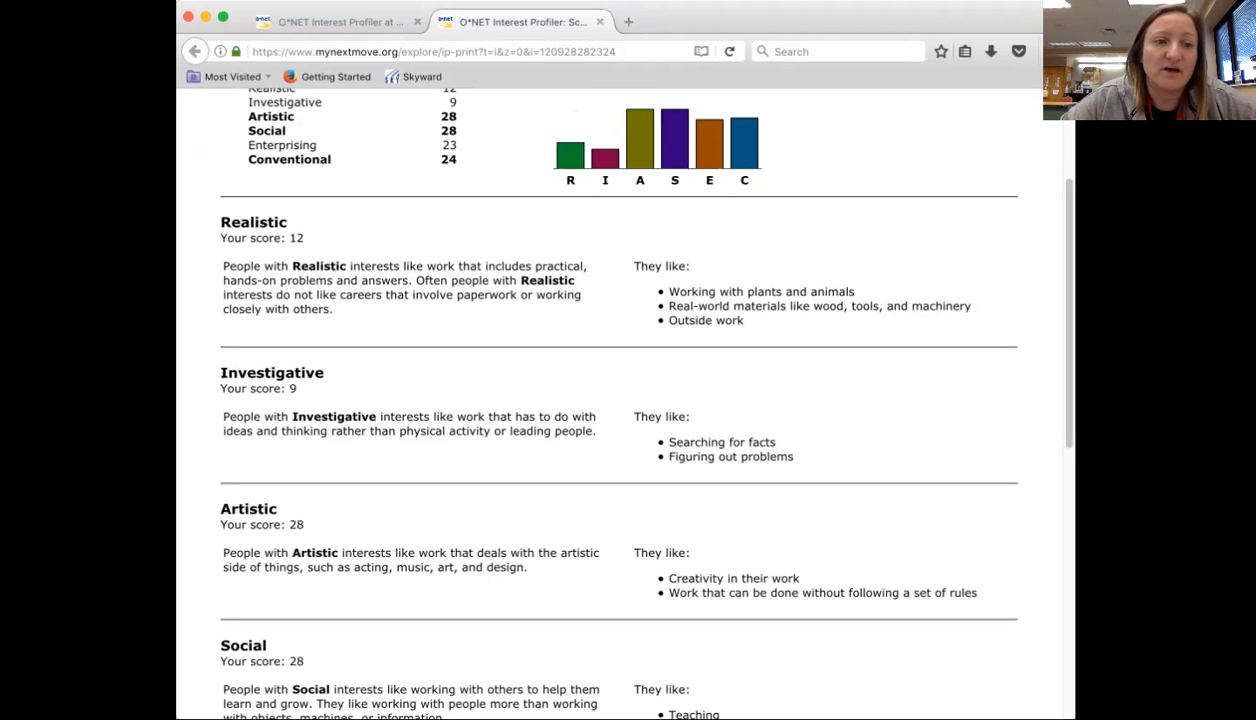
{"action": "scroll", "scroll_direction": "down", "scroll_amount": 3}
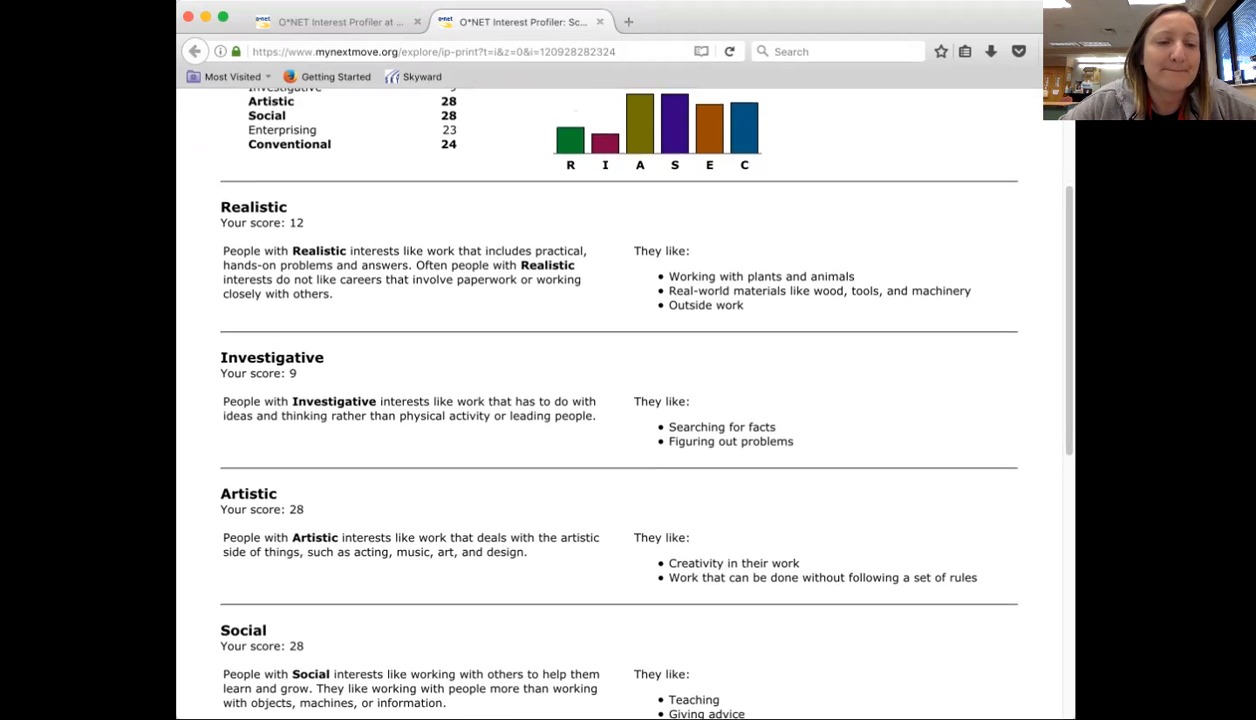
{"action": "scroll", "scroll_direction": "down", "scroll_amount": 3}
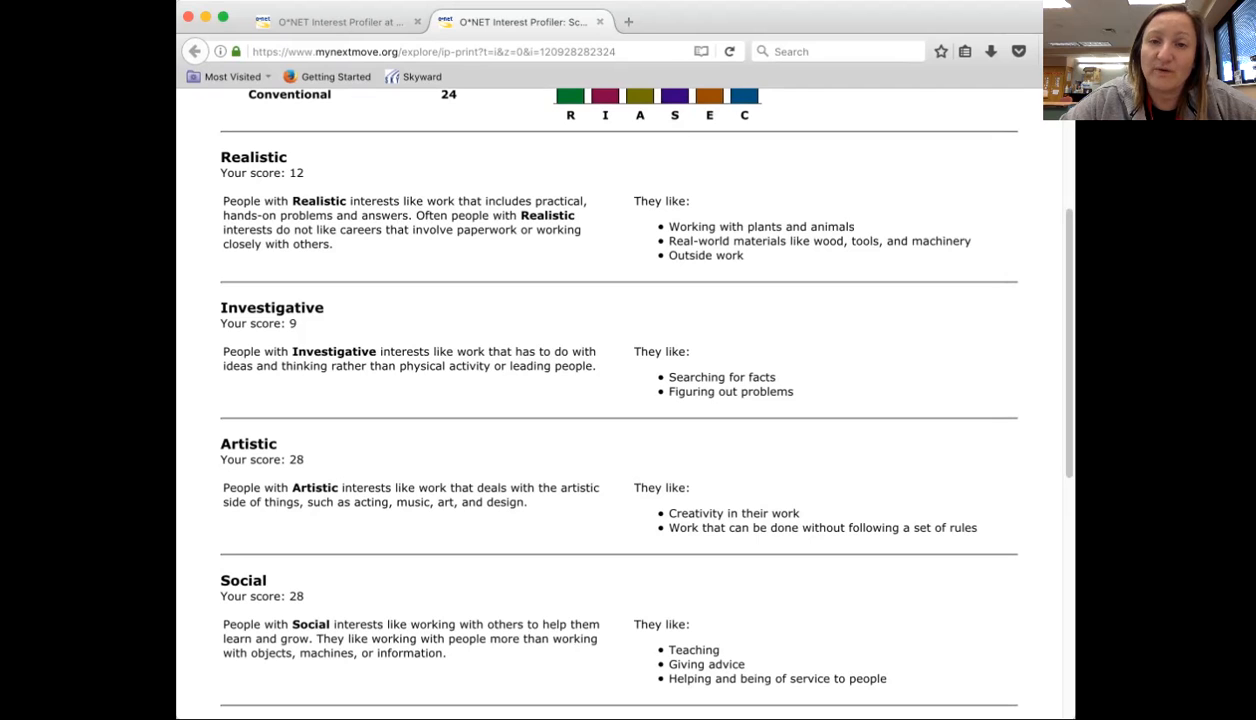
{"action": "scroll", "scroll_direction": "down", "scroll_amount": 3}
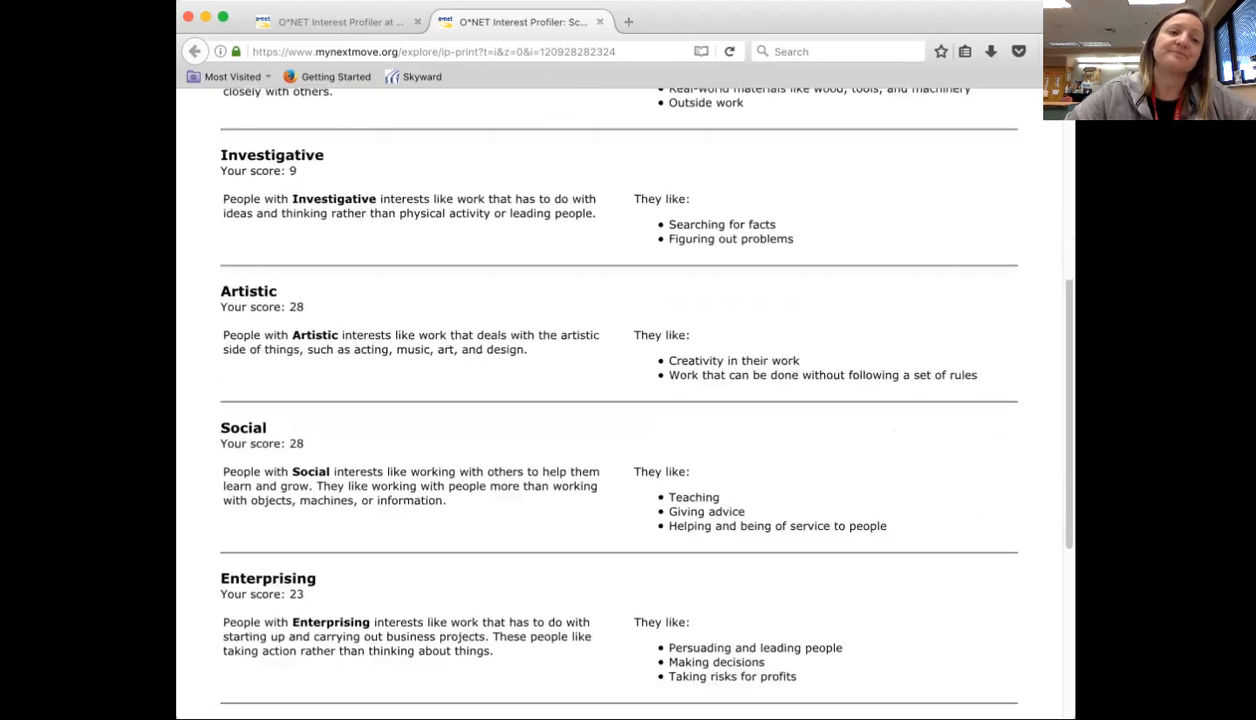
{"action": "scroll", "scroll_direction": "down", "scroll_amount": 3}
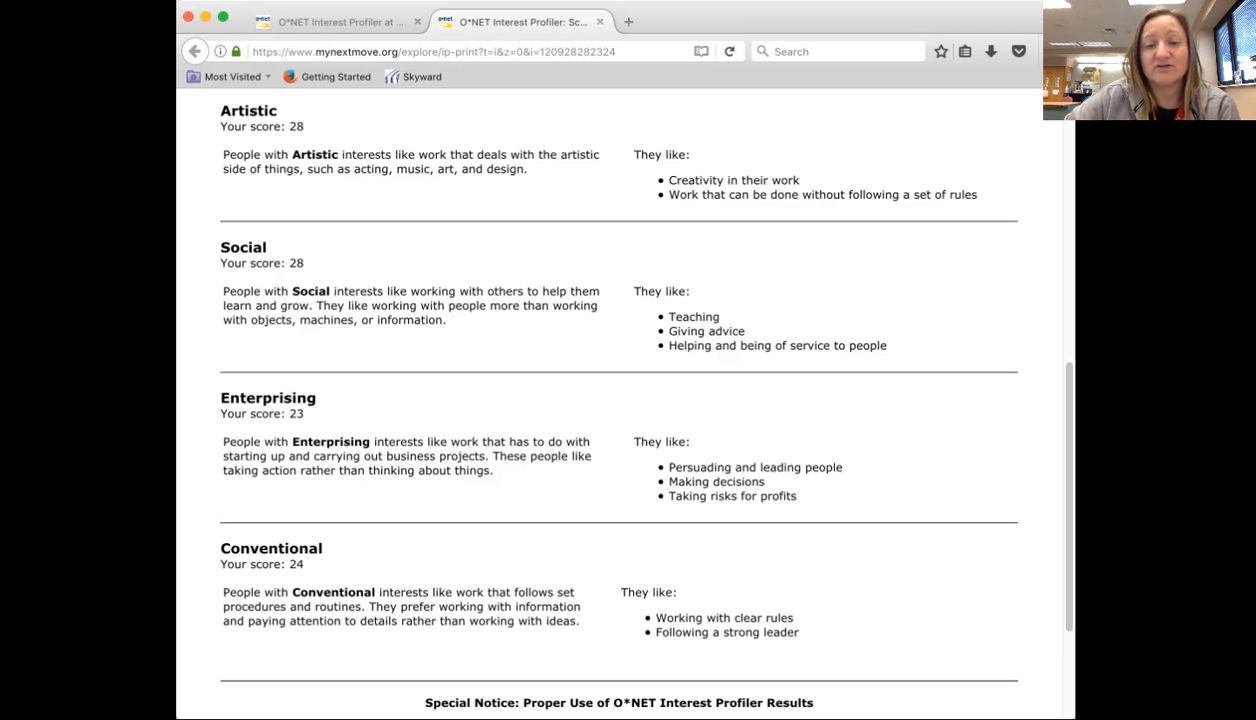
{"action": "scroll", "scroll_direction": "down", "scroll_amount": 3}
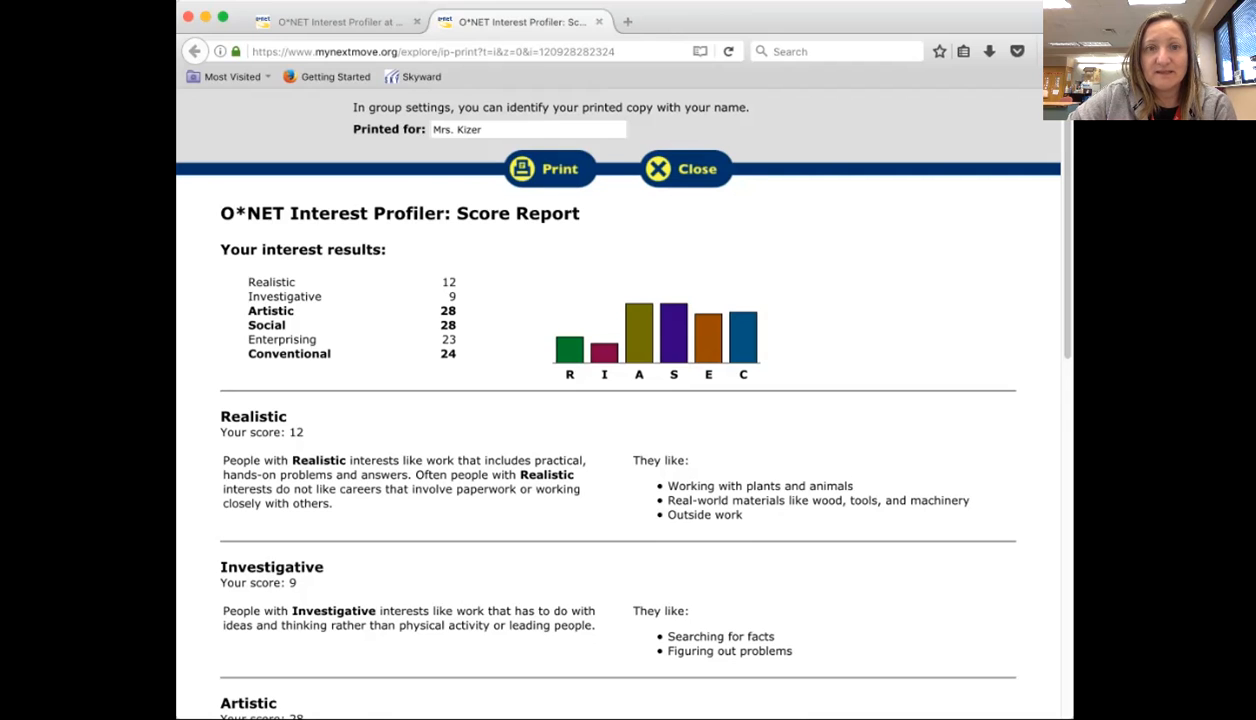
Print the score report, dismiss the print dialog and return to the Canvas Career Assessment part 1 quiz.
{"action": "left_click", "coordinate": [548, 168]}
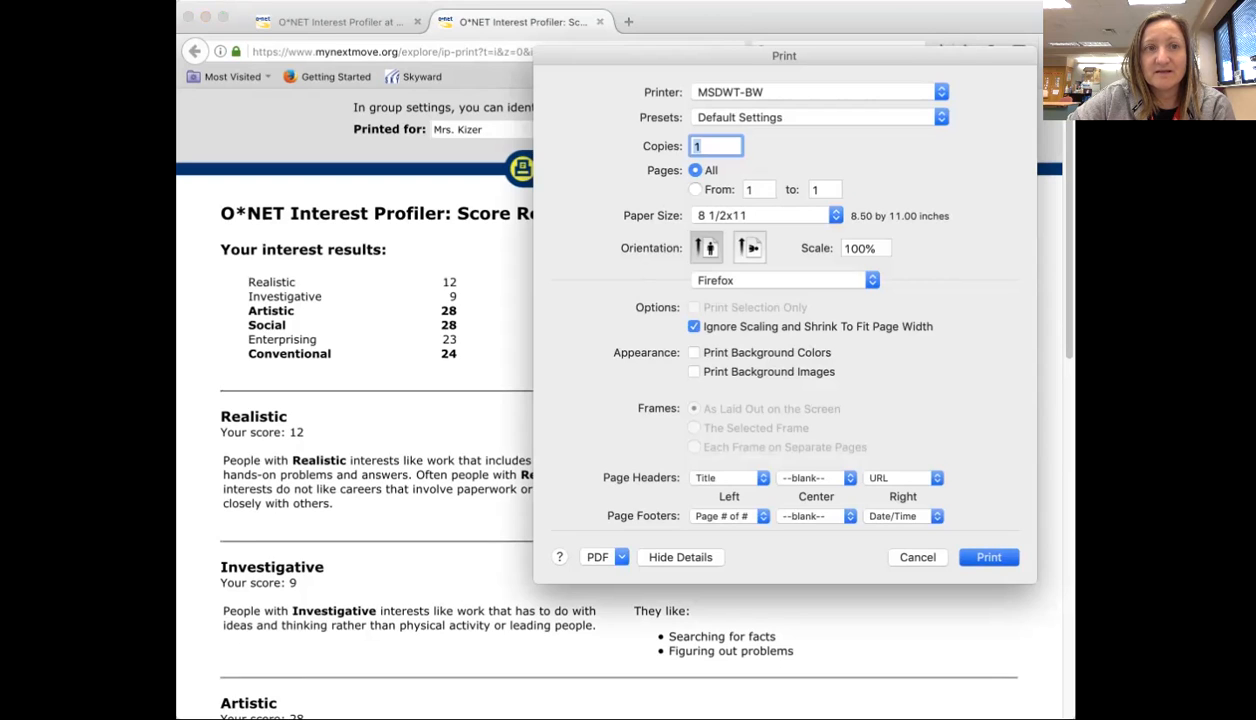
{"action": "left_click", "coordinate": [916, 556]}
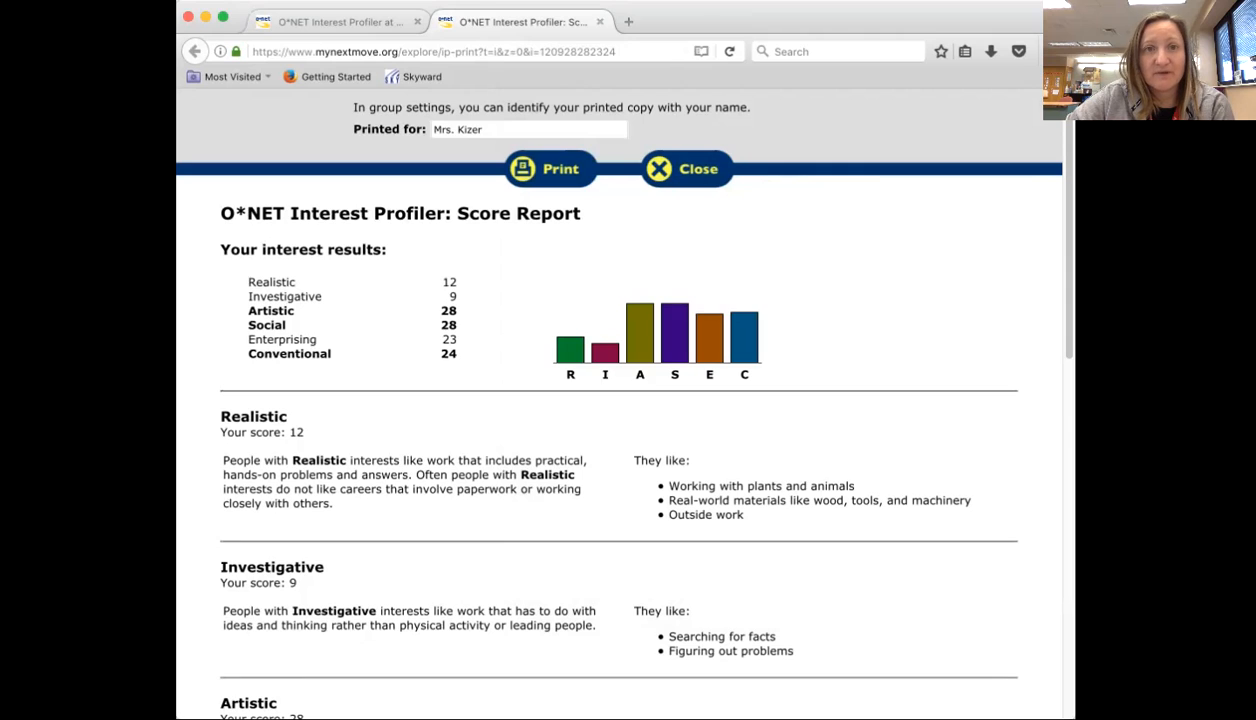
{"action": "left_click", "coordinate": [684, 168]}
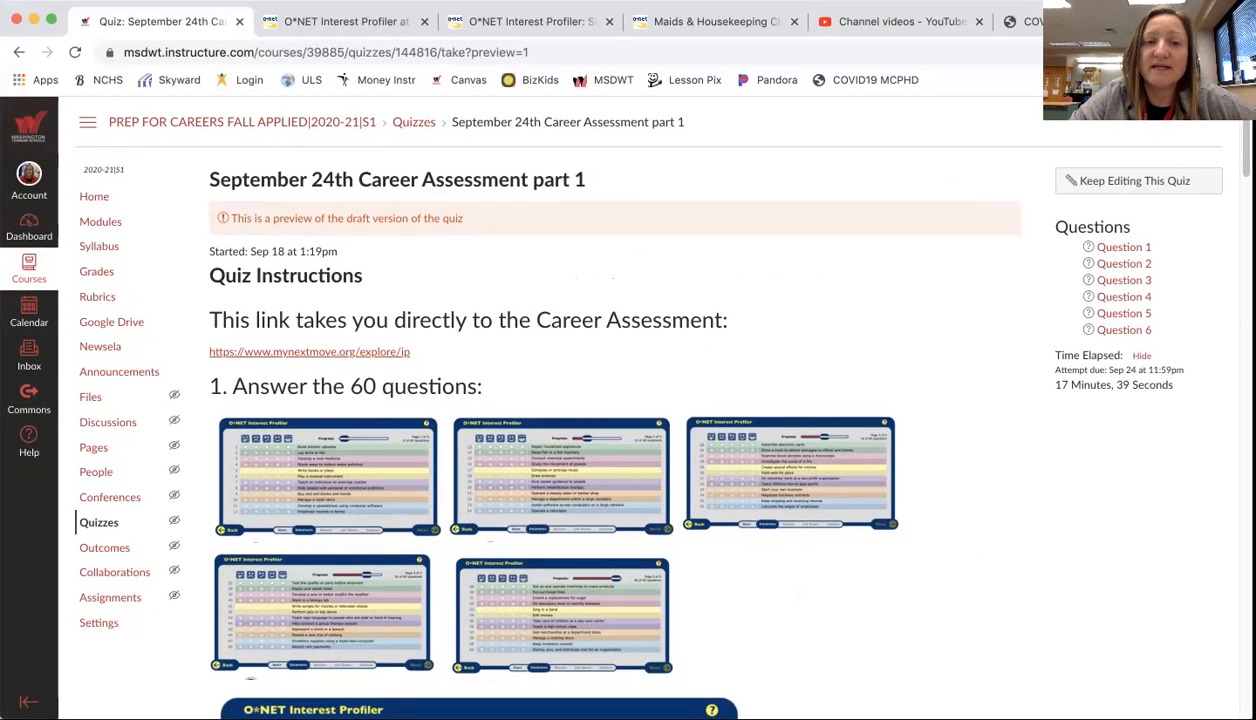
{"action": "scroll", "scroll_direction": "down", "scroll_amount": 3}
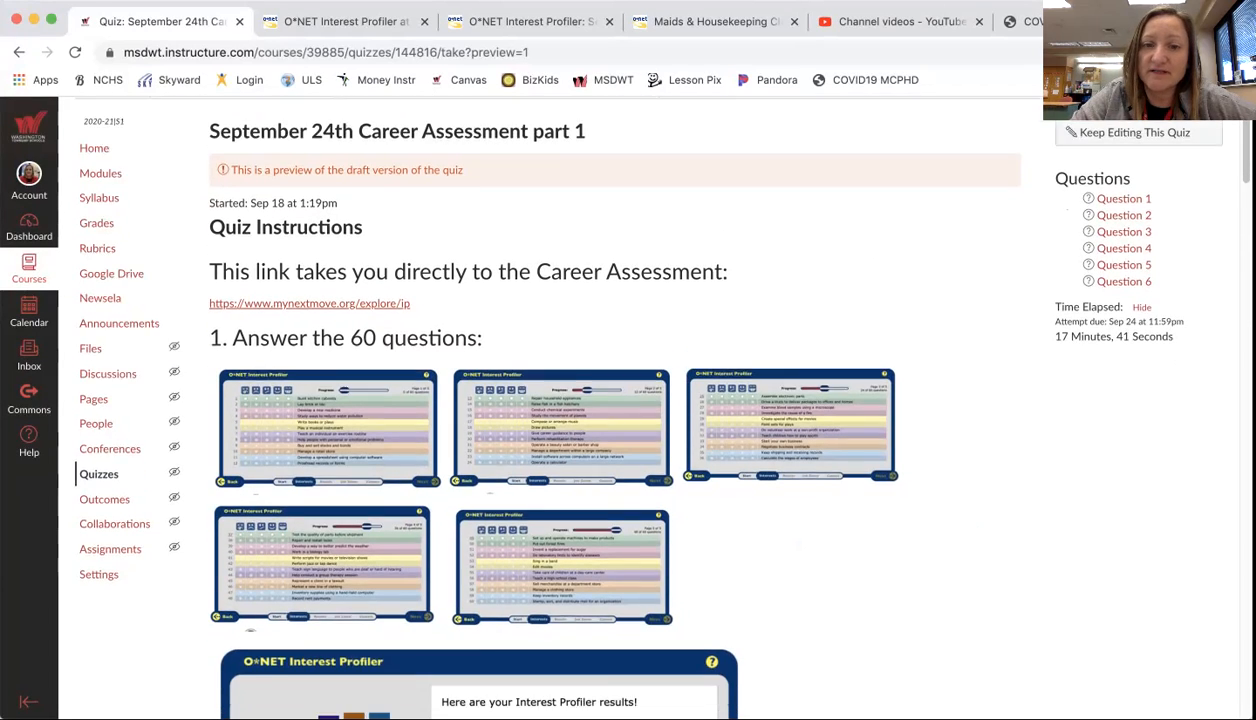
{"action": "scroll", "scroll_direction": "down", "scroll_amount": 3}
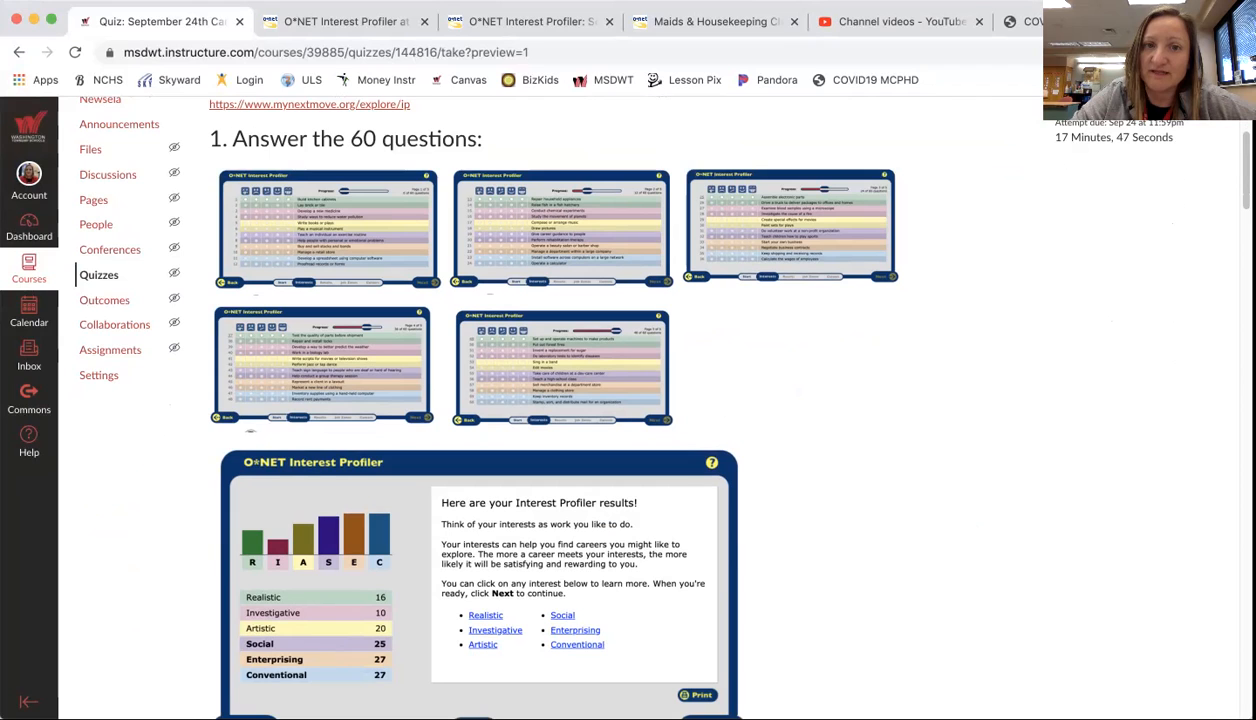
{"action": "scroll", "scroll_direction": "down", "scroll_amount": 3}
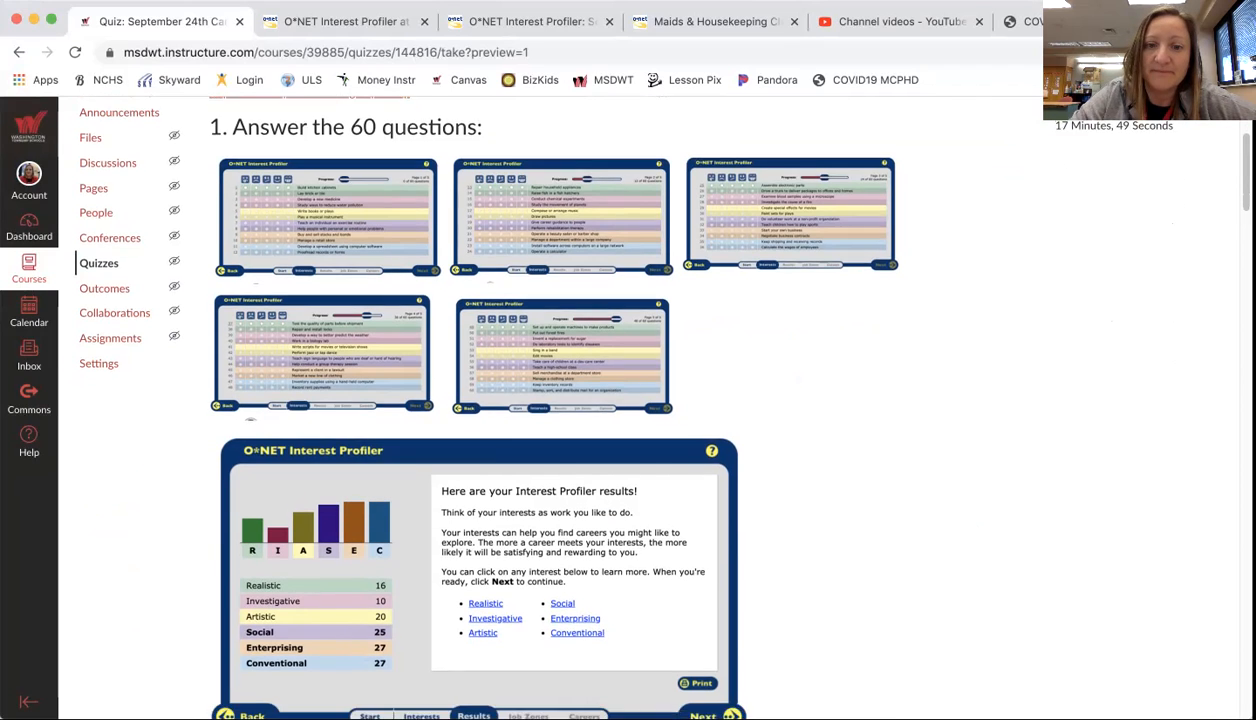
{"action": "scroll", "scroll_direction": "down", "scroll_amount": 3}
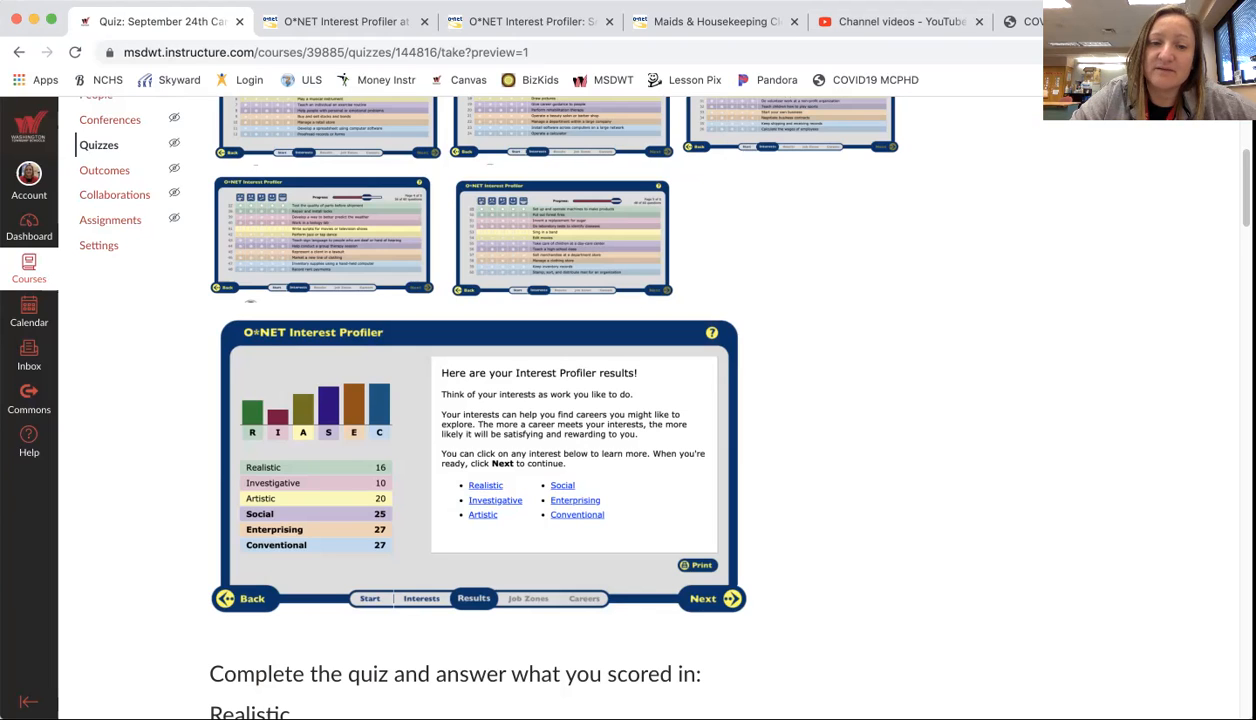
{"action": "scroll", "scroll_direction": "down", "scroll_amount": 3}
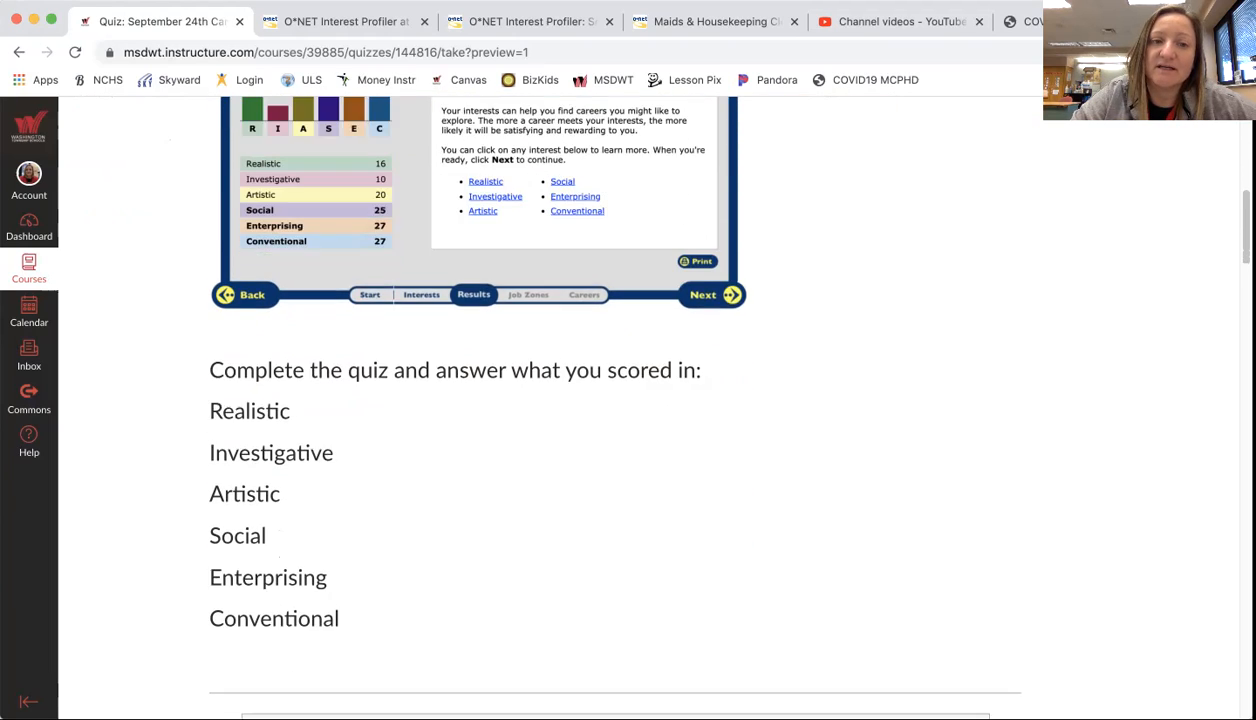
{"action": "scroll", "scroll_direction": "down", "scroll_amount": 3}
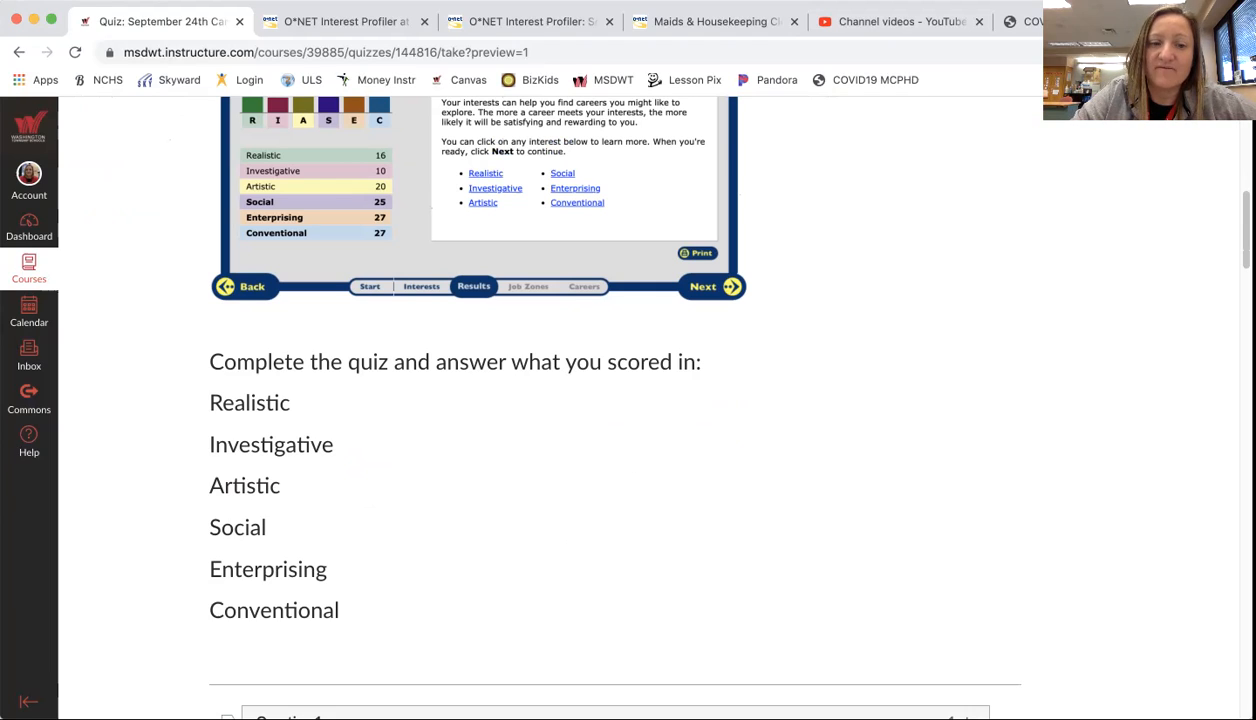
{"action": "scroll", "scroll_direction": "down", "scroll_amount": 3}
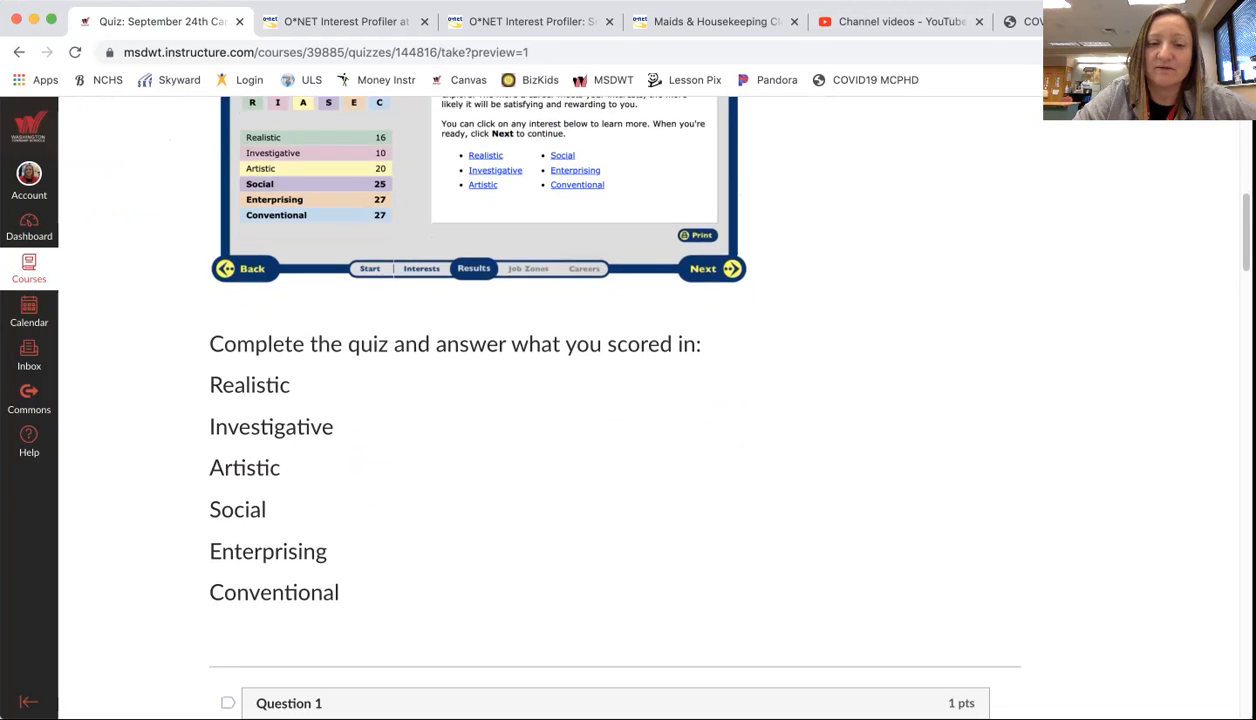
{"action": "scroll", "scroll_direction": "down", "scroll_amount": 3}
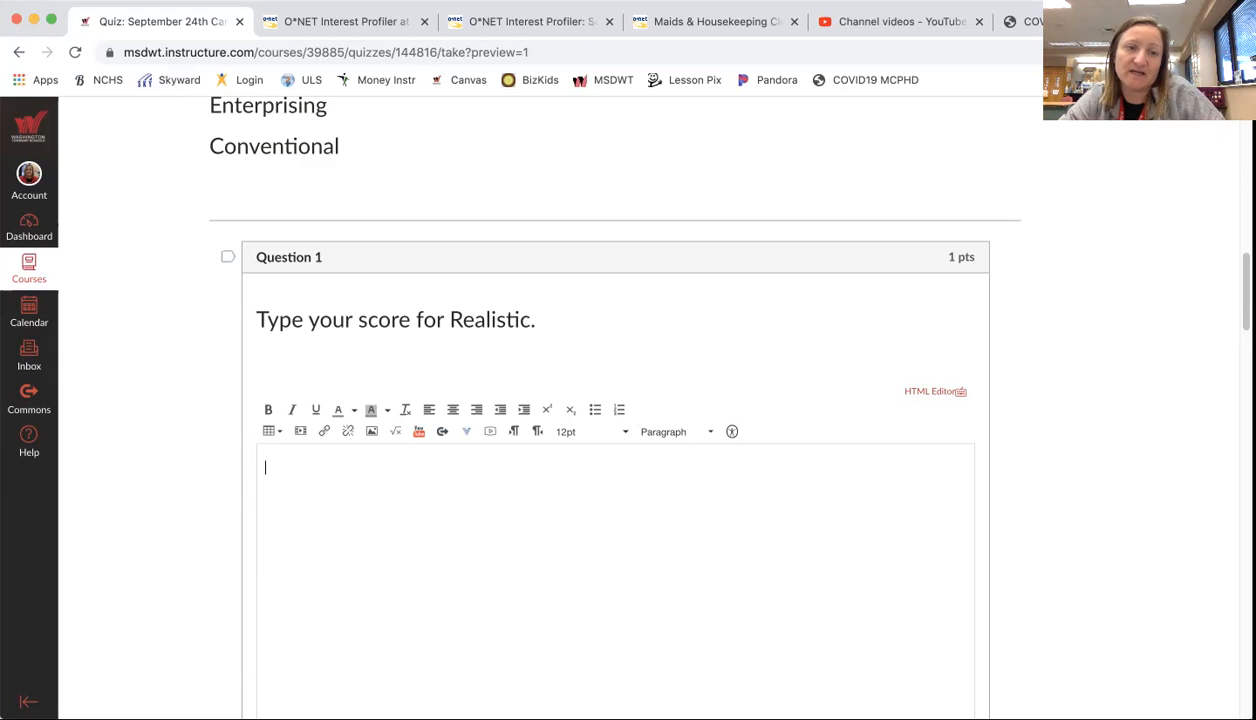
{"action": "scroll", "scroll_direction": "down", "scroll_amount": 3}
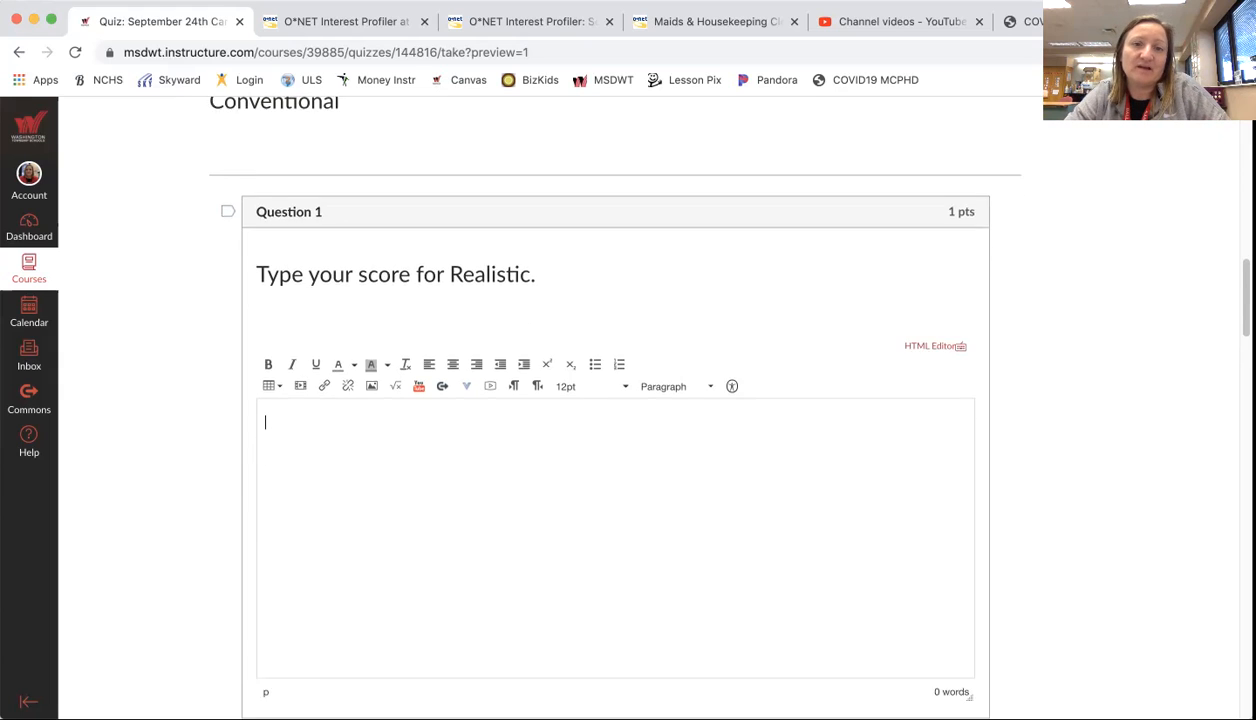
{"action": "scroll", "scroll_direction": "down", "scroll_amount": 3}
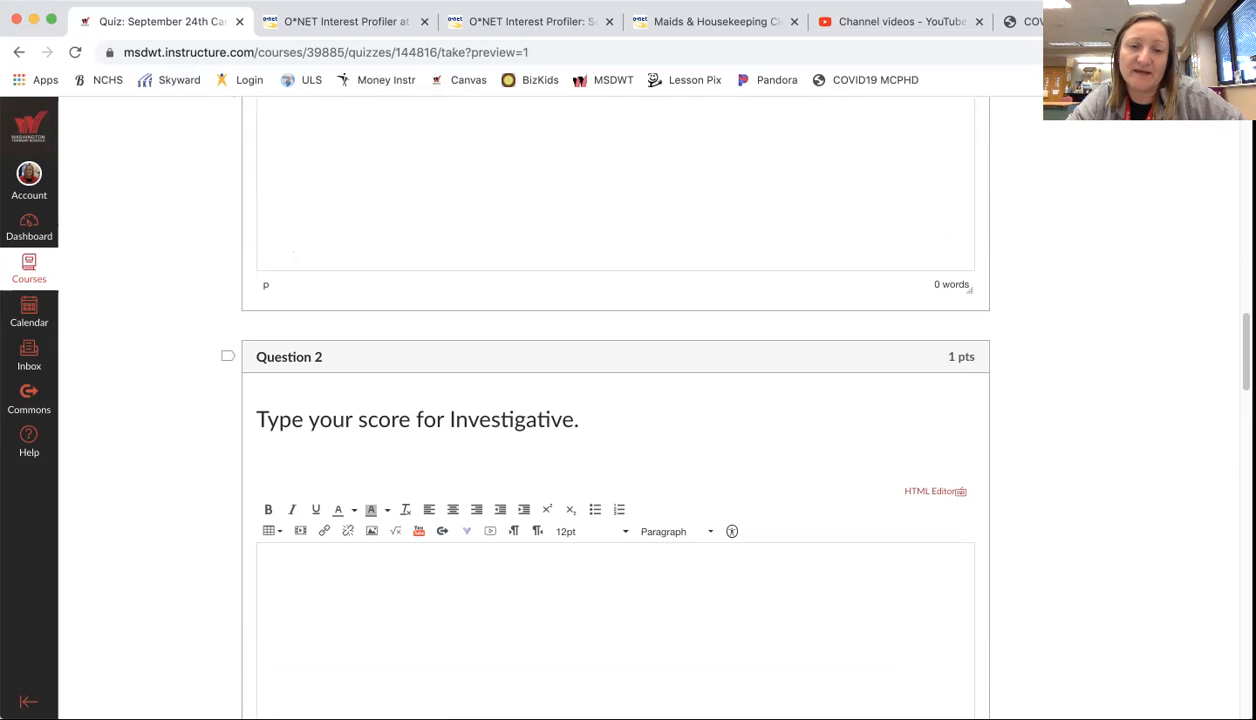
{"action": "scroll", "scroll_direction": "down", "scroll_amount": 3}
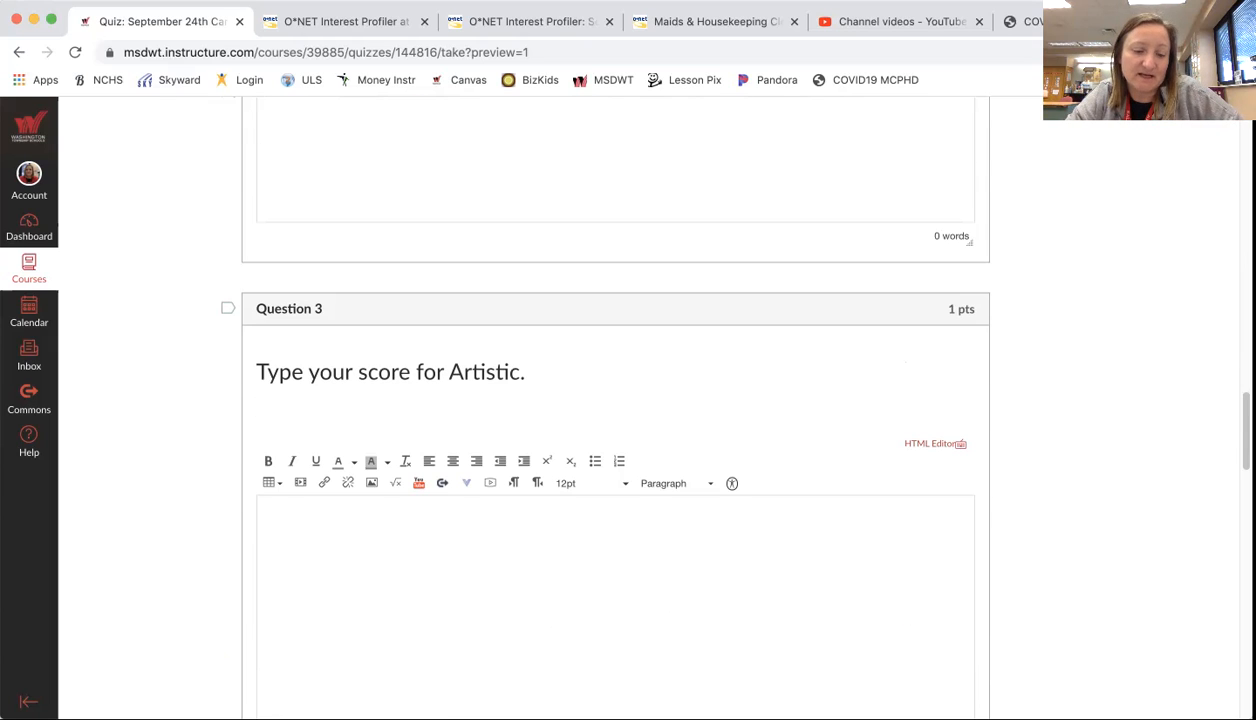
{"action": "scroll", "scroll_direction": "down", "scroll_amount": 3}
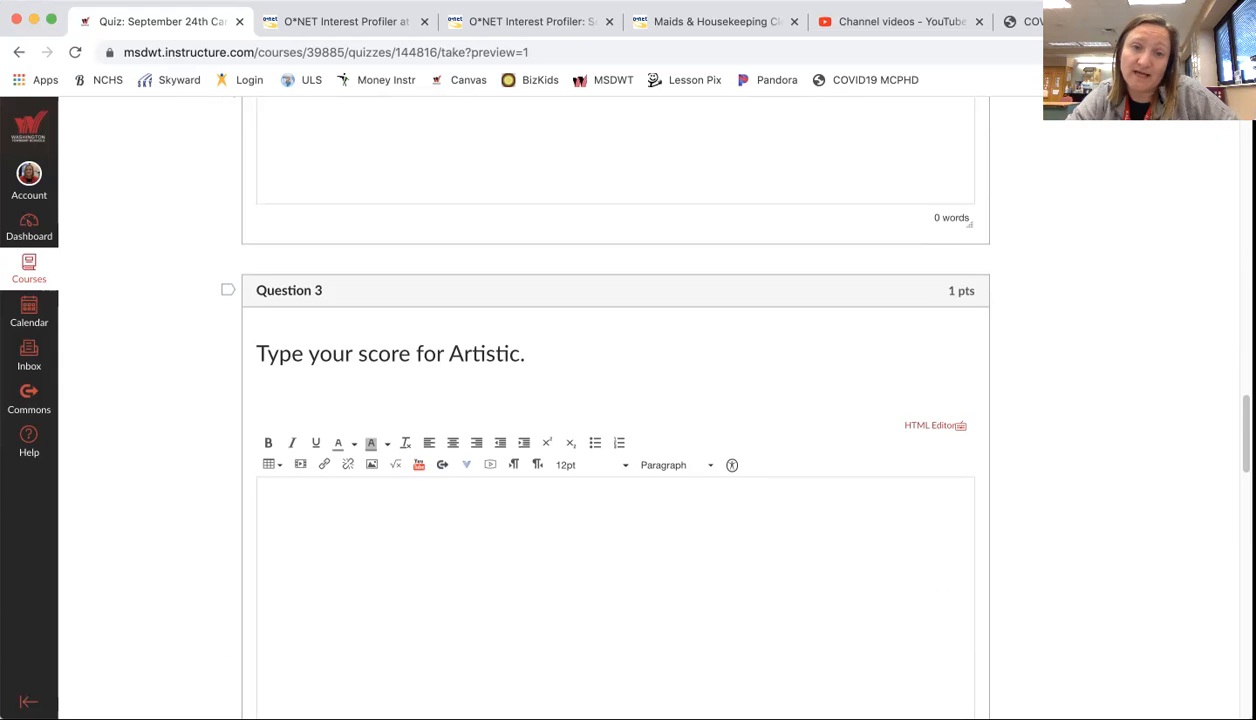
{"action": "scroll", "scroll_direction": "down", "scroll_amount": 3}
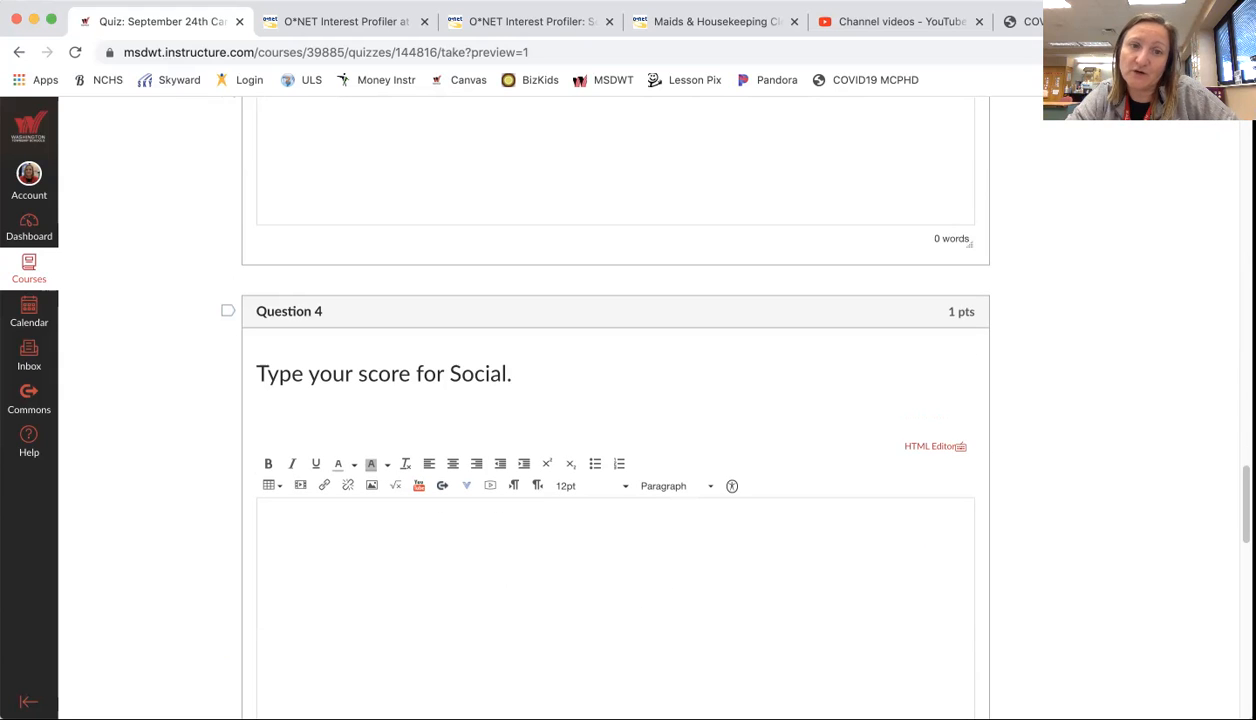
{"action": "scroll", "scroll_direction": "down", "scroll_amount": 3}
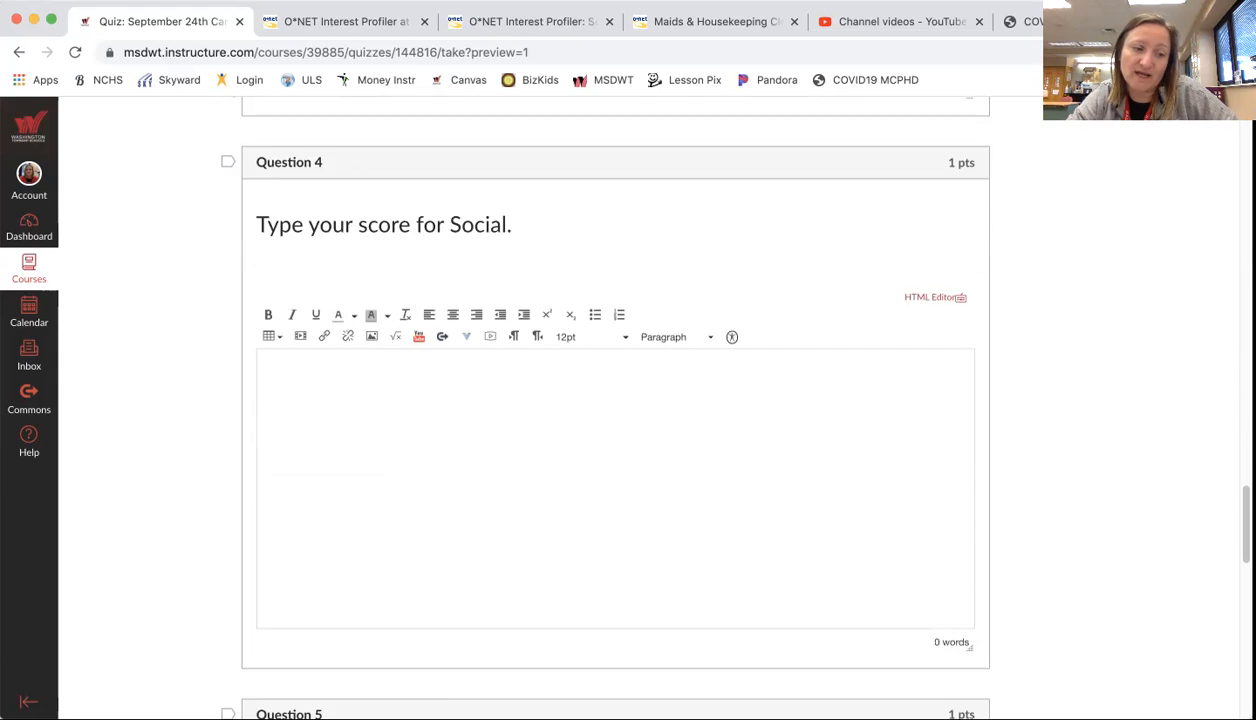
{"action": "scroll", "scroll_direction": "down", "scroll_amount": 3}
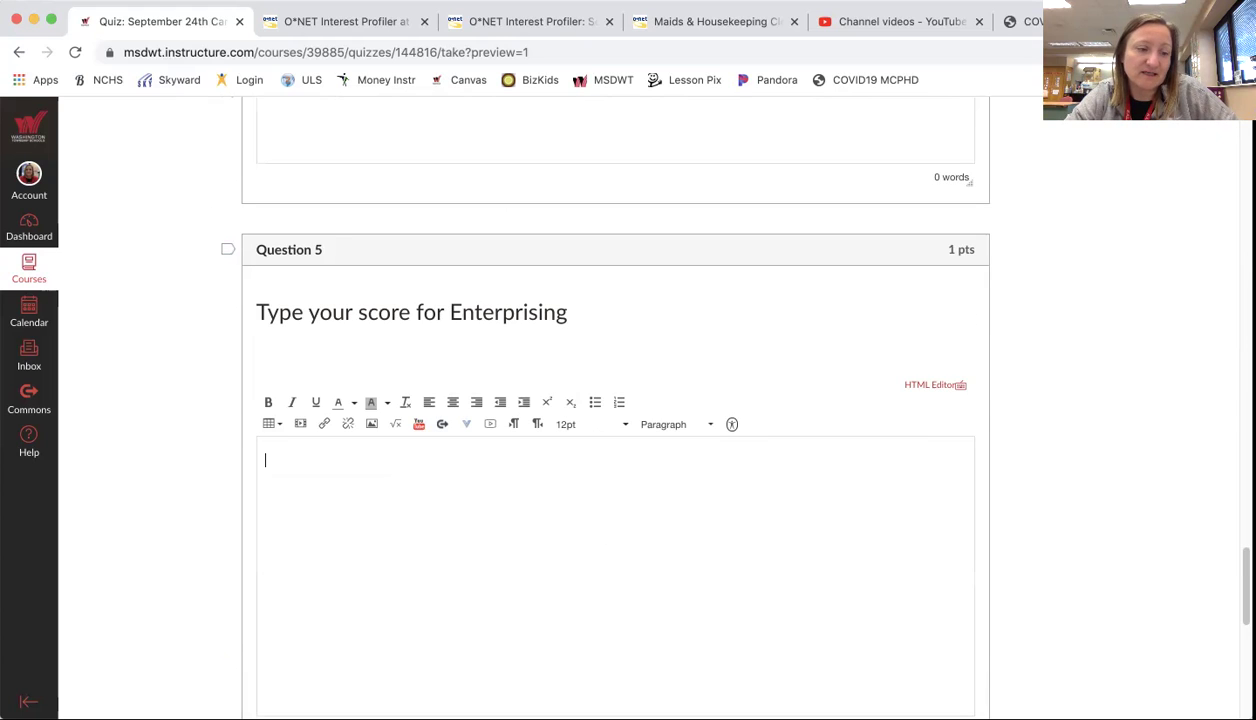
{"action": "type", "text": "23"}
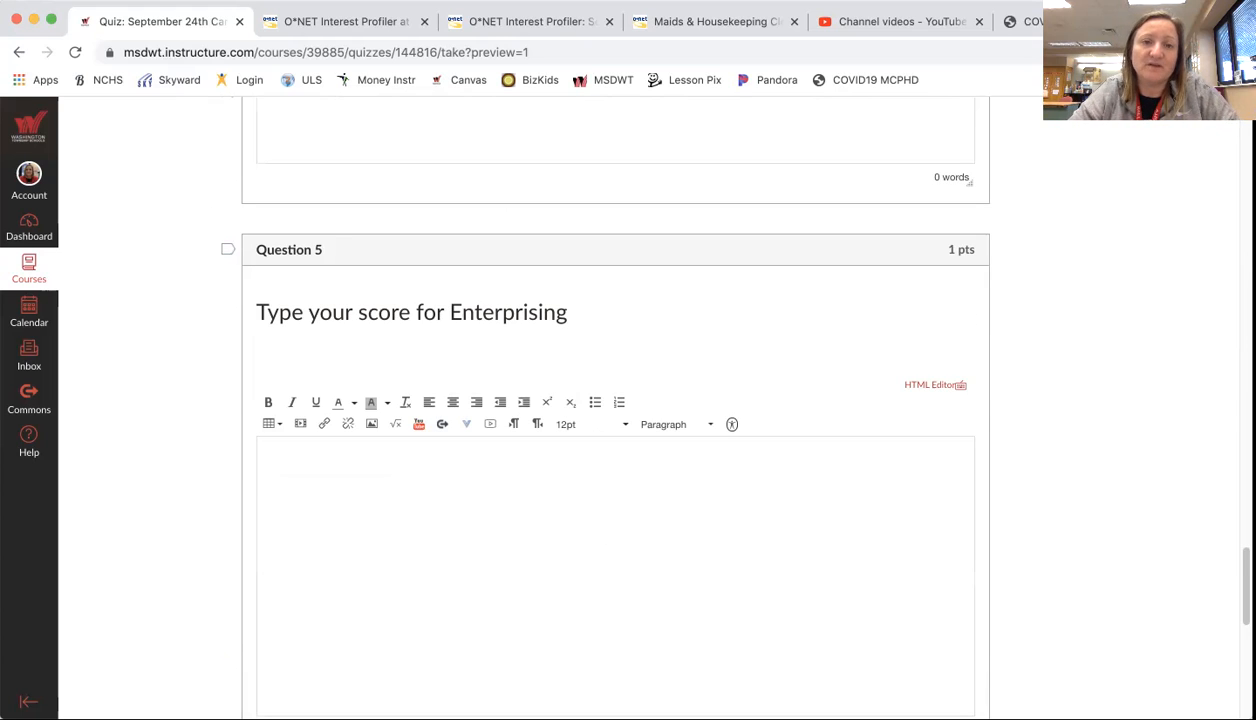
{"action": "scroll", "scroll_direction": "down", "scroll_amount": 3}
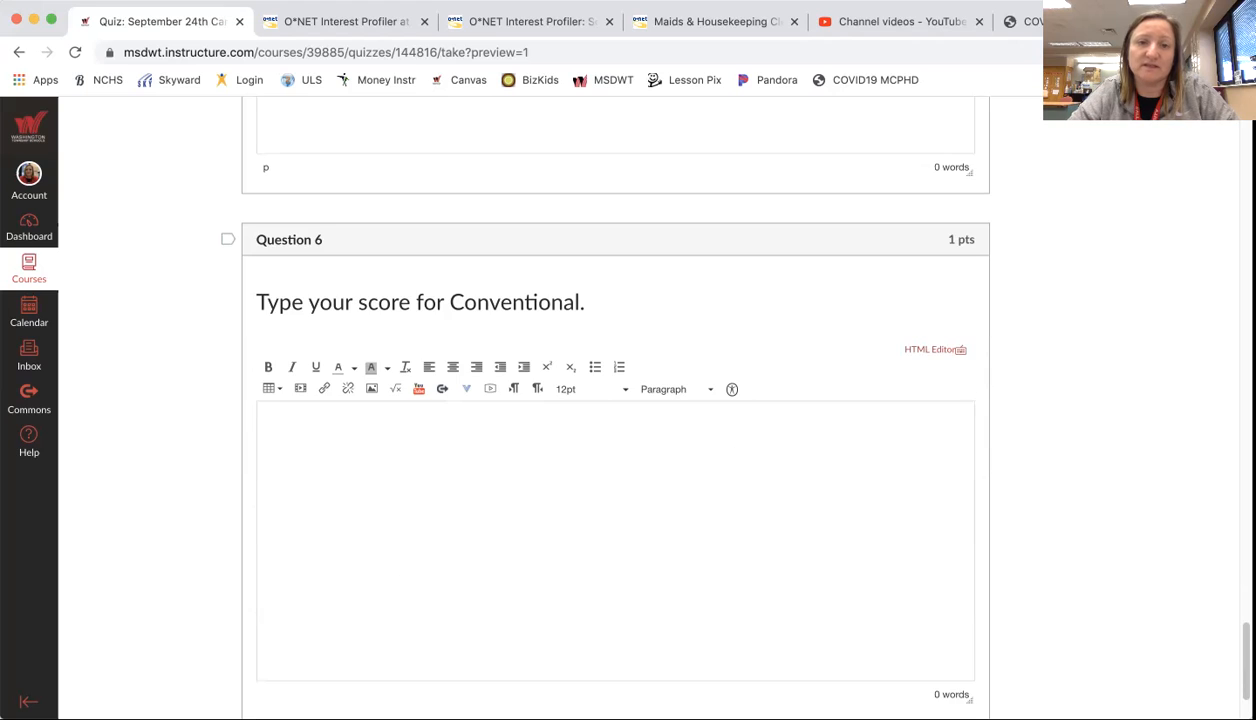
{"action": "type", "text": "24"}
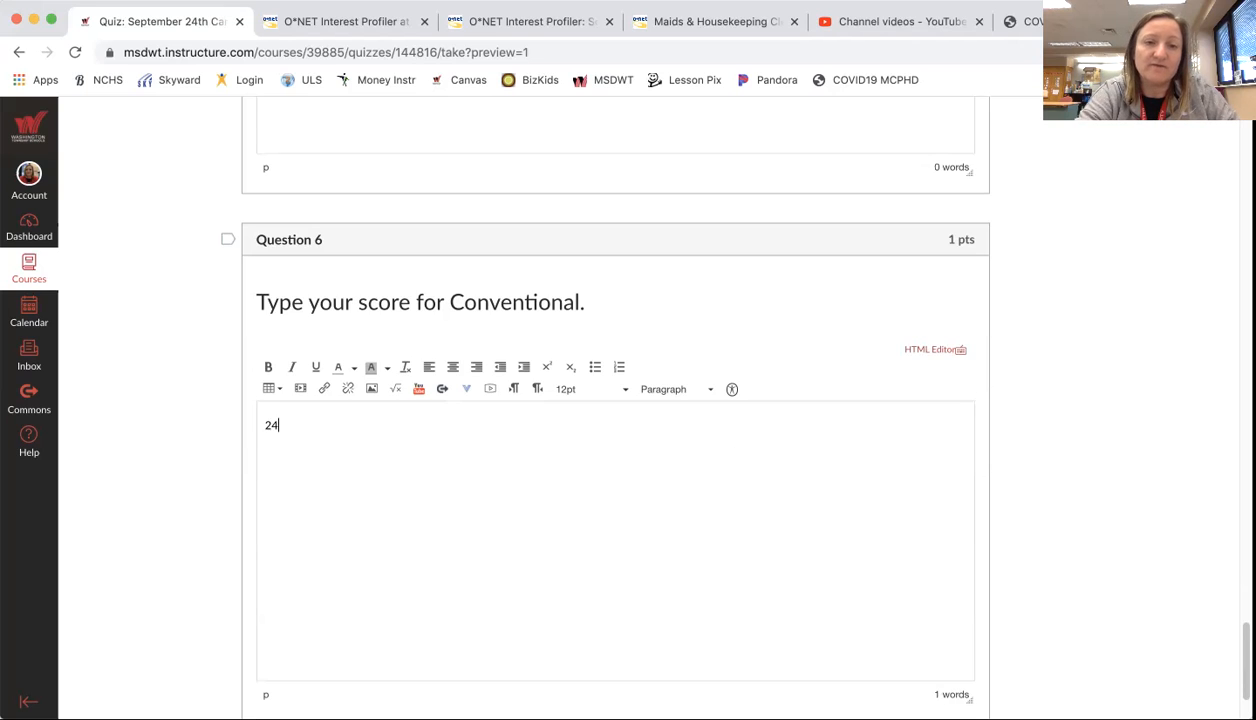
{"action": "key", "text": "Backspace"}
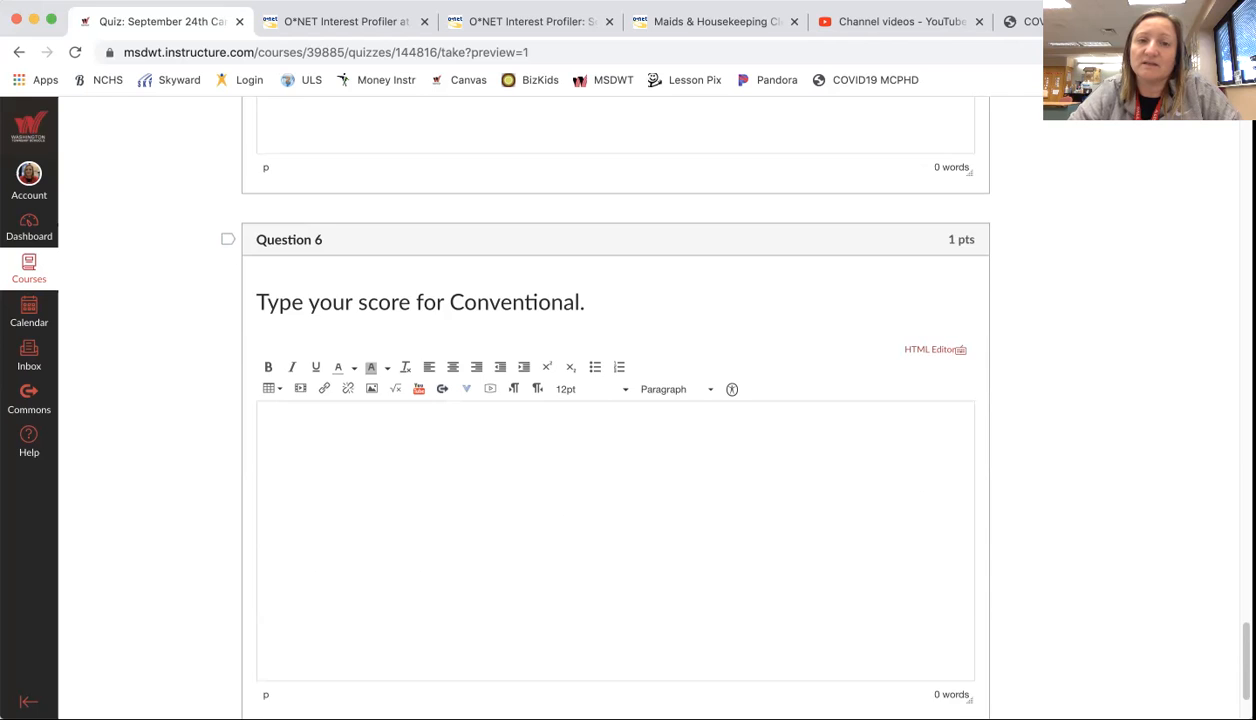
{"action": "scroll", "scroll_direction": "down", "scroll_amount": 3}
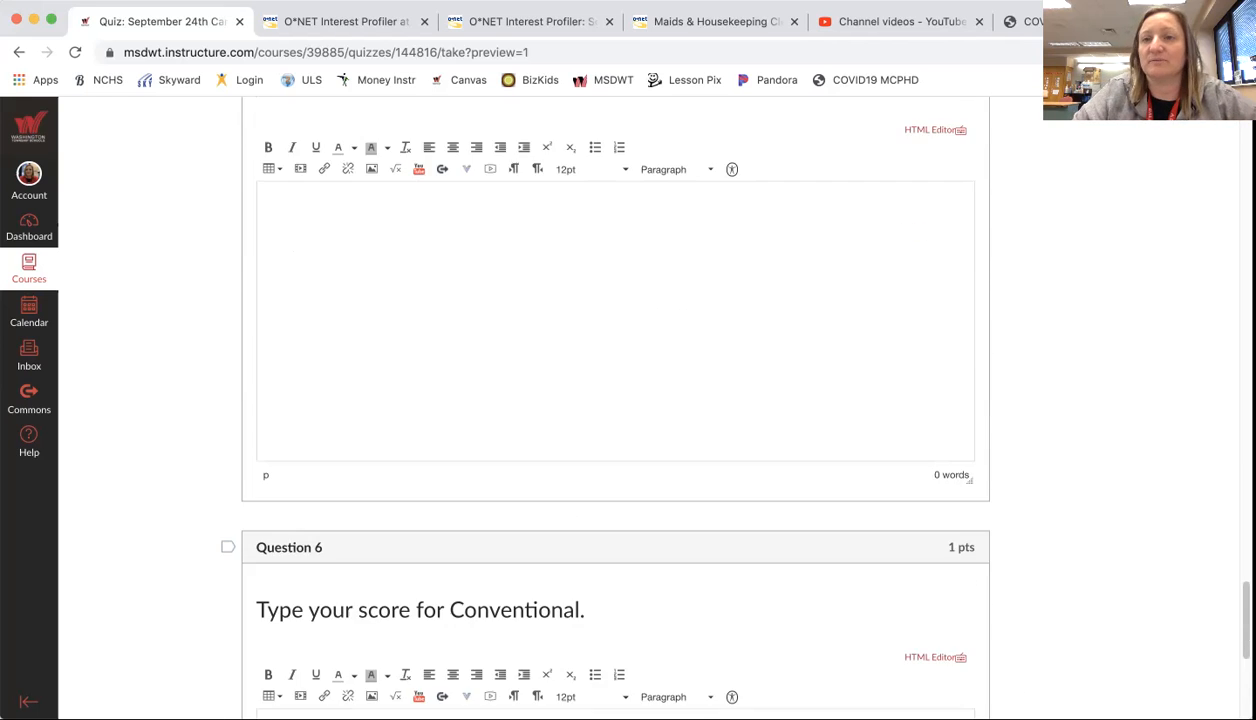
{"action": "scroll", "scroll_direction": "up", "scroll_amount": 3}
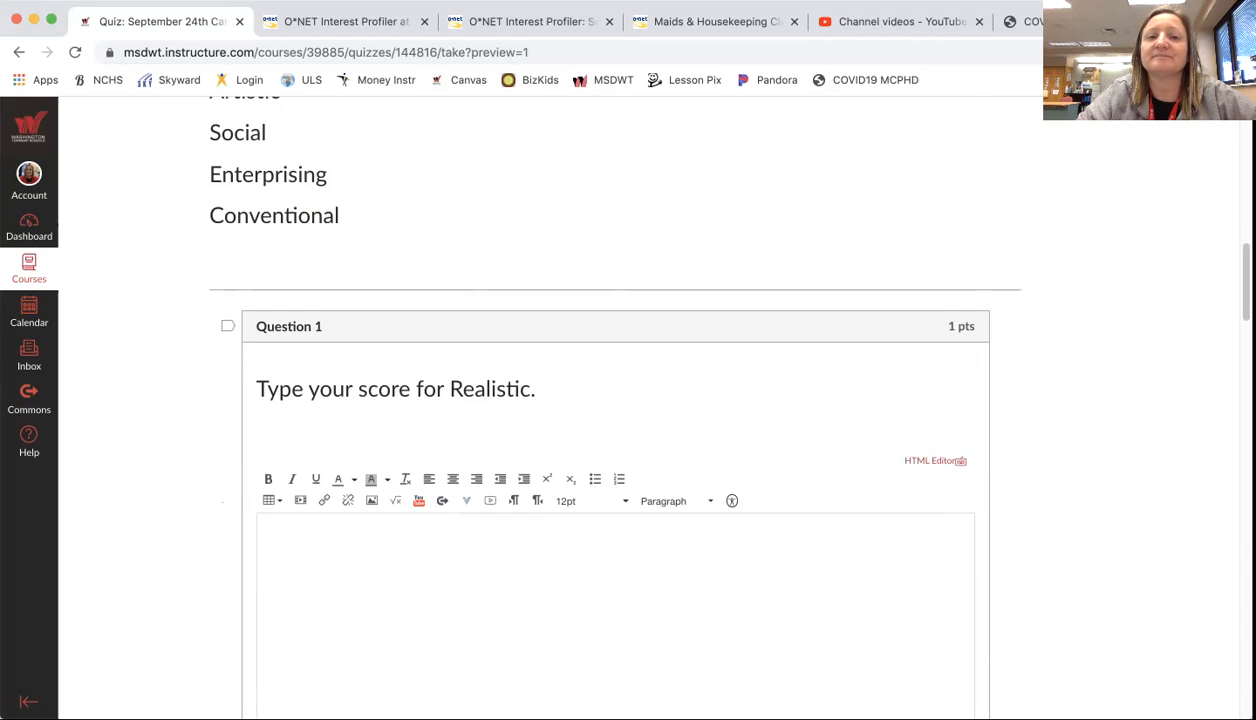